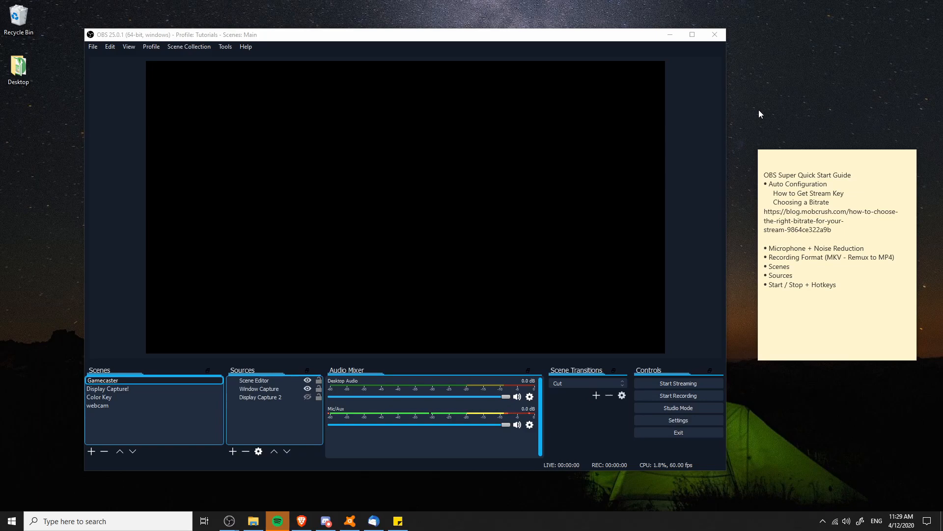
Launch the Auto-Configuration Wizard from the Tools menu.
{"action": "left_click", "coordinate": [836, 241]}
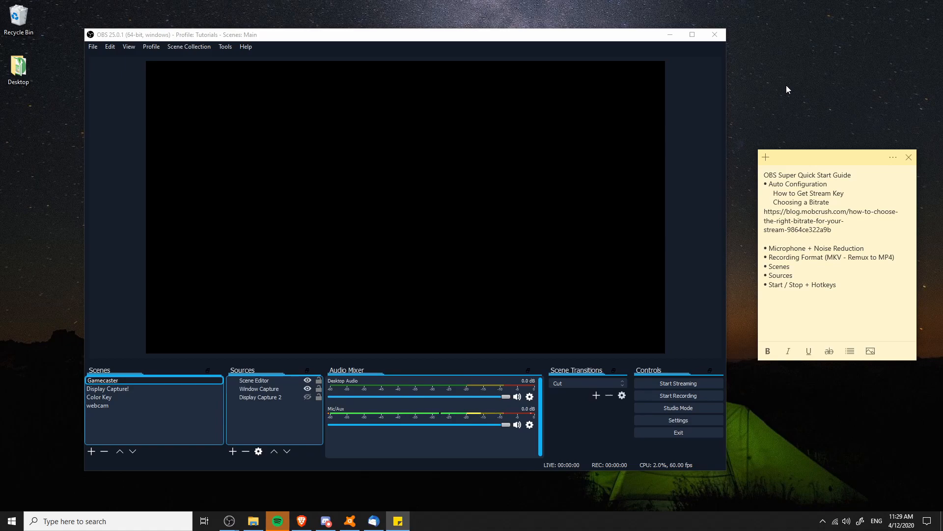
{"action": "mouse_move", "coordinate": [632, 39]}
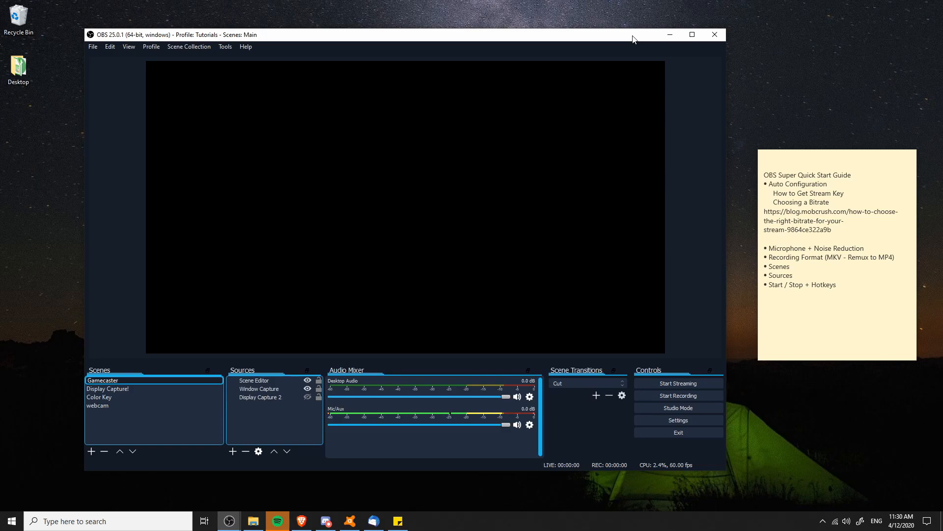
{"action": "left_click", "coordinate": [225, 46]}
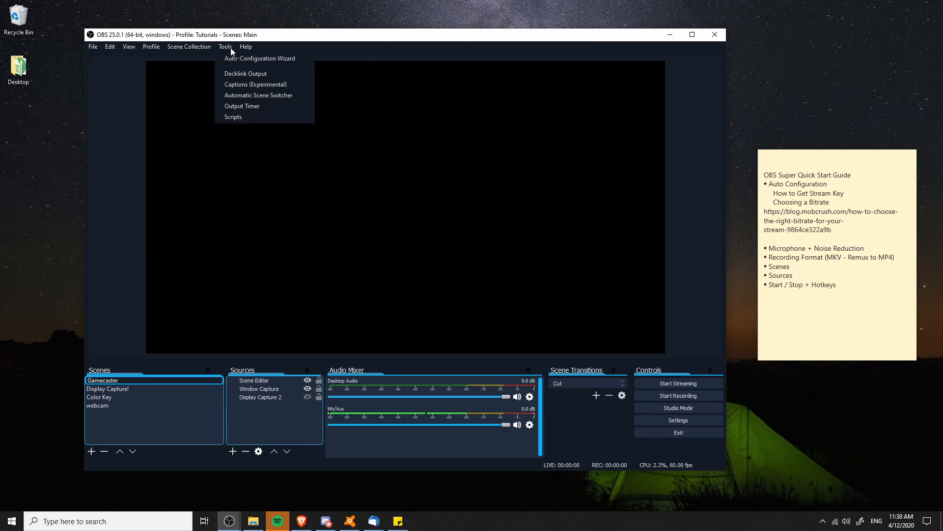
{"action": "mouse_move", "coordinate": [259, 59]}
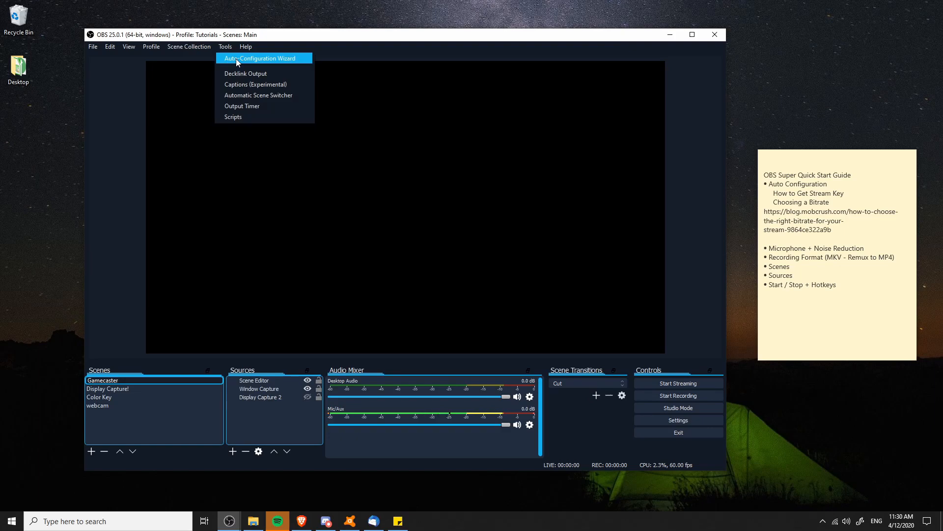
{"action": "left_click", "coordinate": [261, 58]}
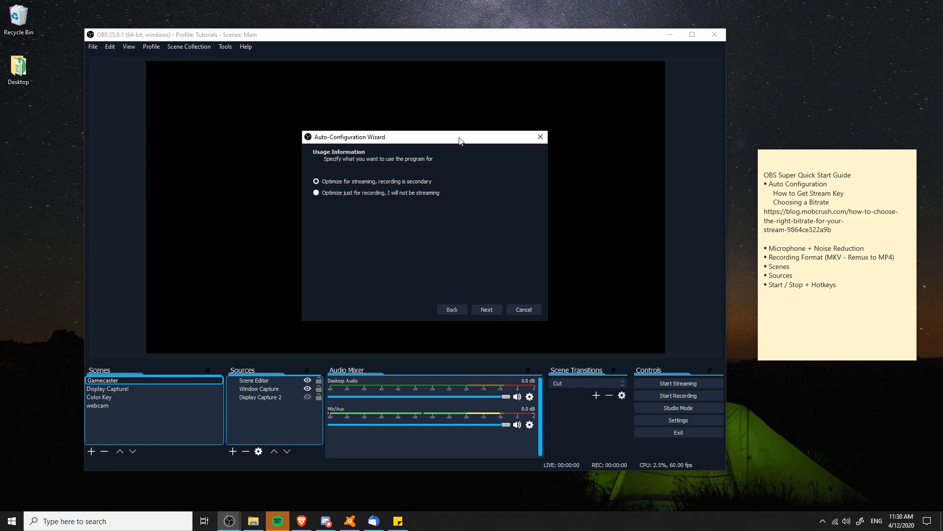
{"action": "mouse_move", "coordinate": [460, 184]}
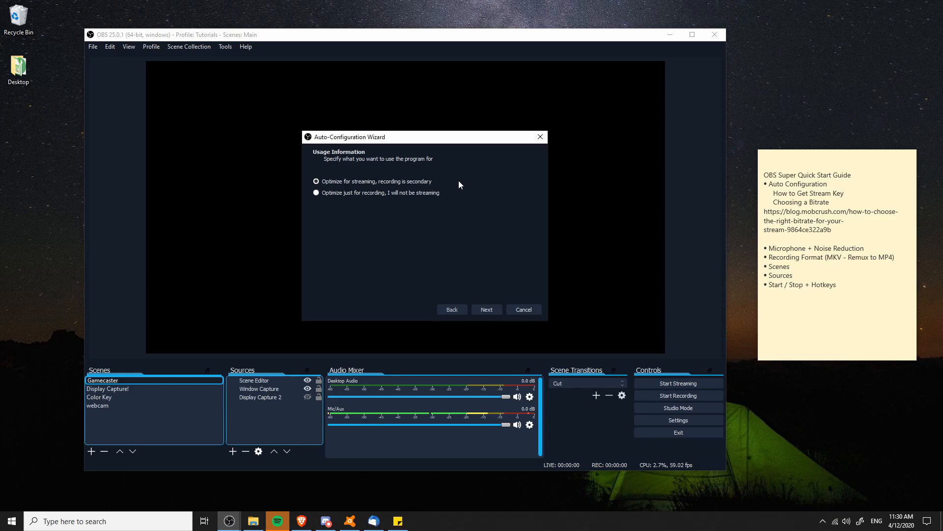
{"action": "mouse_move", "coordinate": [469, 201]}
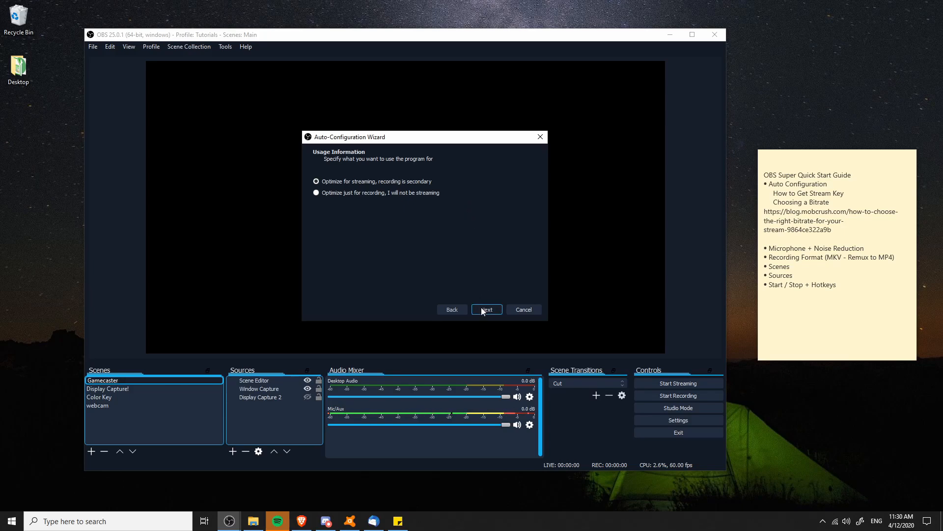
Move to video settings, keeping the 1920x1080 canvas and 'prefer 60 fps when possible'.
{"action": "left_click", "coordinate": [486, 309]}
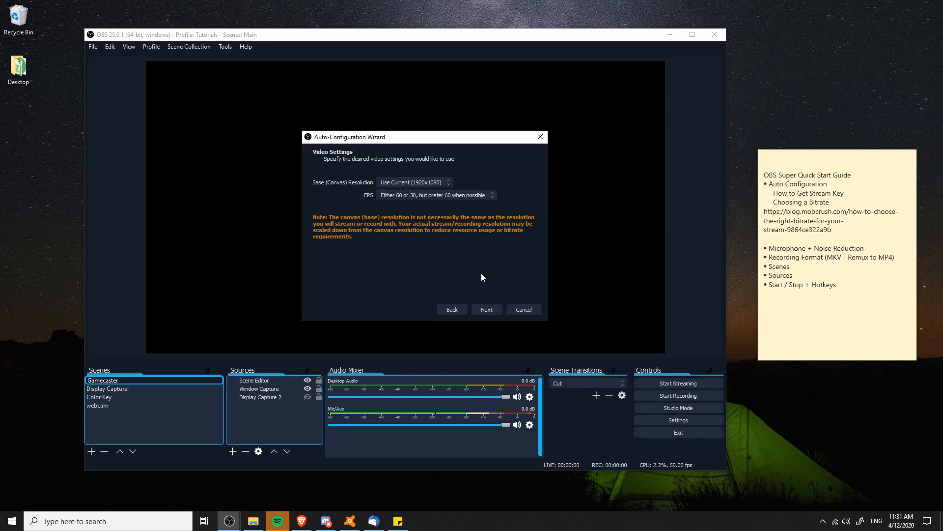
{"action": "mouse_move", "coordinate": [464, 268]}
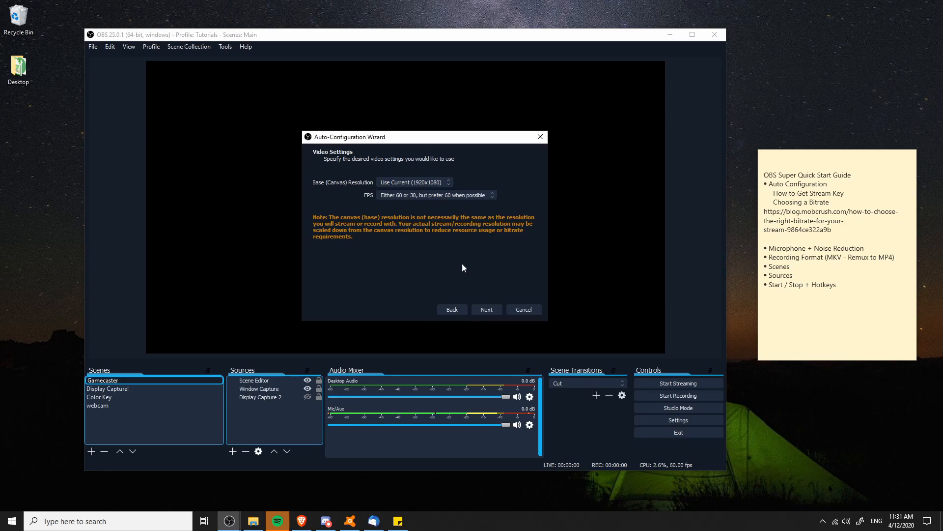
{"action": "mouse_move", "coordinate": [452, 188]}
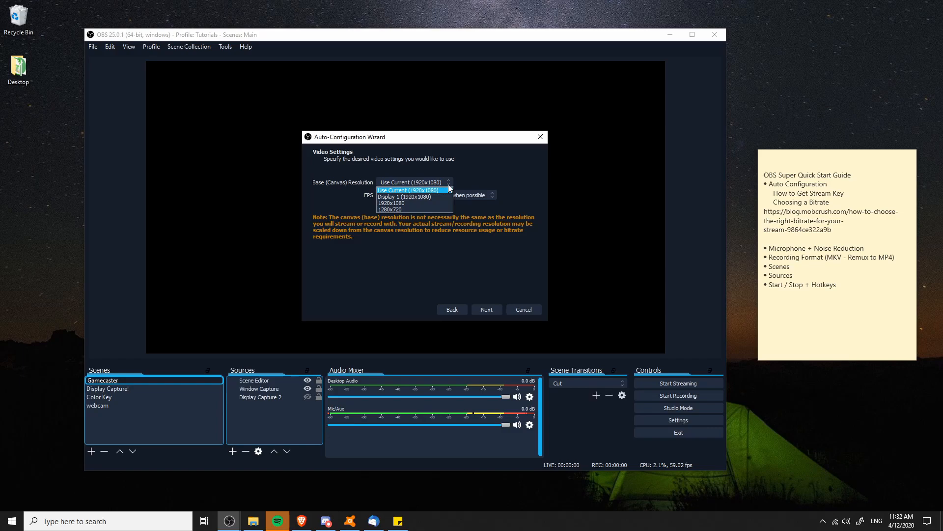
{"action": "left_click", "coordinate": [411, 190]}
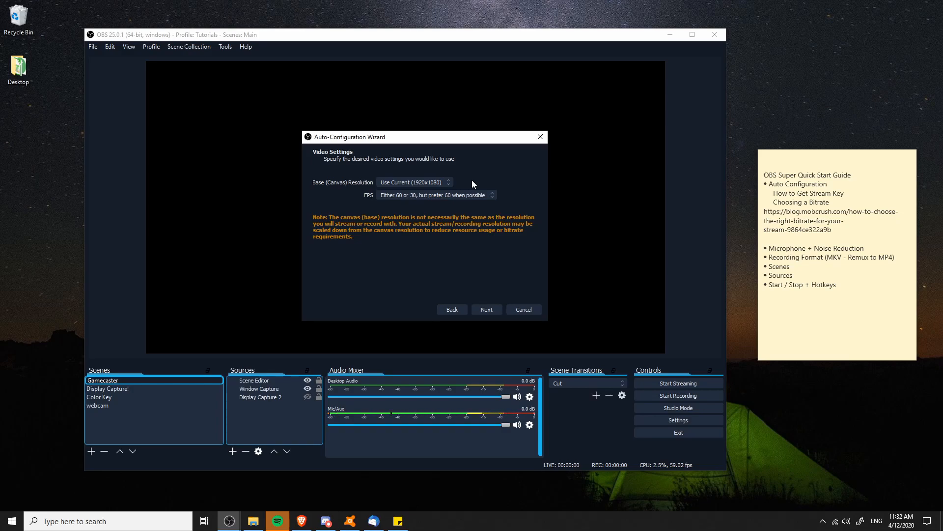
{"action": "mouse_move", "coordinate": [158, 66]}
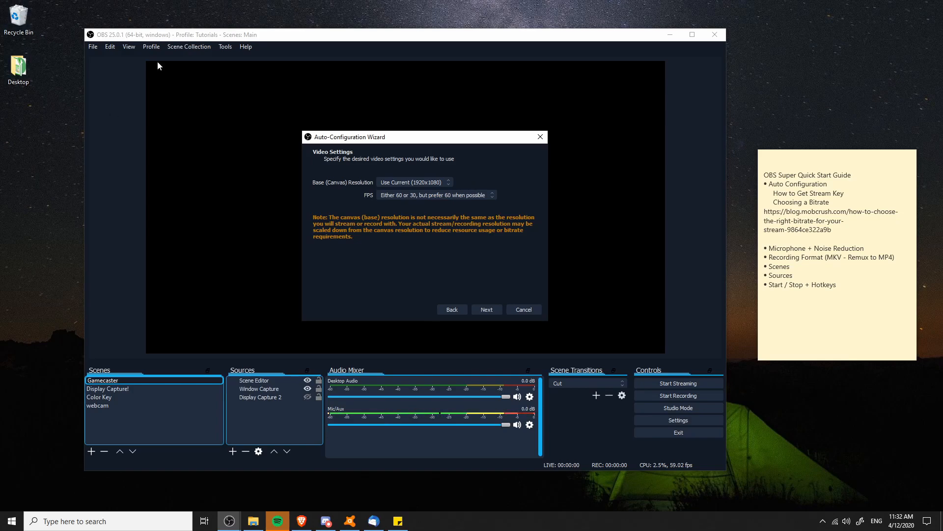
{"action": "mouse_move", "coordinate": [437, 188]}
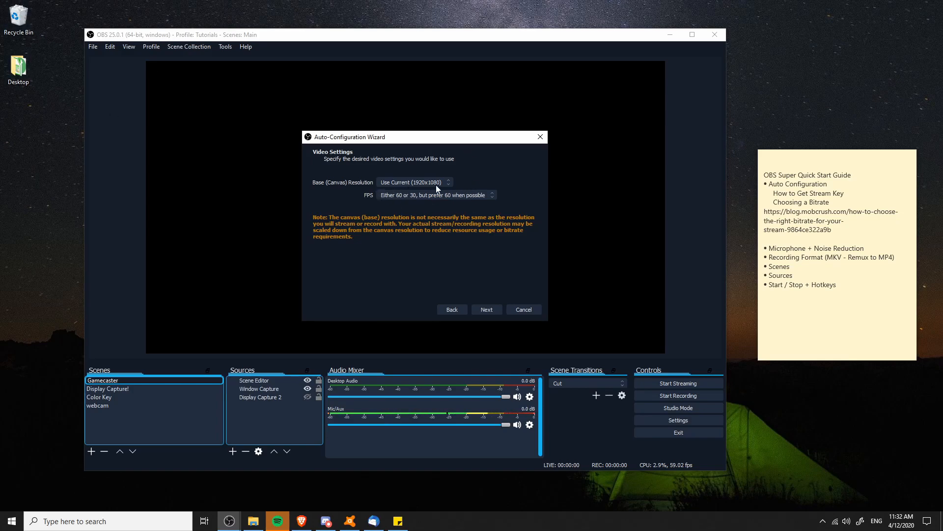
{"action": "mouse_move", "coordinate": [390, 210]}
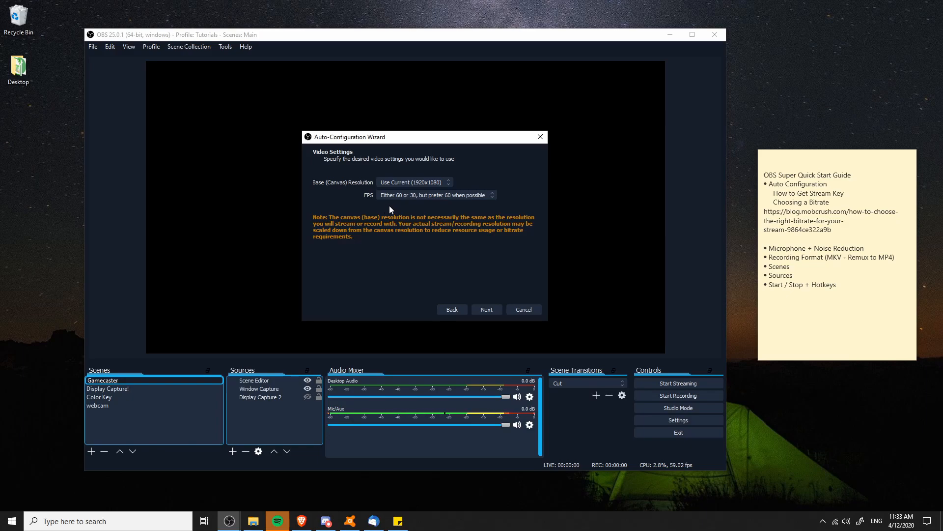
{"action": "mouse_move", "coordinate": [476, 210]}
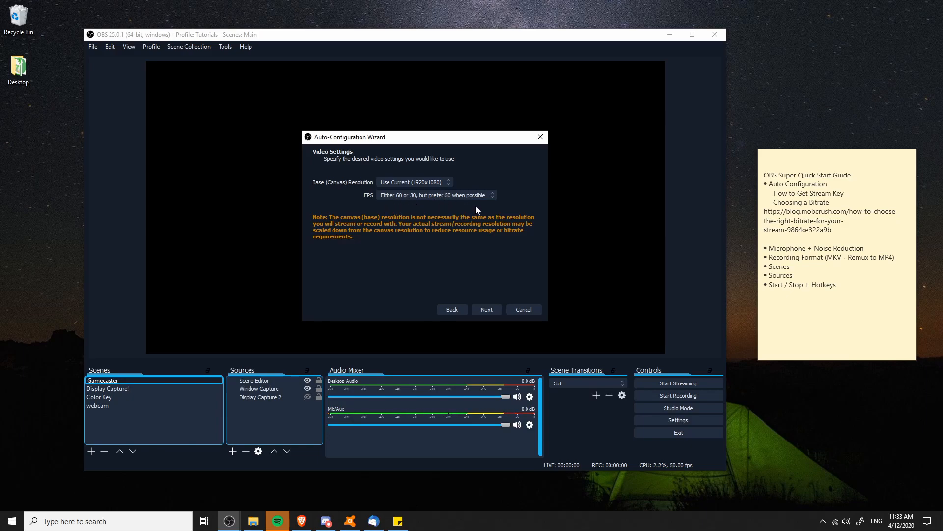
{"action": "mouse_move", "coordinate": [496, 195]}
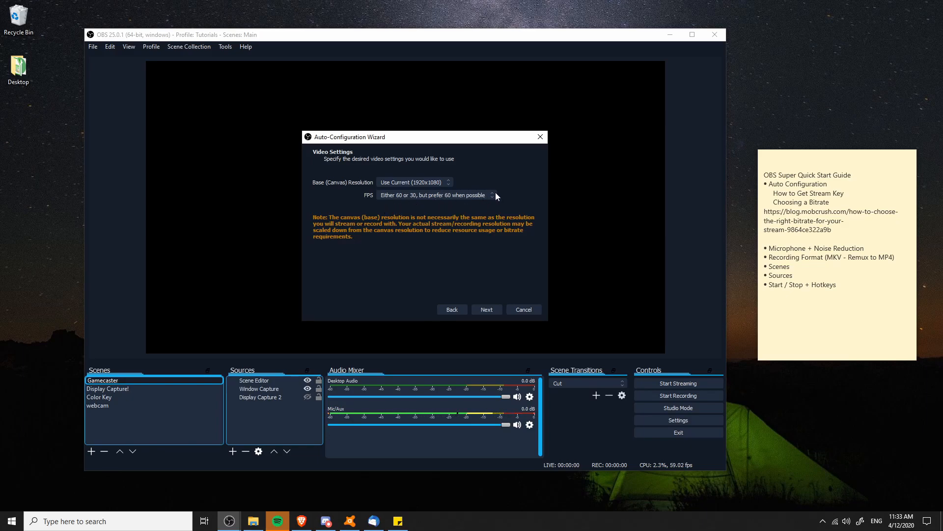
{"action": "mouse_move", "coordinate": [380, 214]}
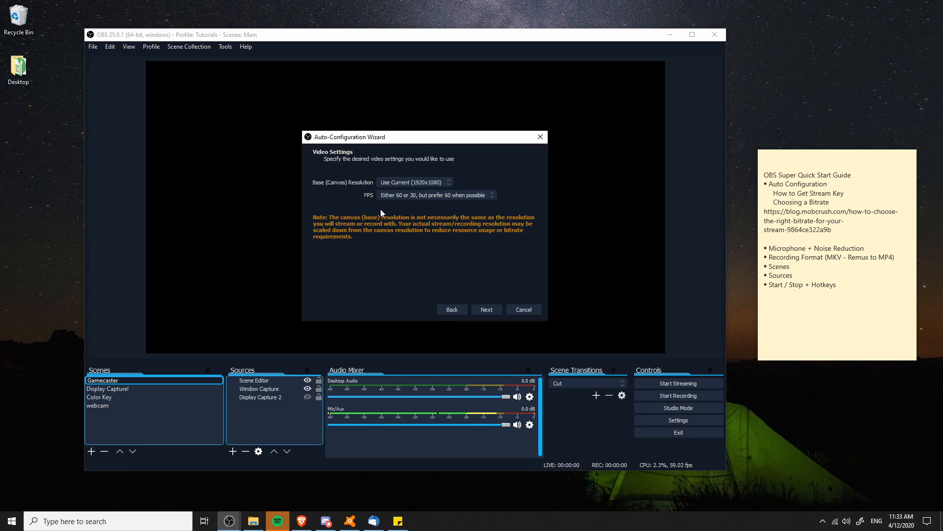
{"action": "mouse_move", "coordinate": [418, 199]}
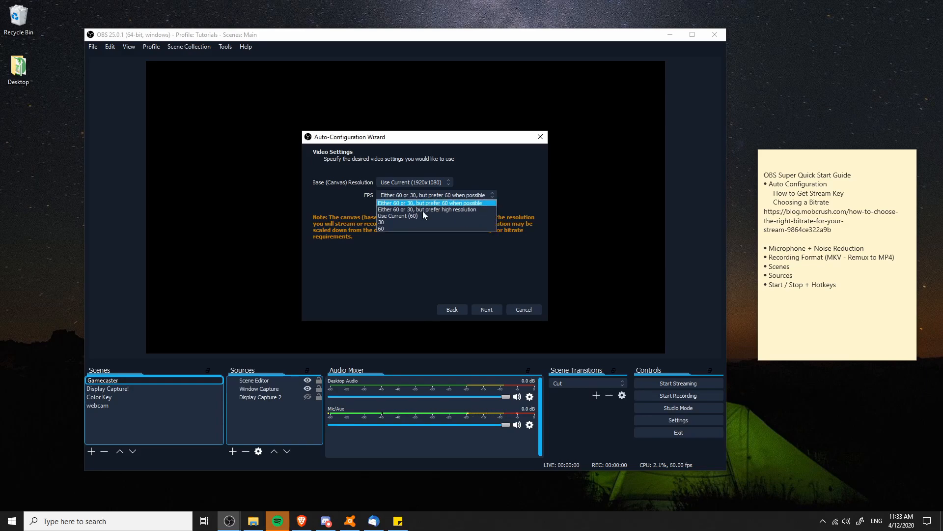
{"action": "mouse_move", "coordinate": [429, 223]}
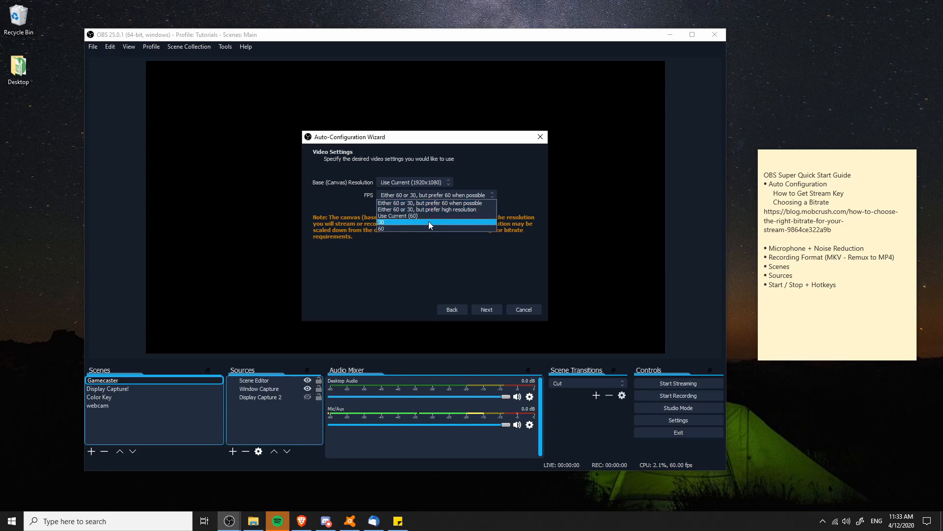
{"action": "left_click", "coordinate": [431, 203]}
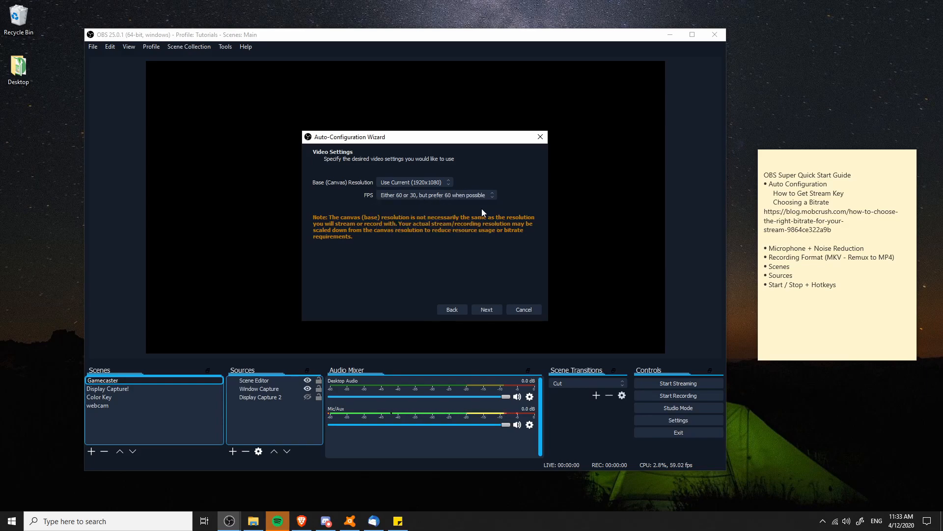
{"action": "mouse_move", "coordinate": [429, 203]}
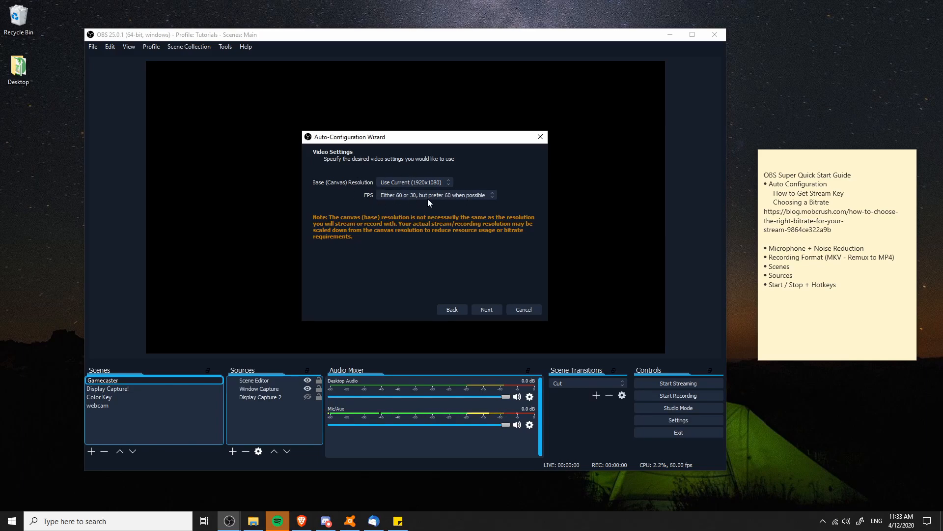
{"action": "mouse_move", "coordinate": [487, 309]}
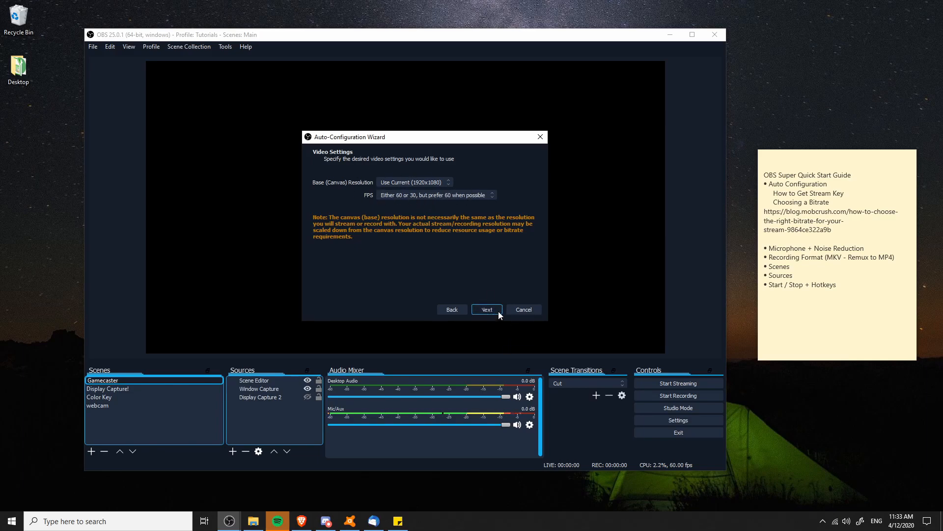
Move to stream information, keeping YouTube / YouTube Gaming as the streaming service.
{"action": "left_click", "coordinate": [486, 310]}
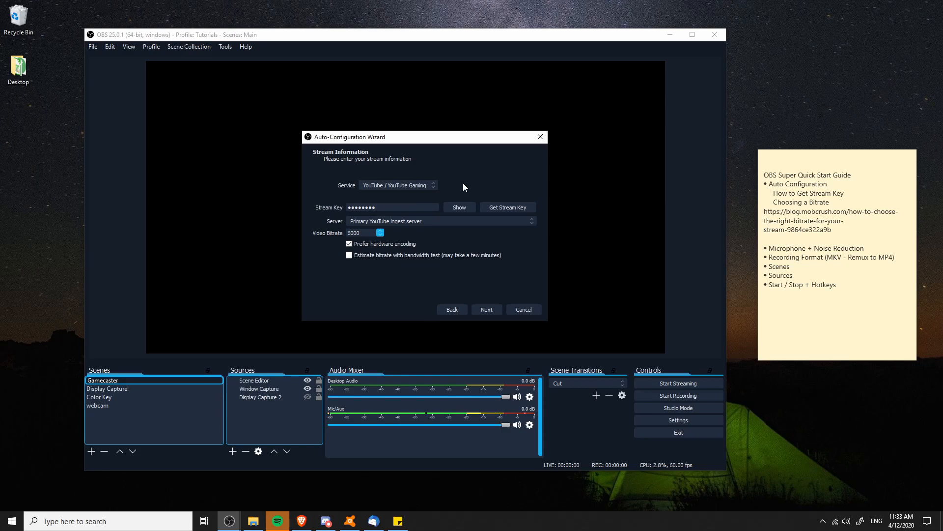
{"action": "mouse_move", "coordinate": [441, 189]}
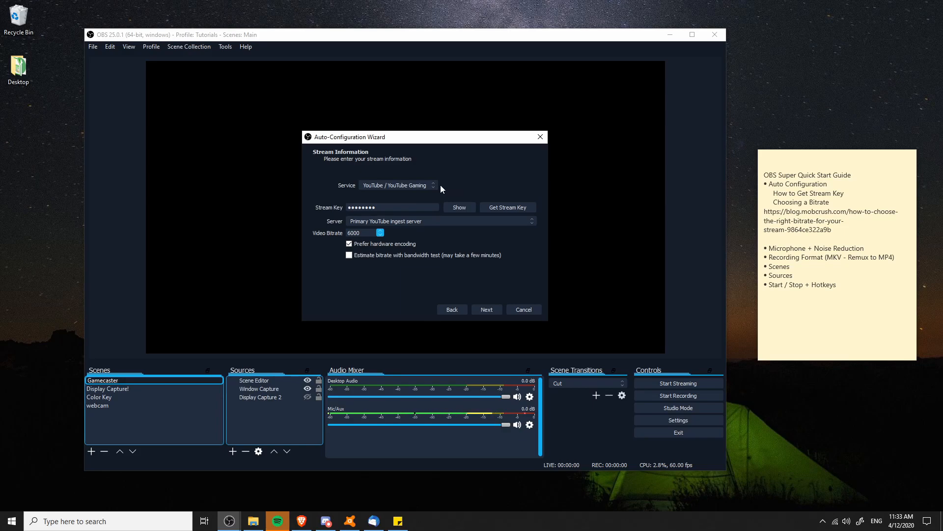
{"action": "mouse_move", "coordinate": [443, 189]}
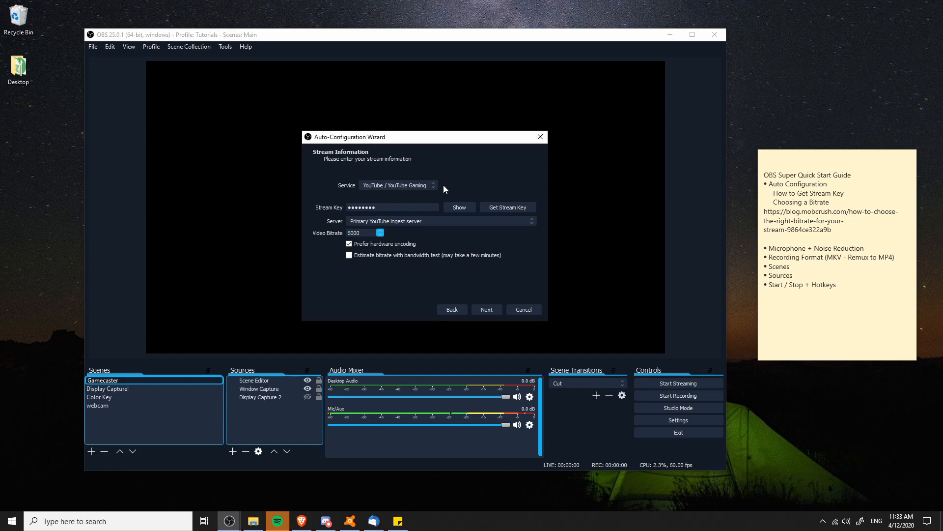
{"action": "mouse_move", "coordinate": [405, 191]}
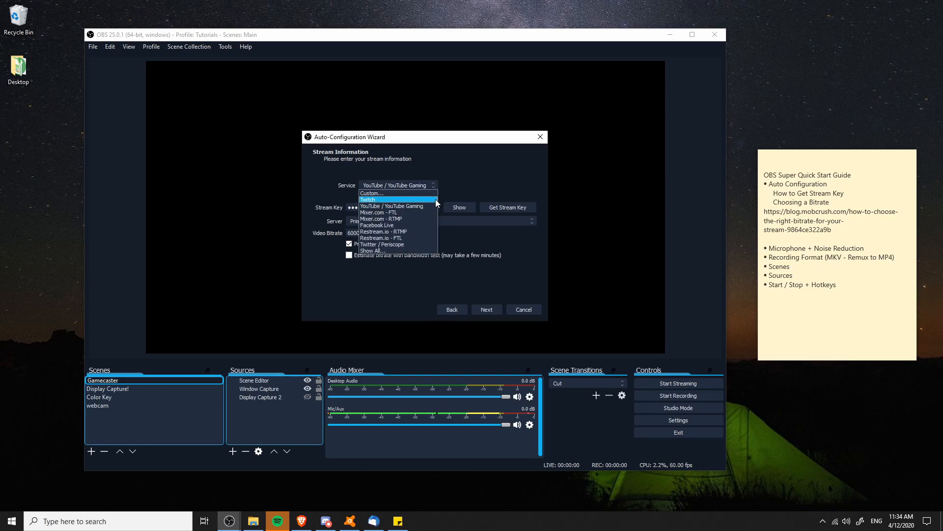
{"action": "left_click", "coordinate": [392, 206]}
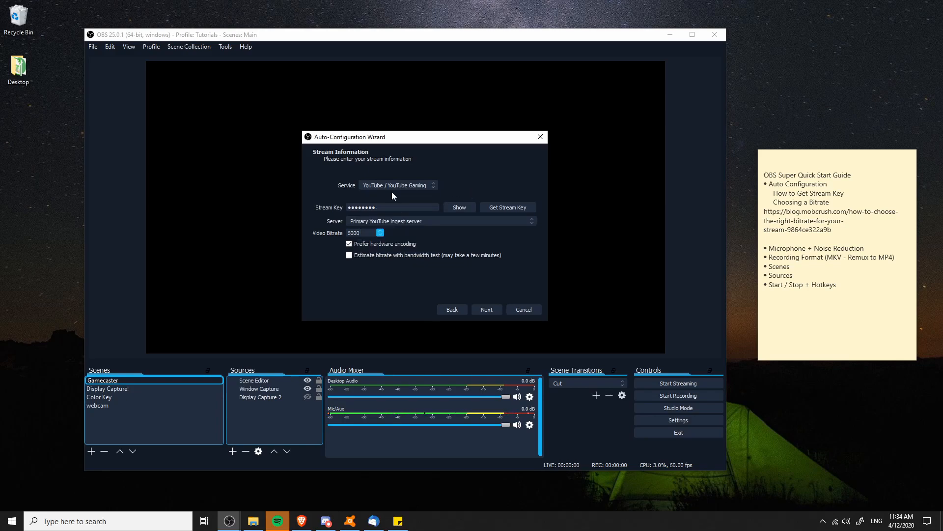
{"action": "mouse_move", "coordinate": [450, 196]}
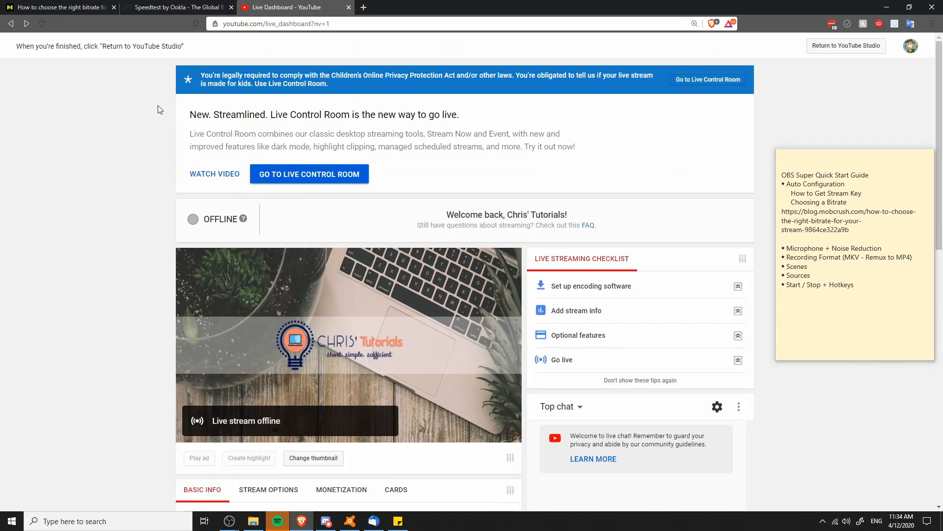
Scroll the YouTube Live Dashboard page showing the offline stream.
{"action": "scroll", "scroll_direction": "down", "scroll_amount": 3}
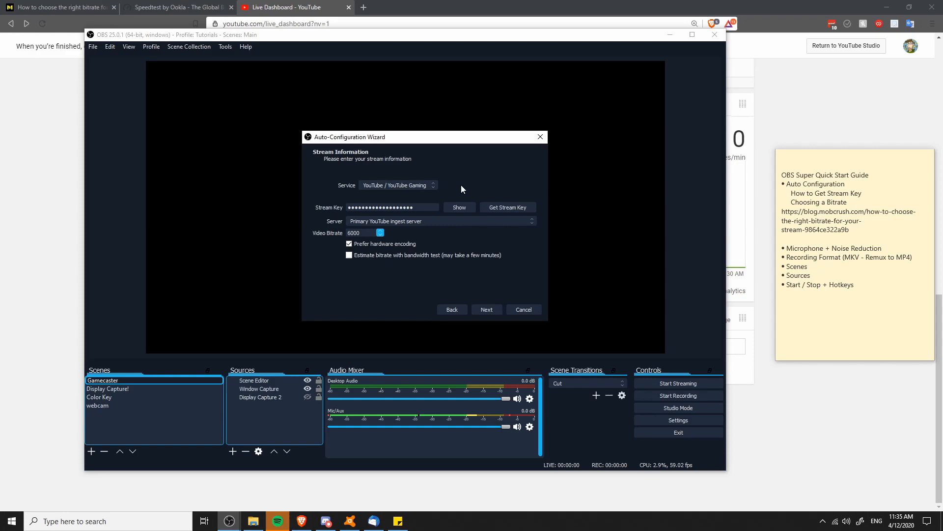
{"action": "mouse_move", "coordinate": [480, 187]}
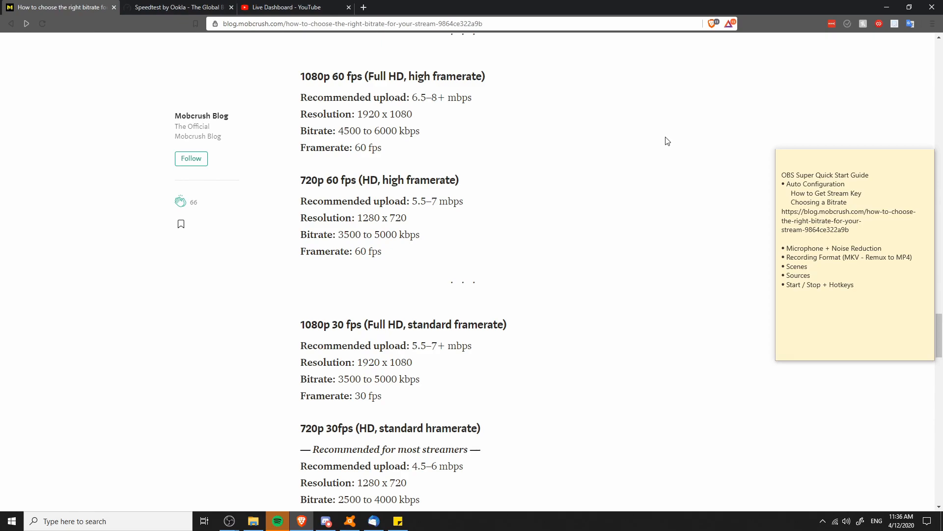
{"action": "mouse_move", "coordinate": [414, 93]}
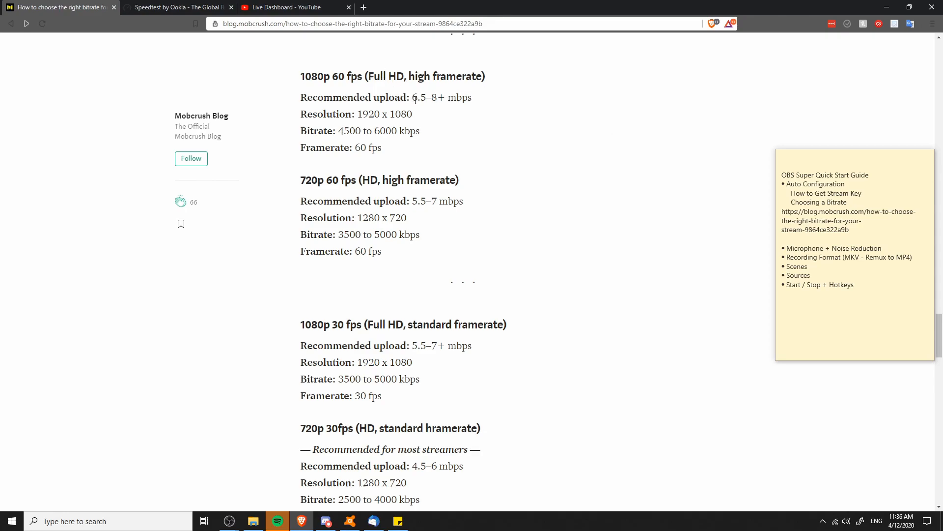
{"action": "mouse_move", "coordinate": [421, 138]}
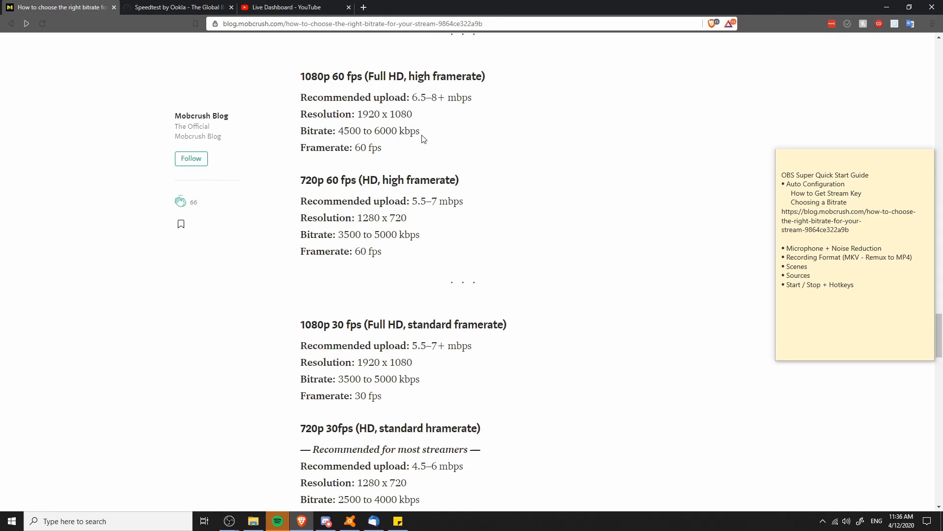
{"action": "mouse_move", "coordinate": [413, 96]}
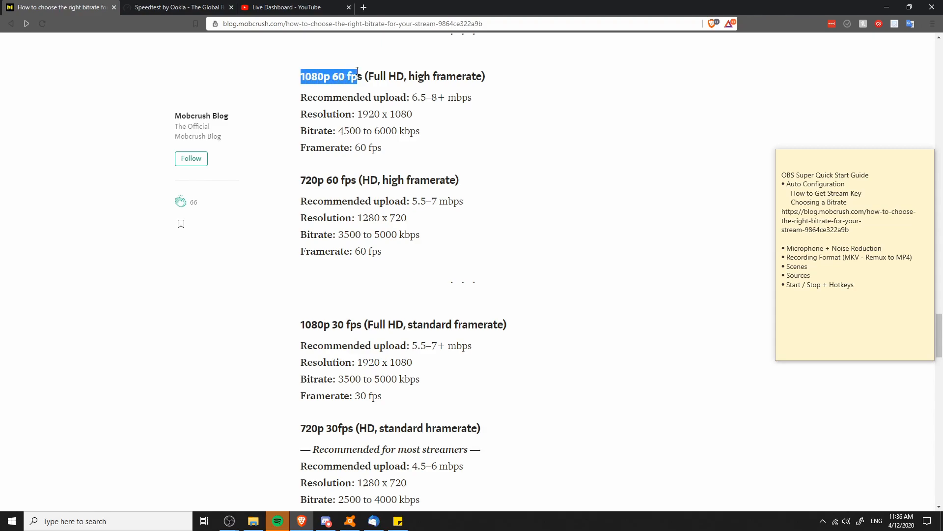
Read the Mobcrush article's recommended bitrates for 1080p and 720p at 60 and 30 fps.
{"action": "left_click", "coordinate": [411, 97]}
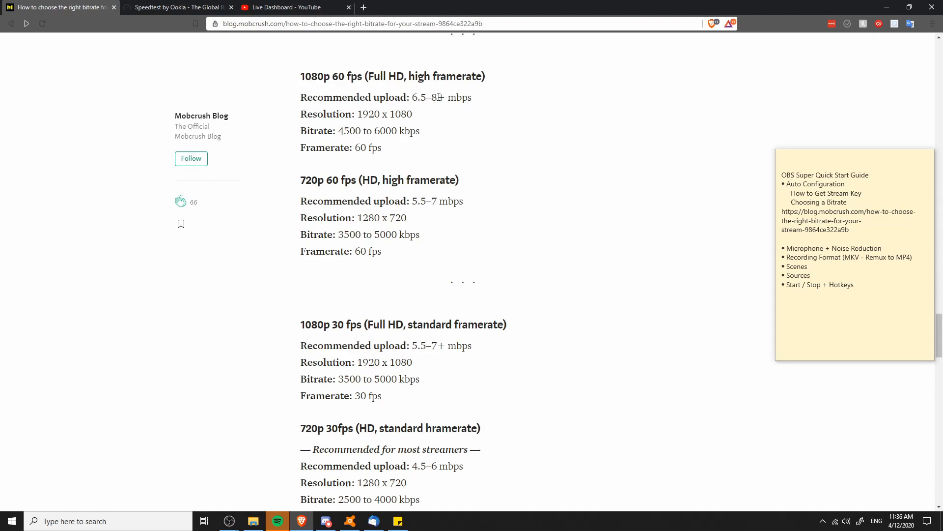
{"action": "mouse_move", "coordinate": [475, 103]}
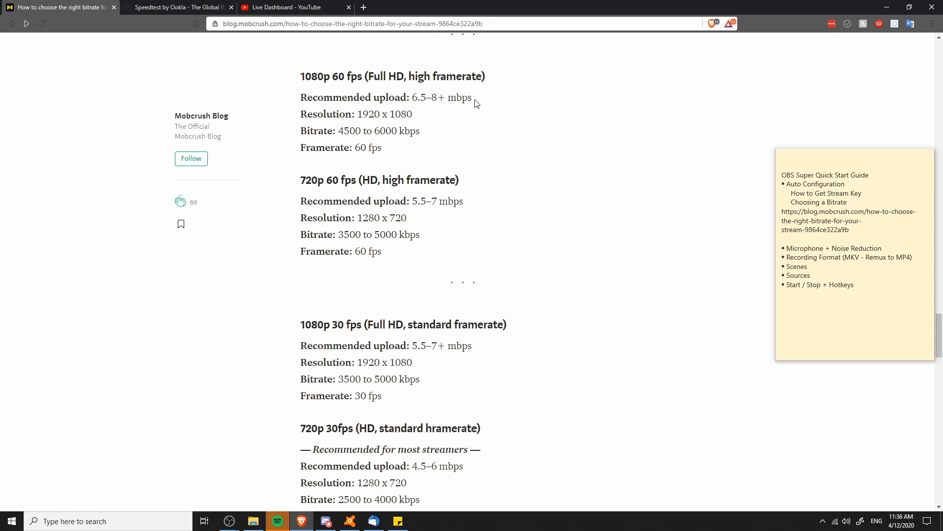
{"action": "double_click", "coordinate": [410, 131]}
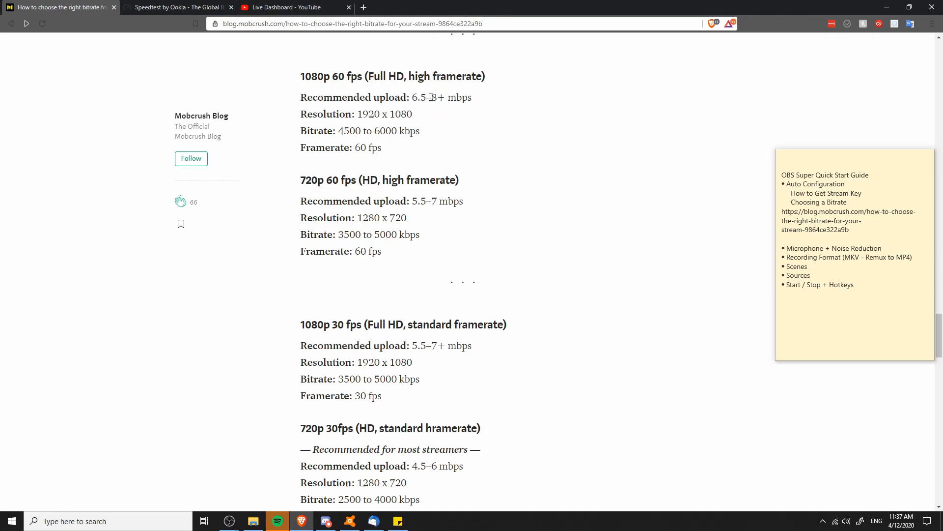
{"action": "mouse_move", "coordinate": [426, 108]}
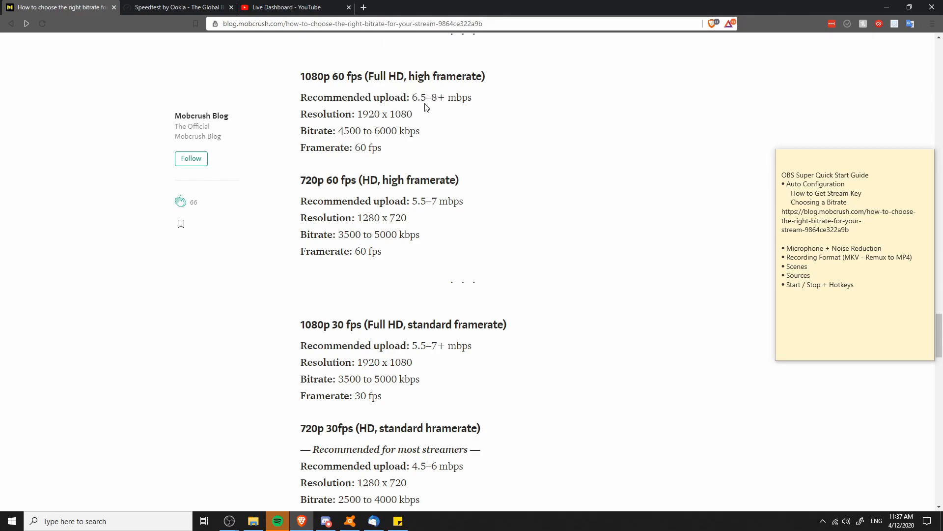
{"action": "mouse_move", "coordinate": [442, 94]}
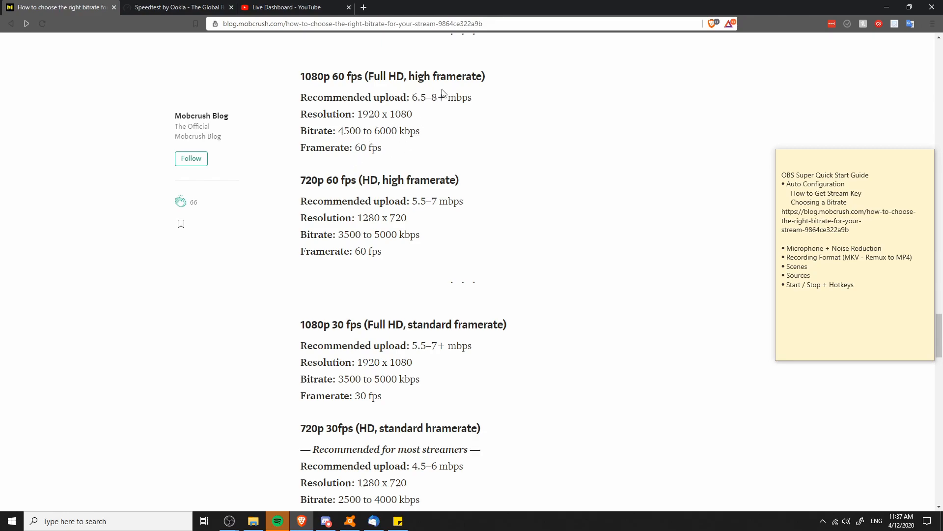
{"action": "mouse_move", "coordinate": [421, 94]}
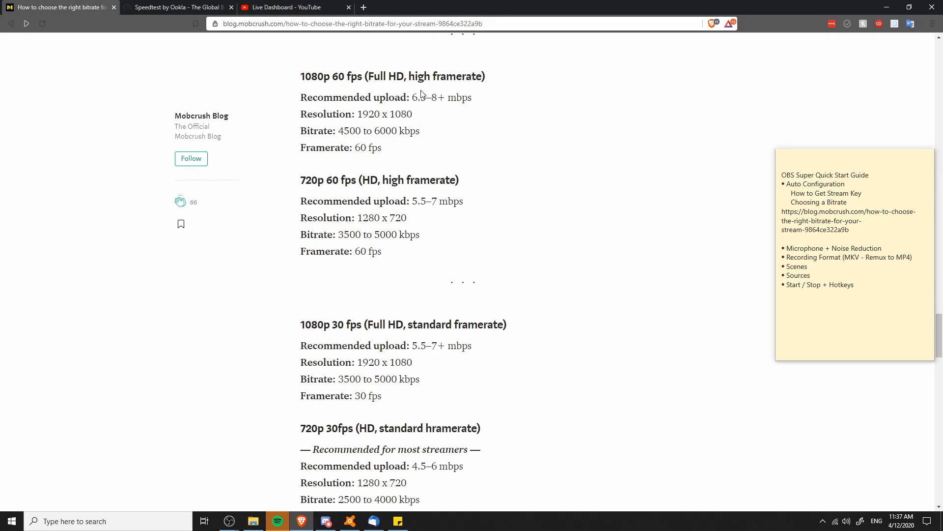
{"action": "mouse_move", "coordinate": [485, 118]}
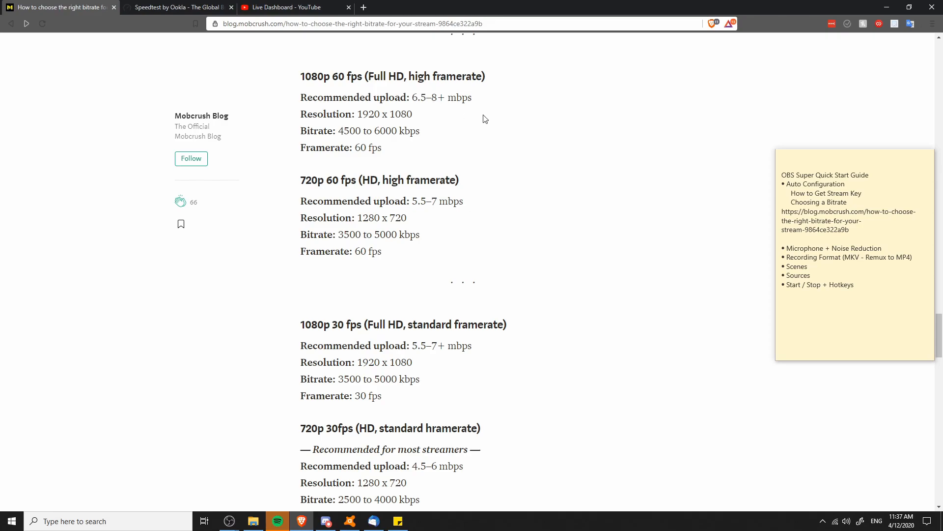
{"action": "mouse_move", "coordinate": [657, 139]}
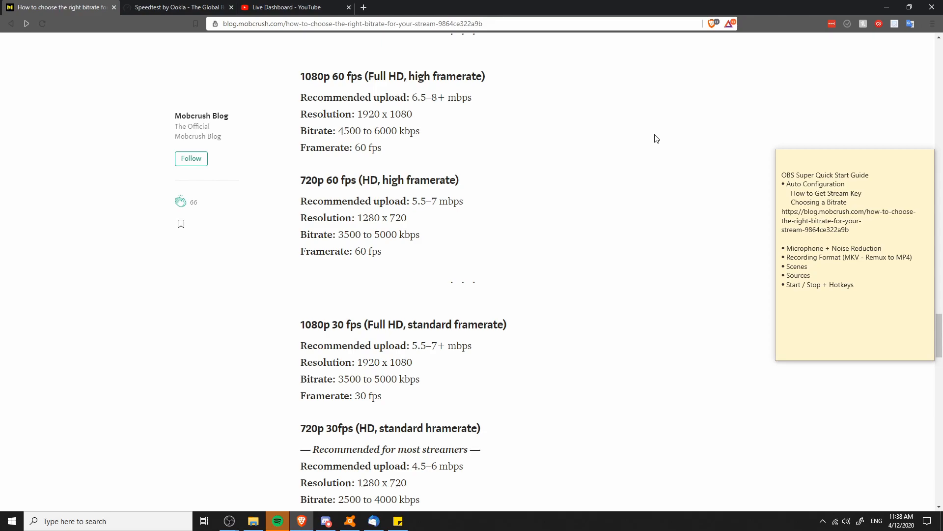
{"action": "mouse_move", "coordinate": [372, 129]}
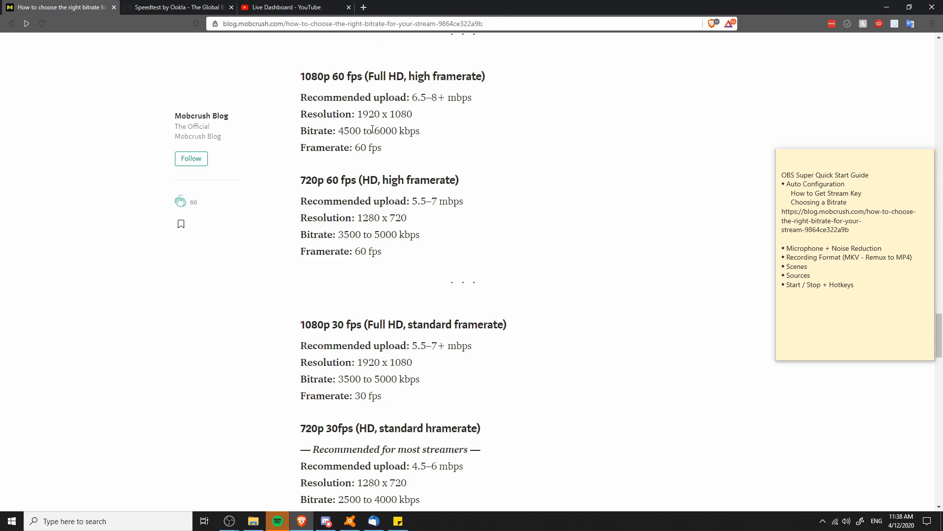
{"action": "mouse_move", "coordinate": [295, 79]}
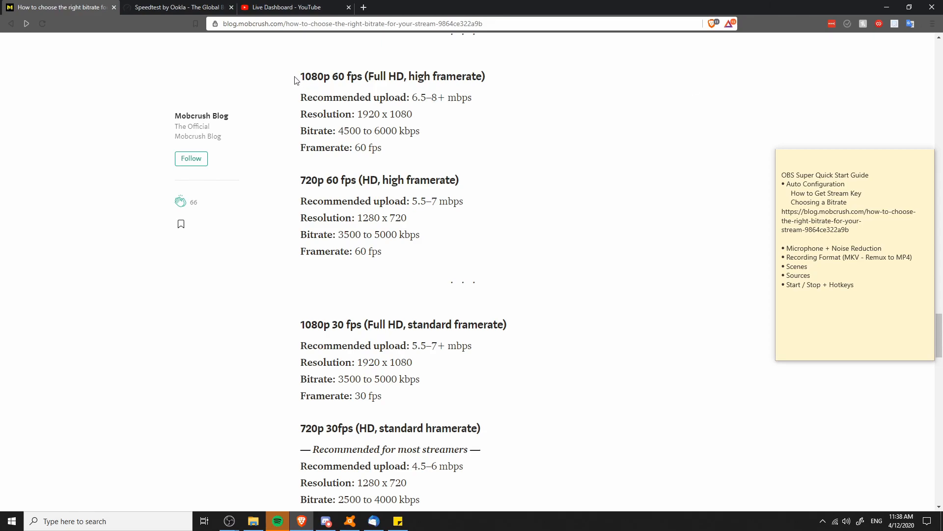
{"action": "mouse_move", "coordinate": [425, 134]}
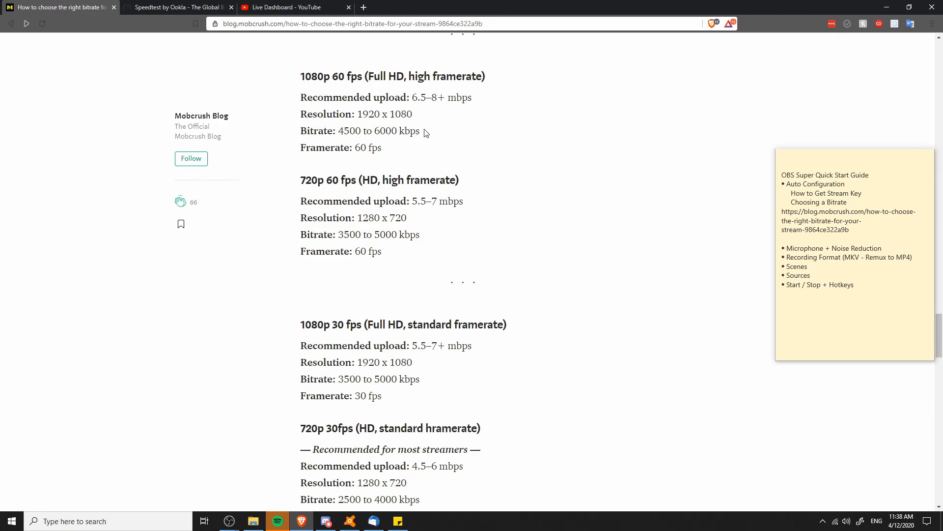
{"action": "mouse_move", "coordinate": [204, 519]}
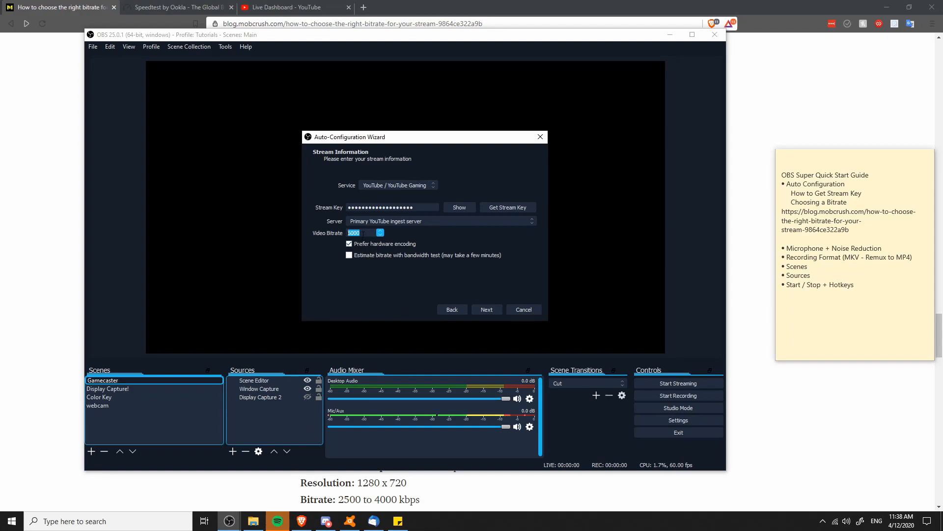
{"action": "left_click", "coordinate": [177, 7]}
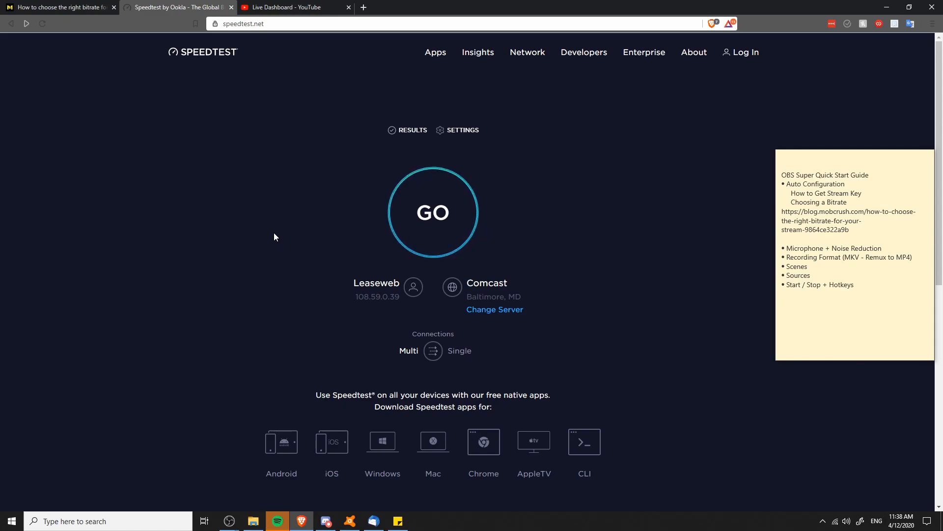
{"action": "mouse_move", "coordinate": [384, 172]}
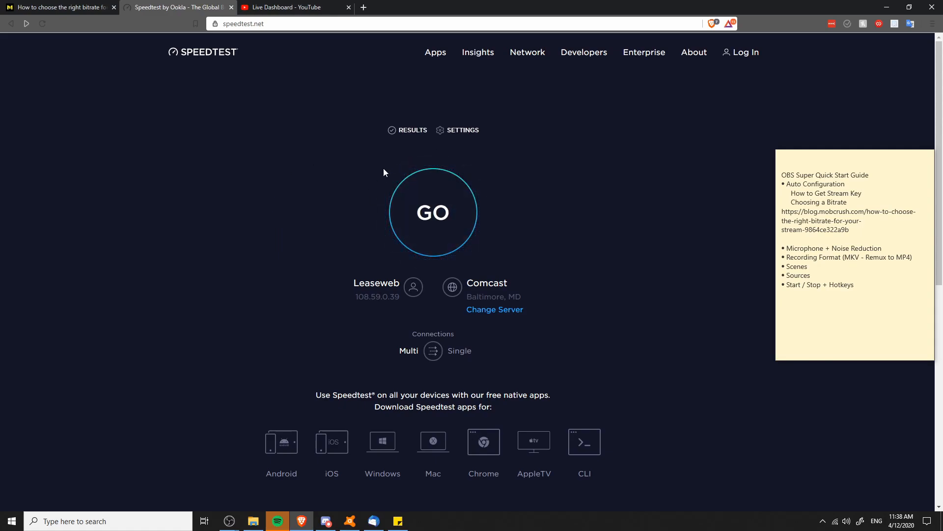
{"action": "mouse_move", "coordinate": [268, 270]}
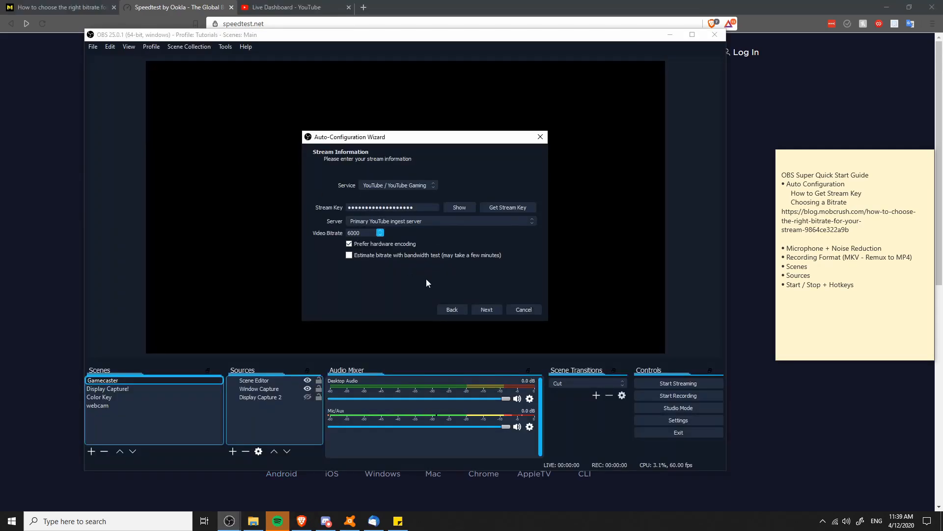
Apply the final results: YouTube Gaming, 6000 bitrate, NVENC, 1920x1080 at 60 FPS.
{"action": "left_click", "coordinate": [486, 309]}
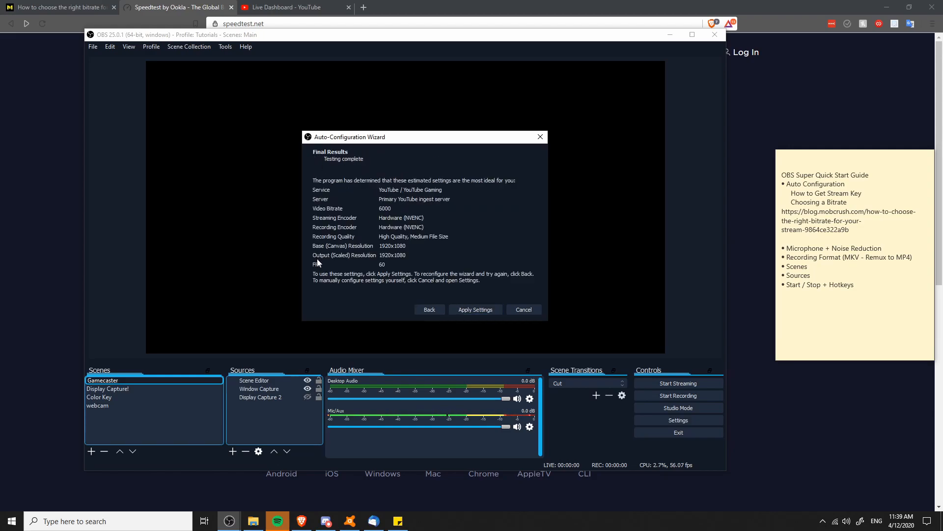
{"action": "mouse_move", "coordinate": [403, 262]}
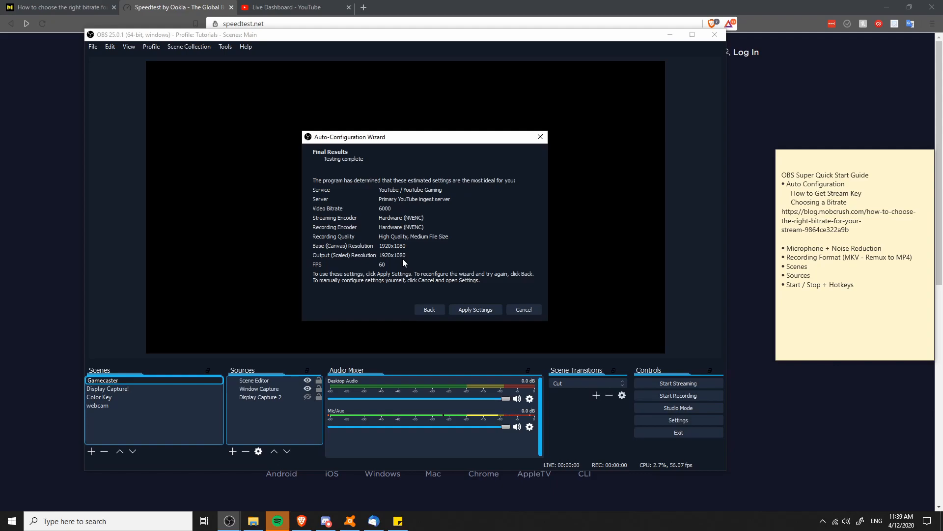
{"action": "mouse_move", "coordinate": [412, 261]}
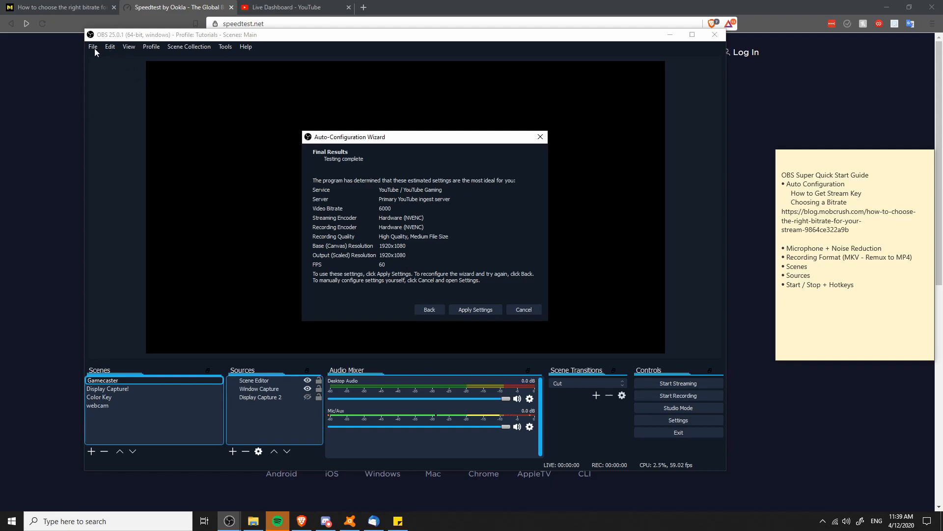
{"action": "mouse_move", "coordinate": [475, 309]}
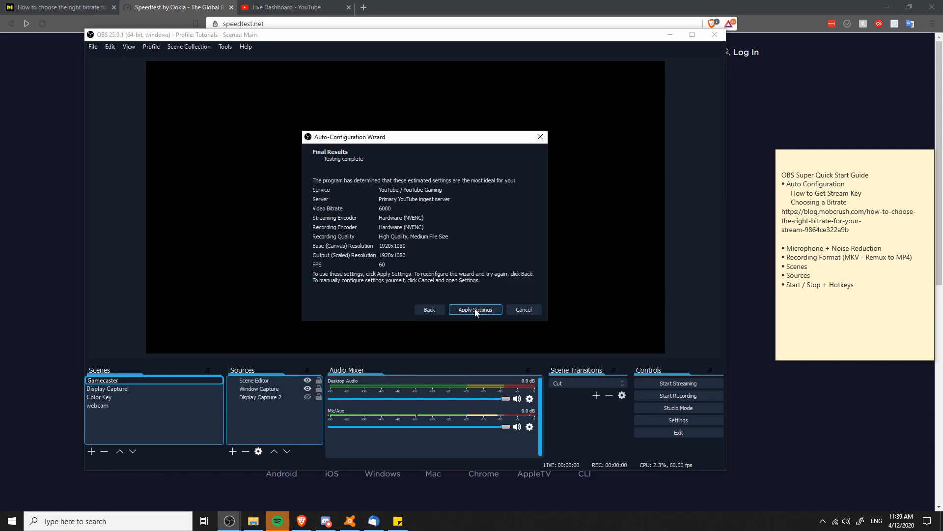
{"action": "left_click", "coordinate": [475, 309]}
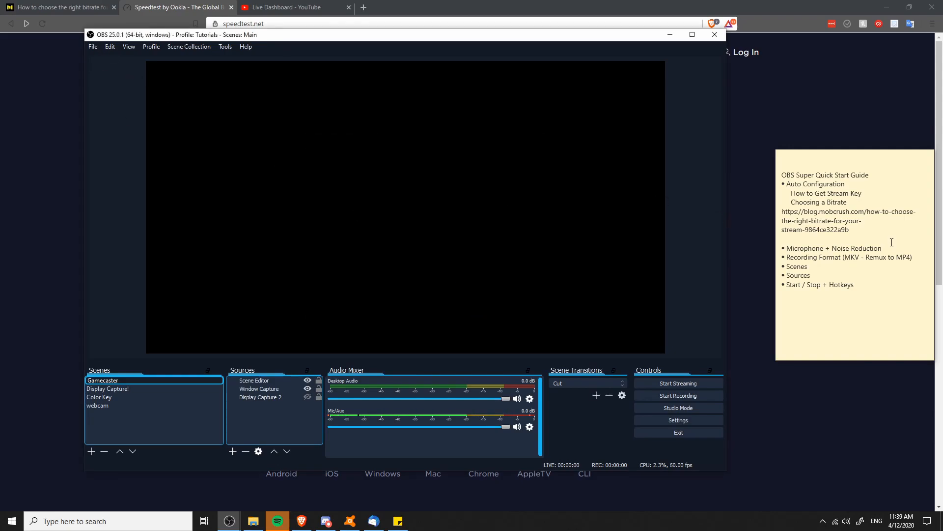
{"action": "left_click", "coordinate": [93, 46]}
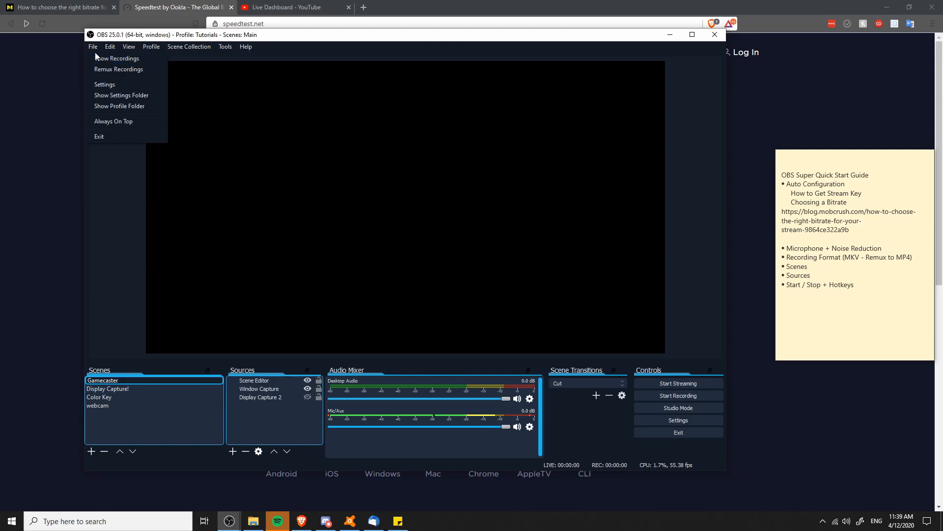
Review Video settings showing 1920x1080 base and output resolution at 60 FPS.
{"action": "left_click", "coordinate": [104, 84]}
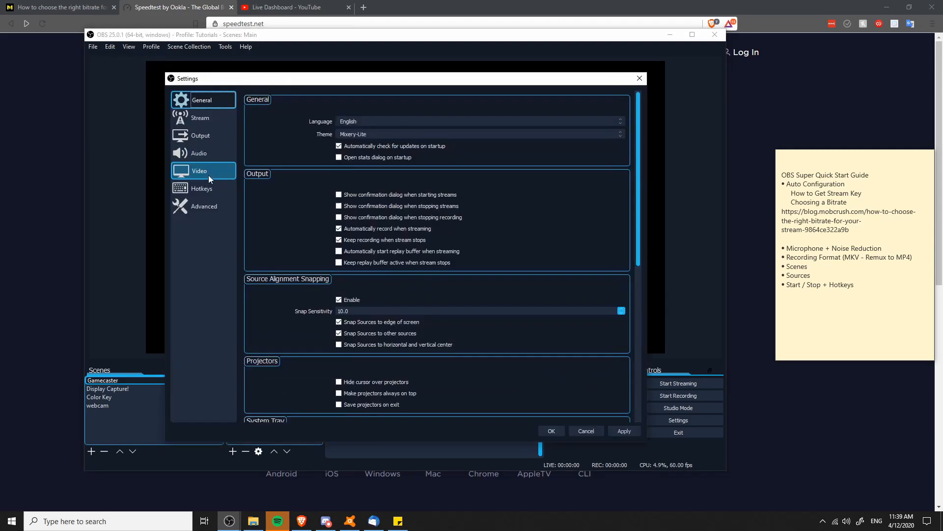
{"action": "left_click", "coordinate": [199, 171]}
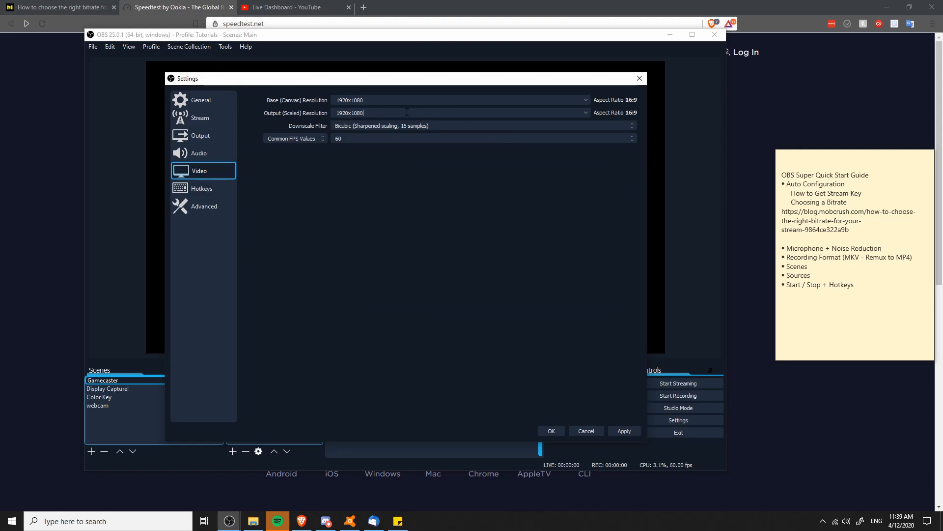
{"action": "triple_click", "coordinate": [351, 113]}
{"action": "type", "text": "5"}
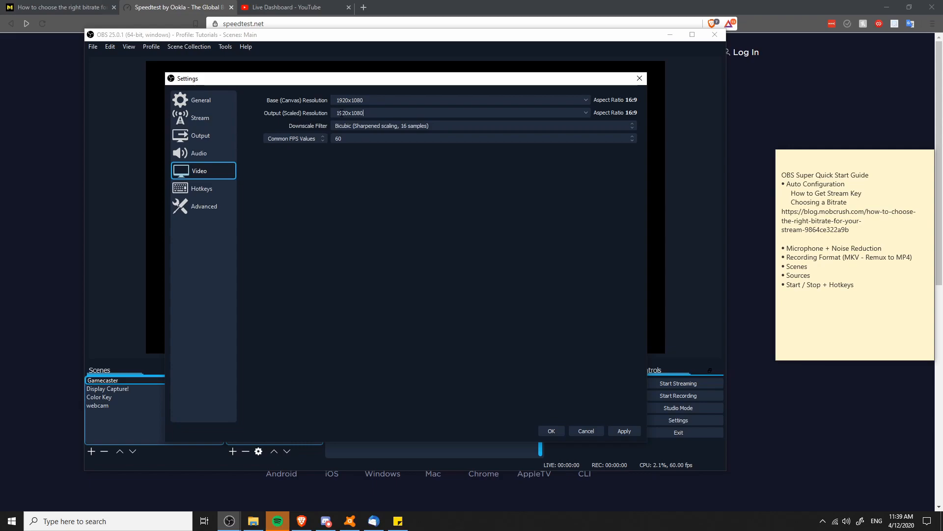
{"action": "double_click", "coordinate": [834, 247]}
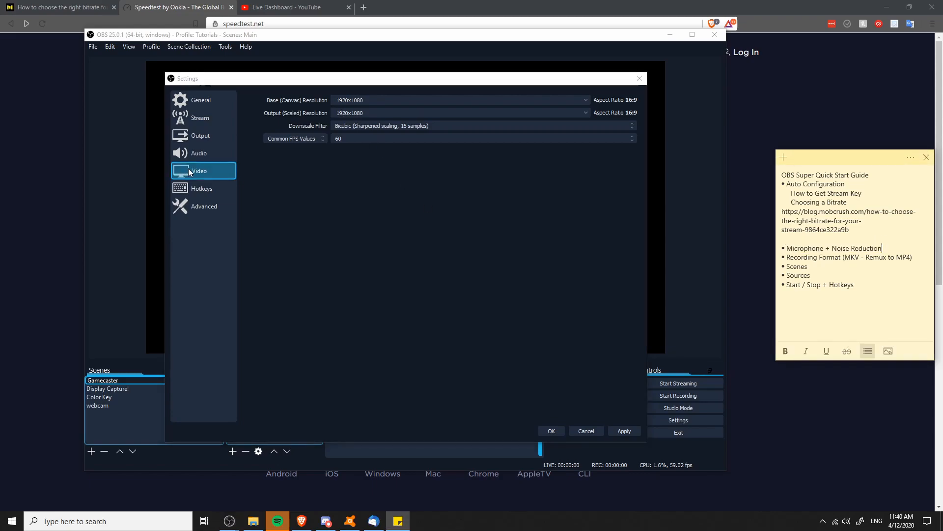
Check Audio settings, keeping Microphone (2- USB Audio Device) as the Mic/Auxiliary device.
{"action": "left_click", "coordinate": [198, 153]}
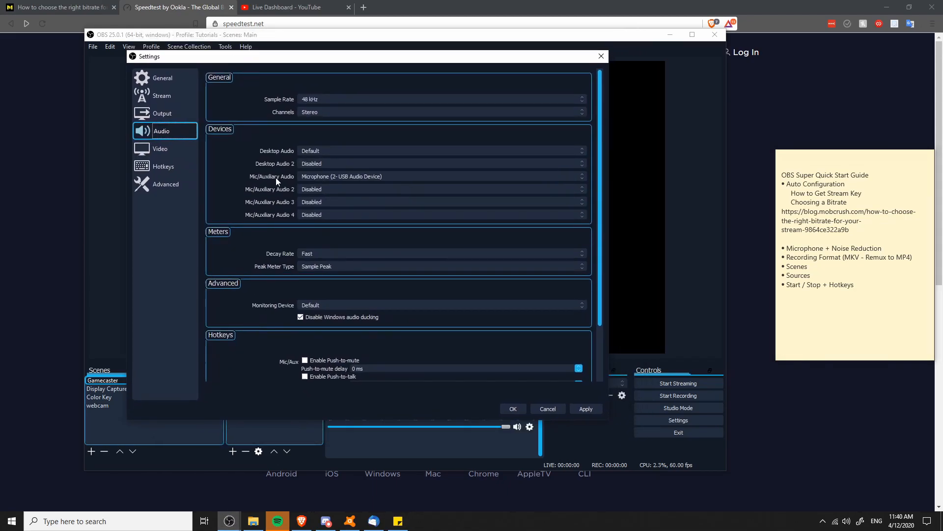
{"action": "left_click", "coordinate": [443, 177]}
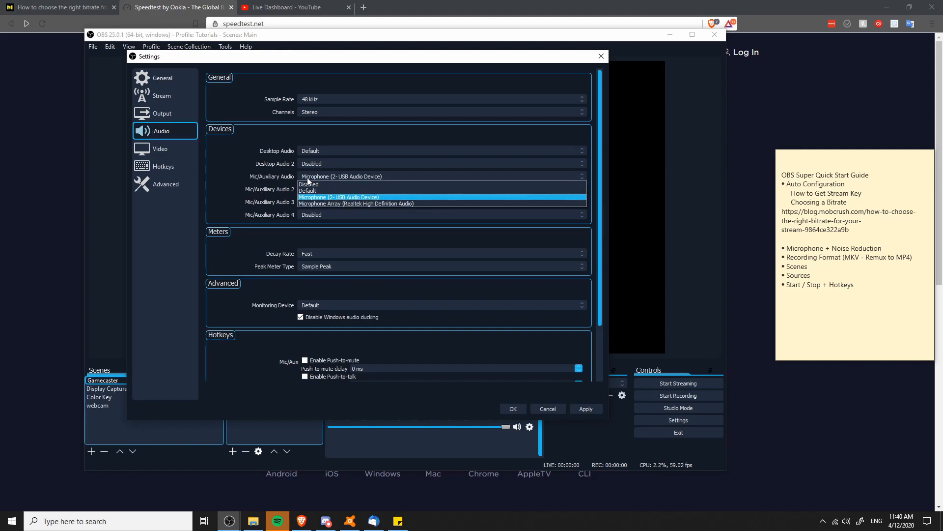
{"action": "mouse_move", "coordinate": [392, 177]}
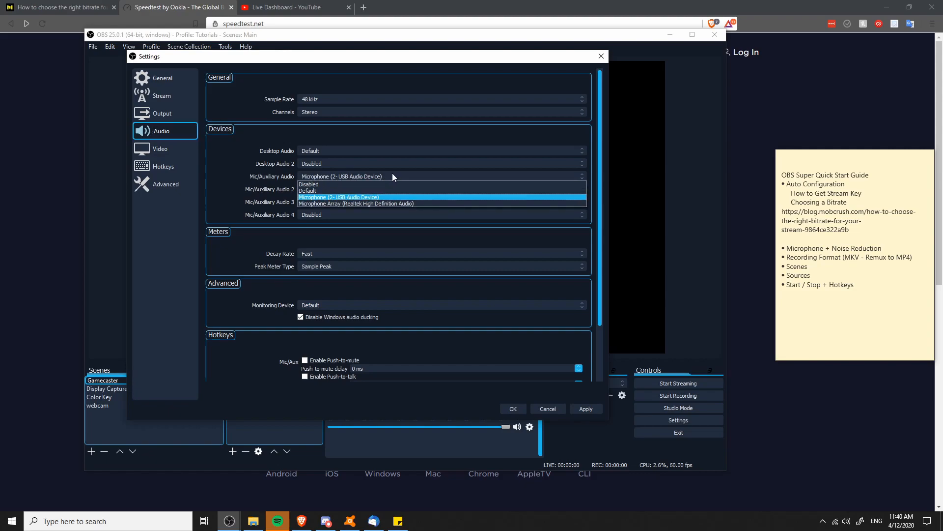
{"action": "mouse_move", "coordinate": [356, 204]}
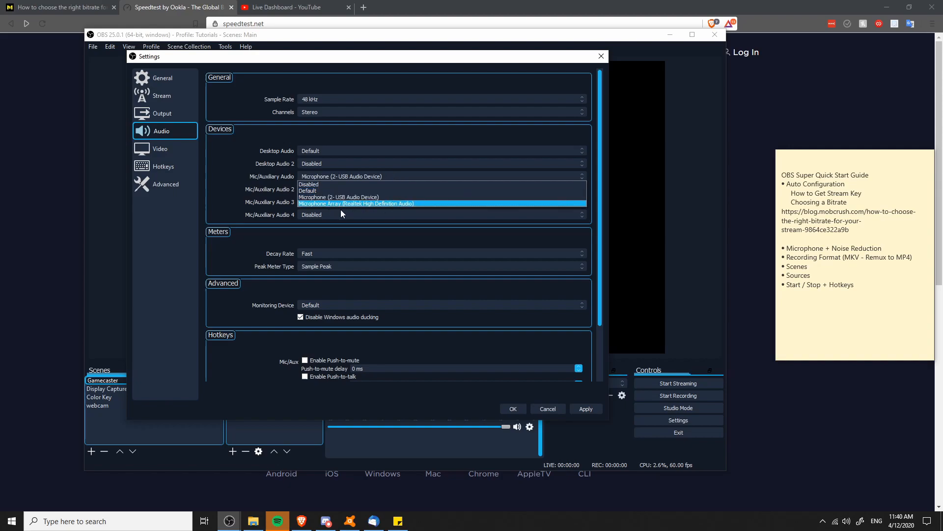
{"action": "mouse_move", "coordinate": [366, 209]}
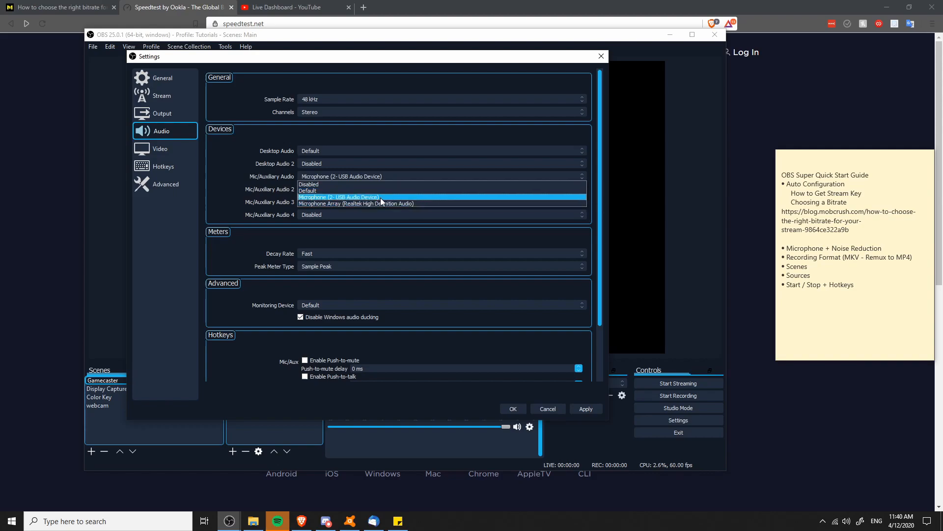
{"action": "mouse_move", "coordinate": [340, 203]}
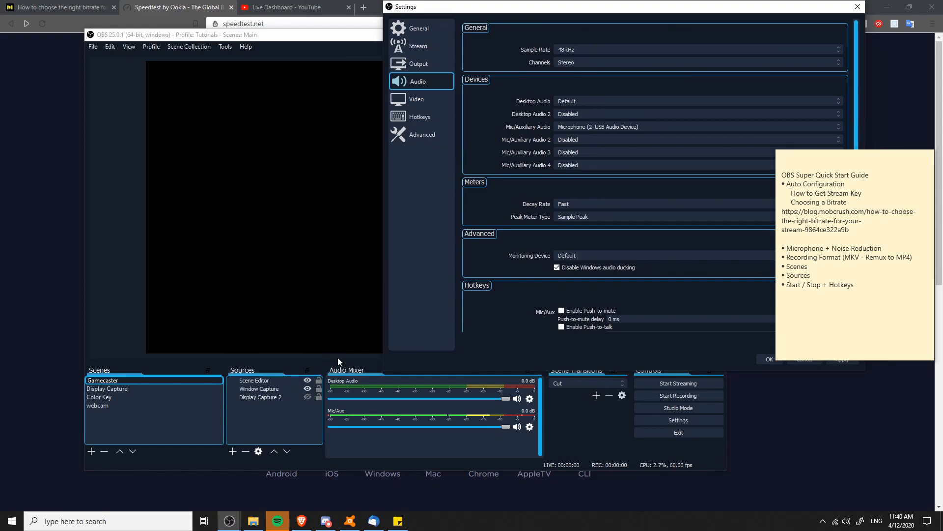
{"action": "mouse_move", "coordinate": [341, 391]}
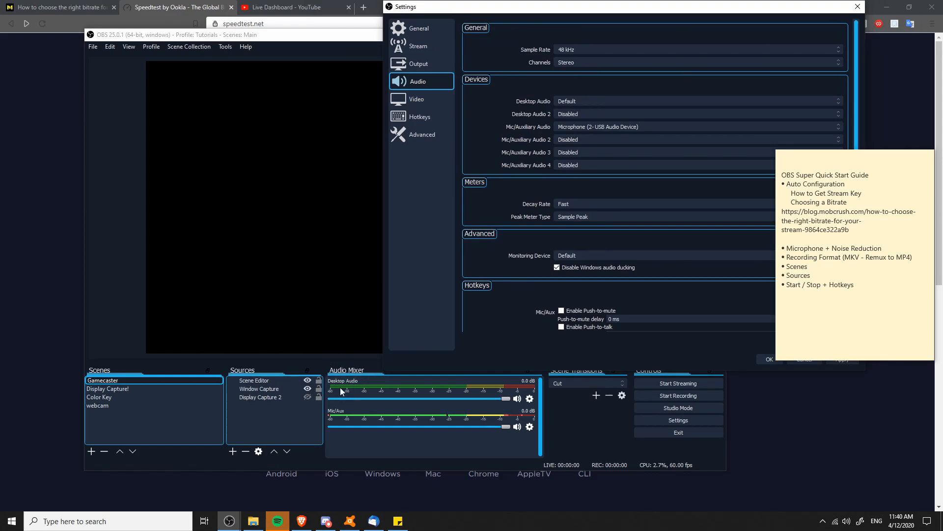
{"action": "mouse_move", "coordinate": [324, 419]}
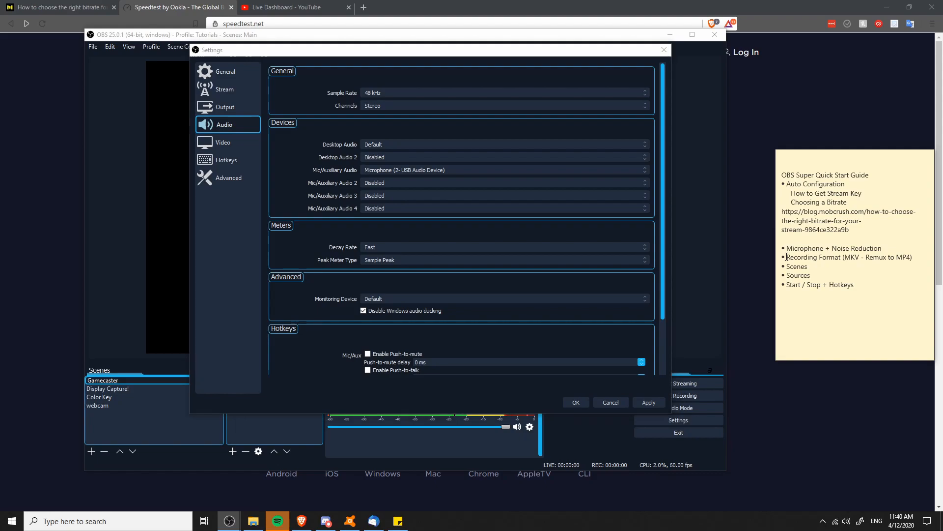
{"action": "left_click", "coordinate": [848, 257]}
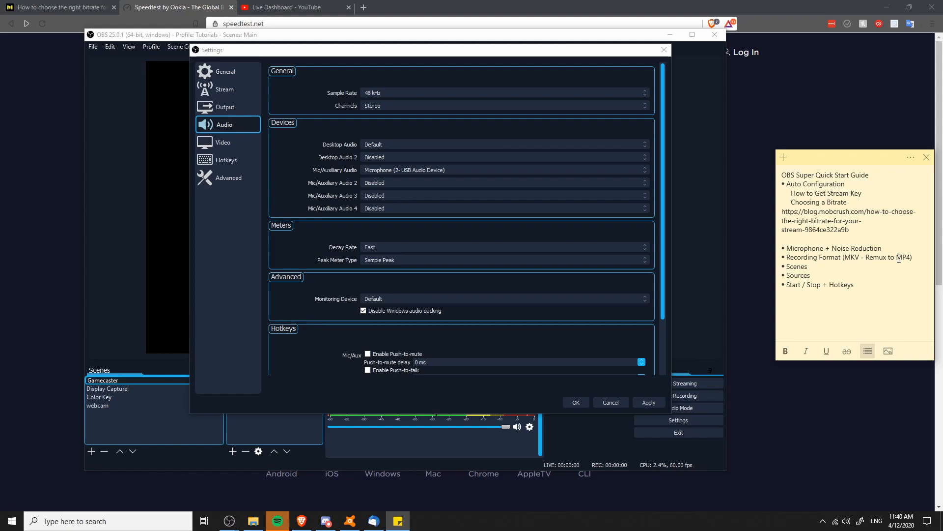
{"action": "double_click", "coordinate": [903, 257]}
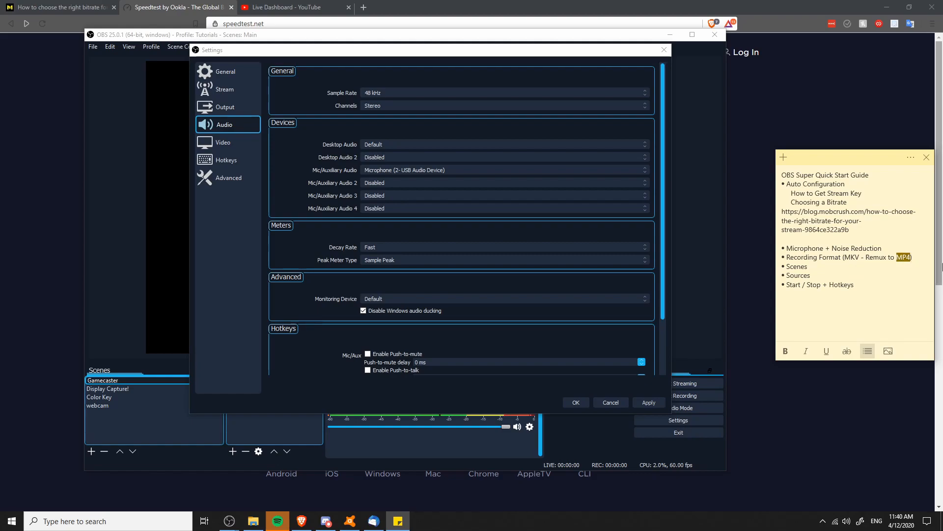
{"action": "left_click", "coordinate": [908, 257]}
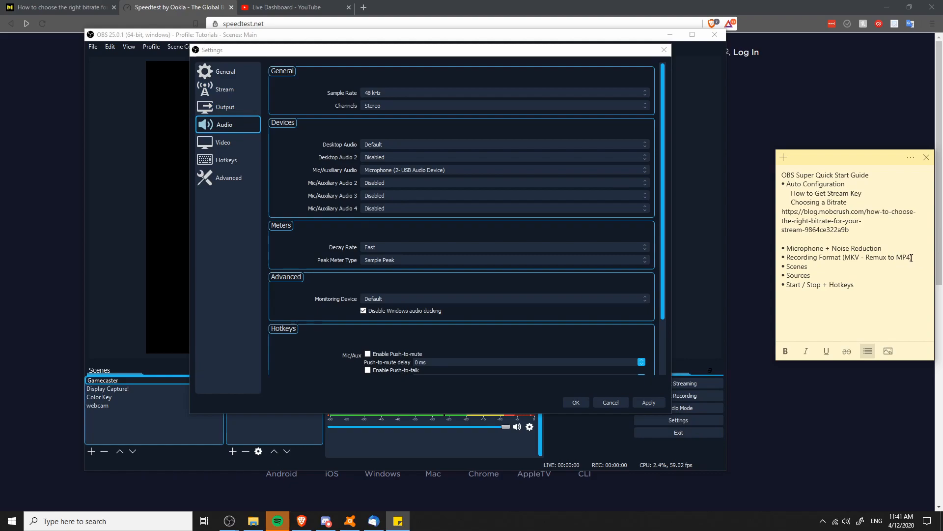
{"action": "double_click", "coordinate": [901, 257]}
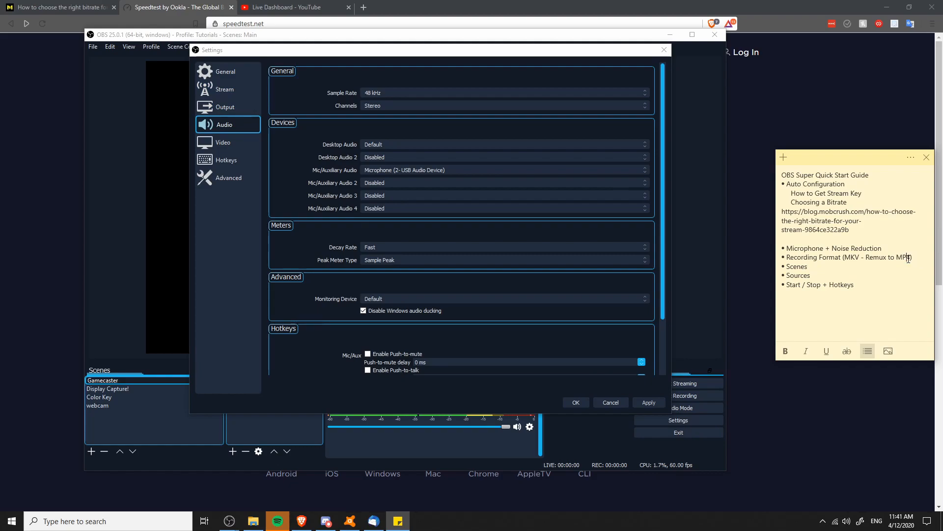
Review Output settings: 6000 Kbps video bitrate and mkv recording format.
{"action": "left_click", "coordinate": [226, 107]}
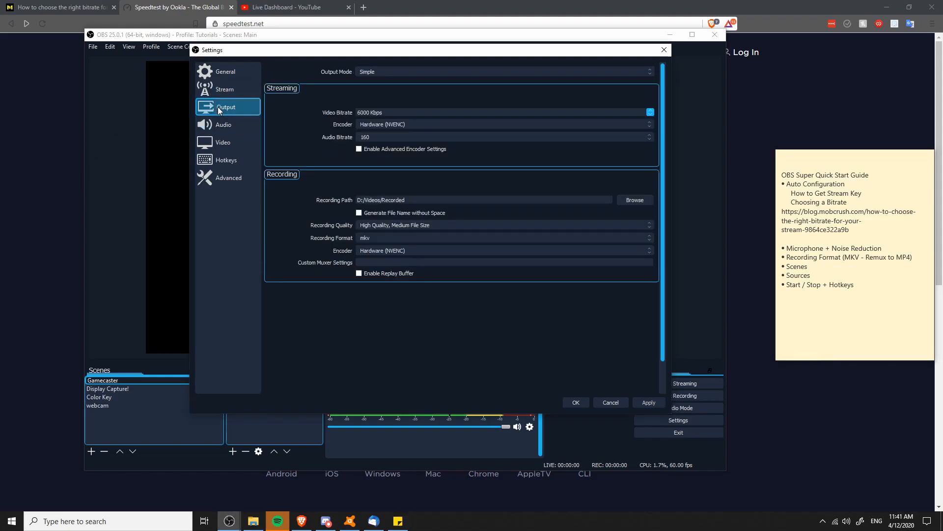
{"action": "mouse_move", "coordinate": [296, 117]}
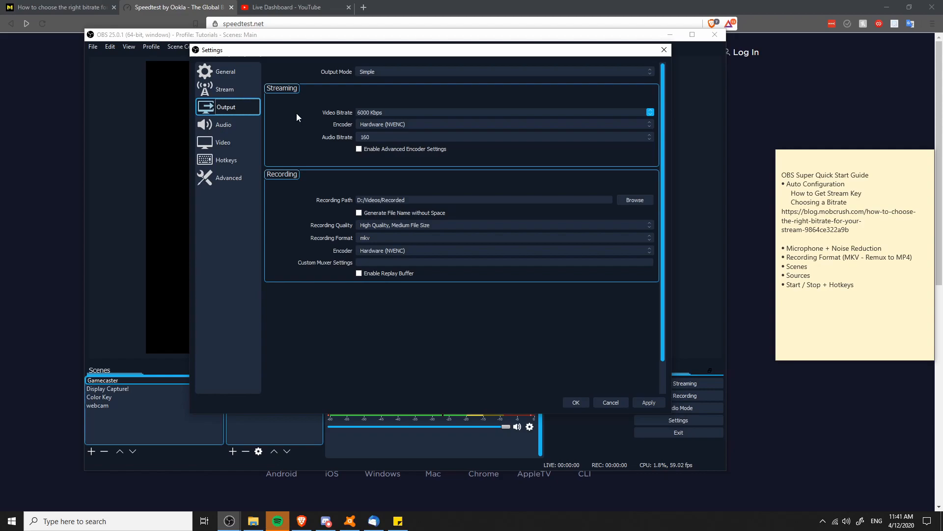
{"action": "mouse_move", "coordinate": [373, 242]}
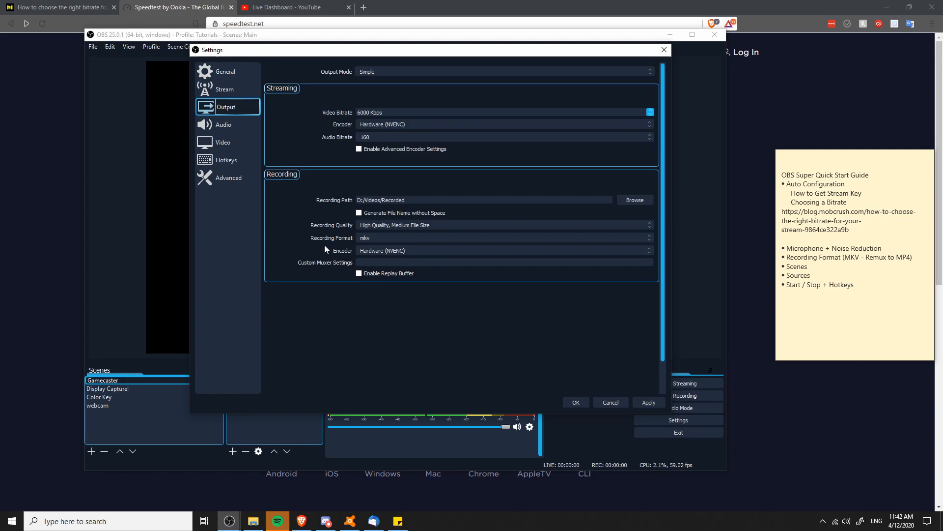
{"action": "mouse_move", "coordinate": [327, 247]}
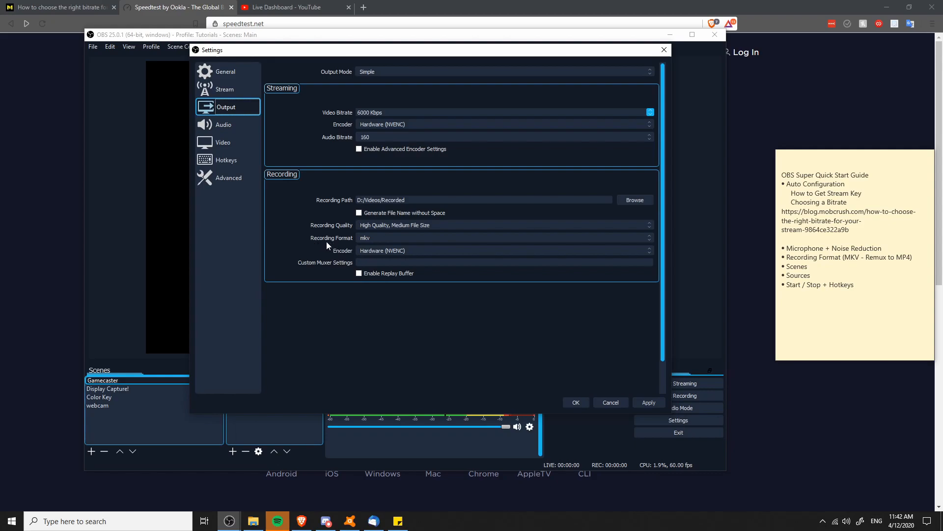
{"action": "mouse_move", "coordinate": [387, 241]}
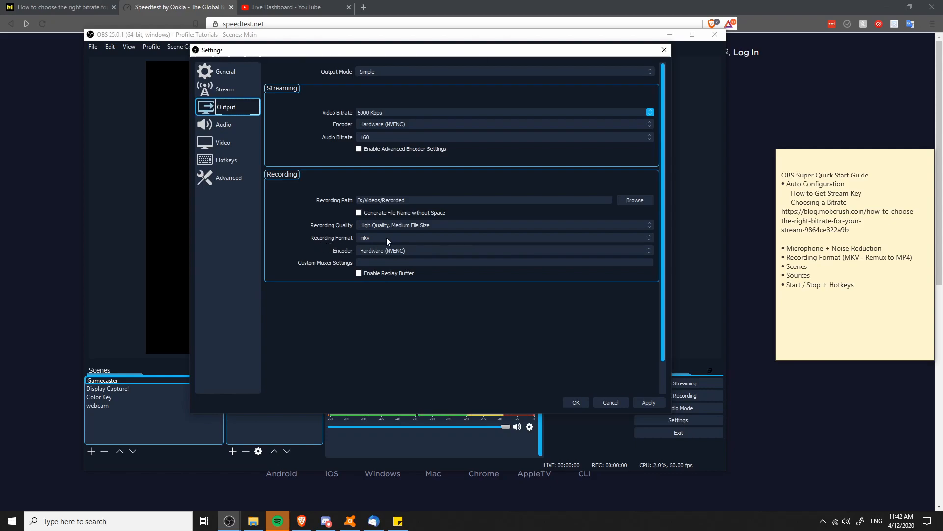
{"action": "mouse_move", "coordinate": [347, 238]}
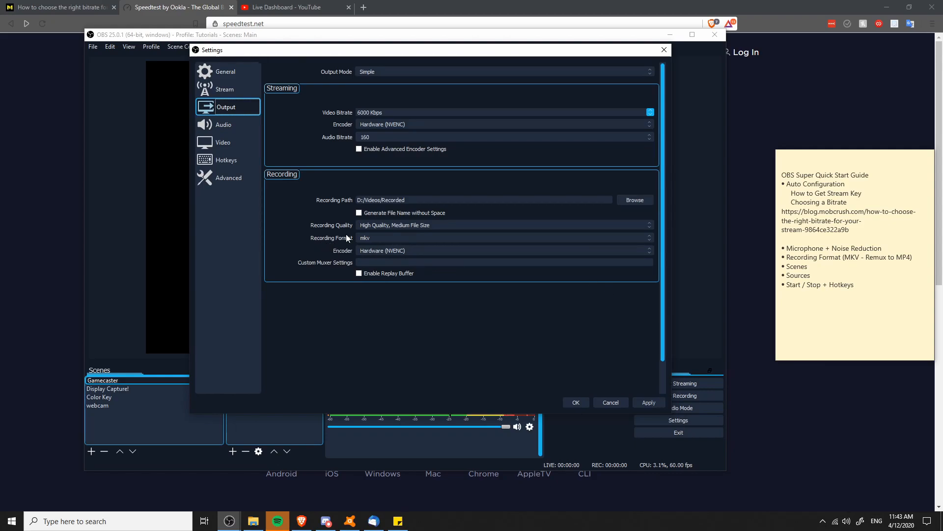
{"action": "mouse_move", "coordinate": [313, 241]}
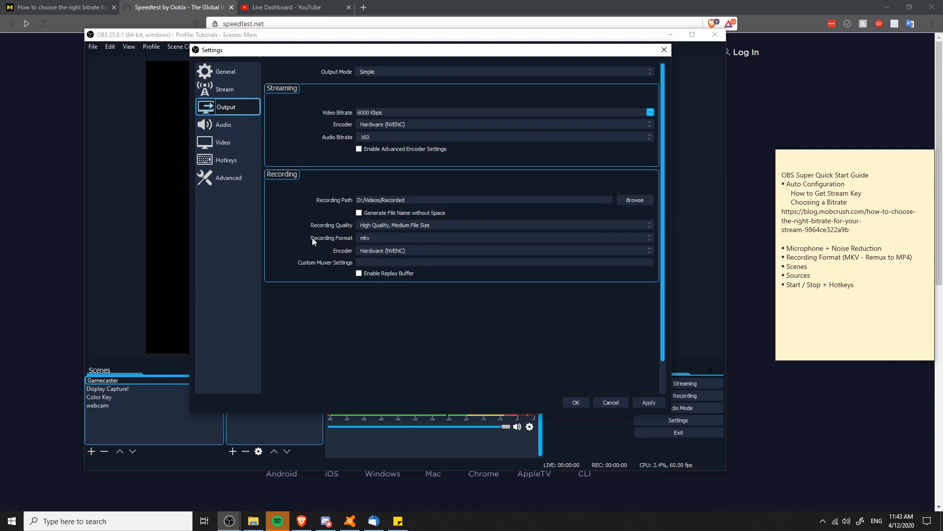
Check the Advanced section where recordings automatically remux to mp4.
{"action": "left_click", "coordinate": [229, 177]}
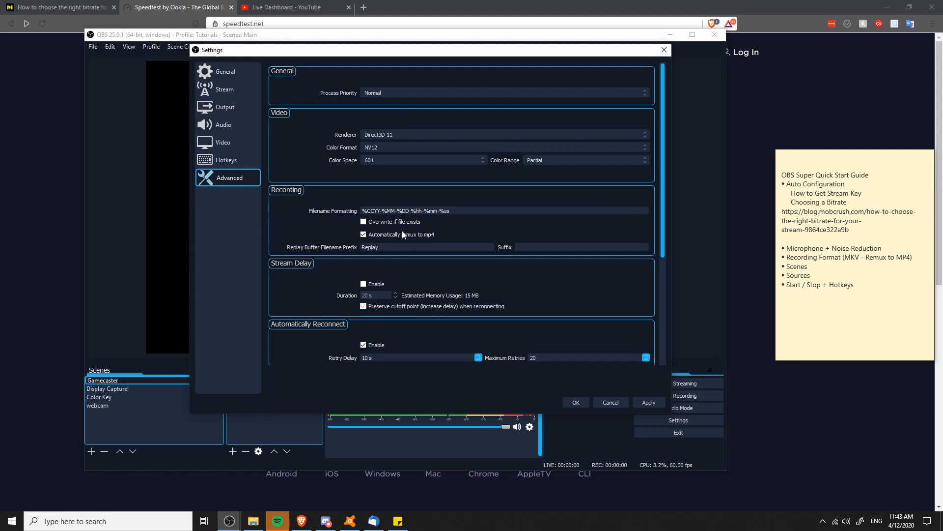
{"action": "mouse_move", "coordinate": [441, 241]}
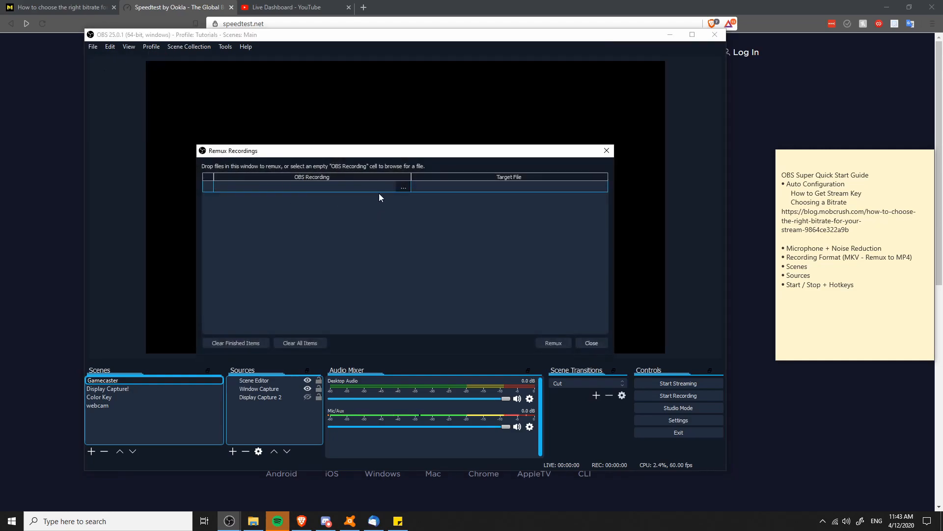
{"action": "mouse_move", "coordinate": [458, 199]}
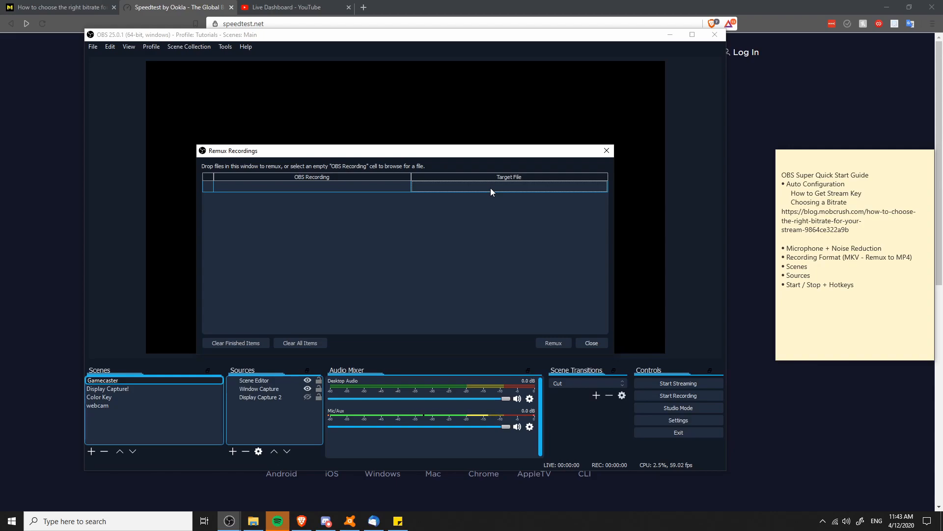
Close the Settings window to return to the OBS main window.
{"action": "left_click", "coordinate": [590, 342]}
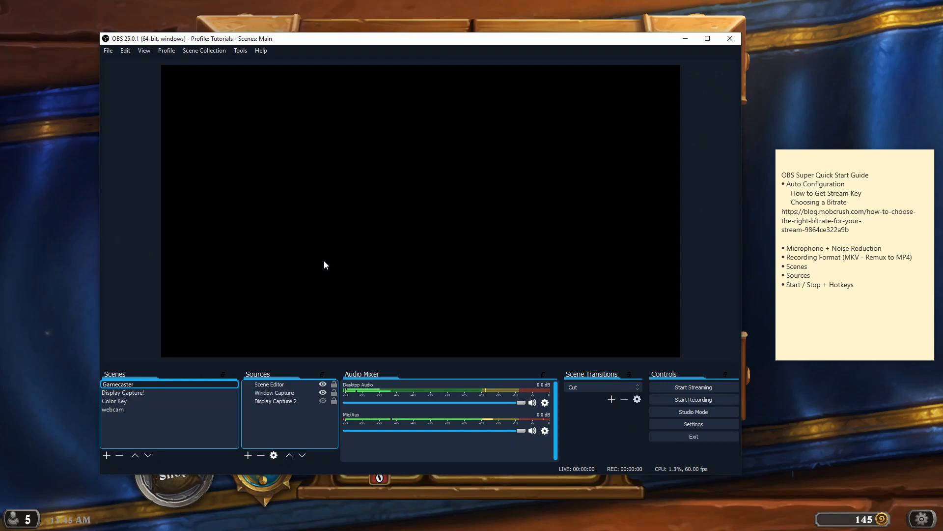
{"action": "mouse_move", "coordinate": [269, 270]}
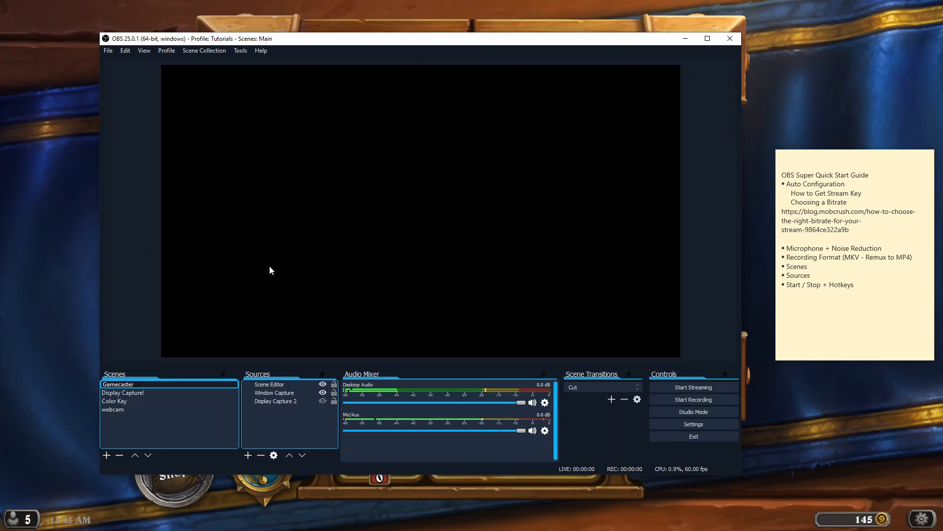
{"action": "mouse_move", "coordinate": [157, 377]}
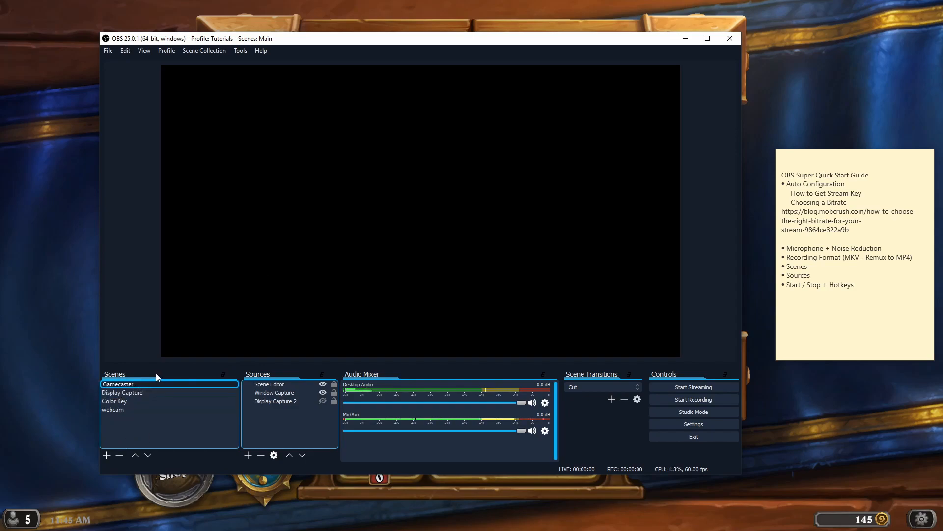
{"action": "mouse_move", "coordinate": [284, 441]}
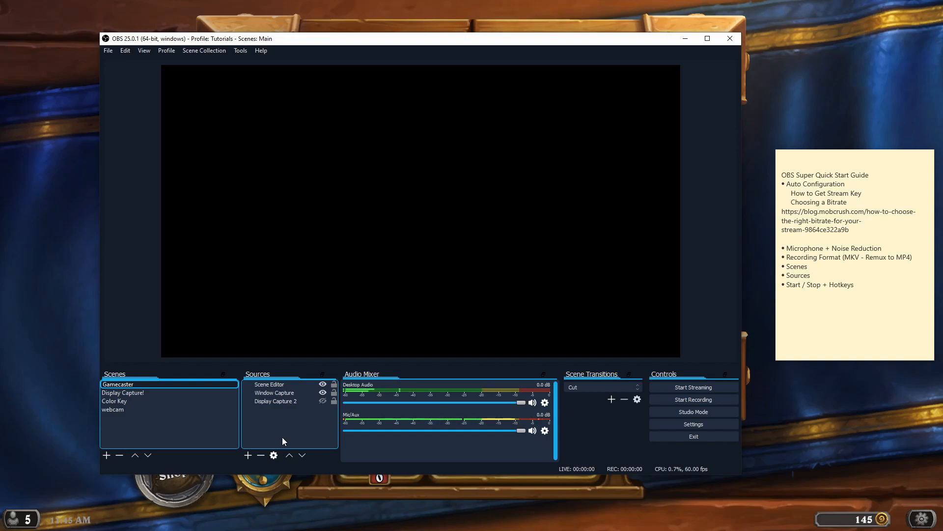
{"action": "mouse_move", "coordinate": [123, 440]}
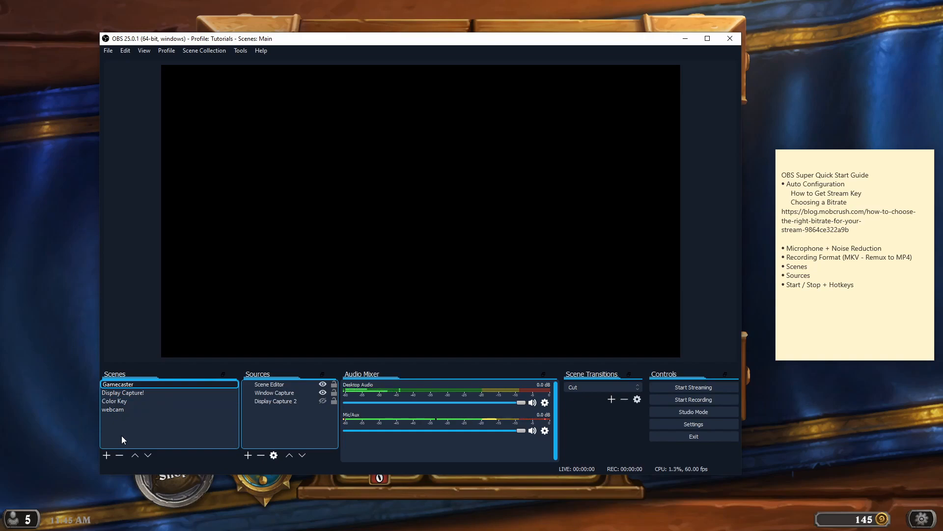
{"action": "mouse_move", "coordinate": [107, 455]}
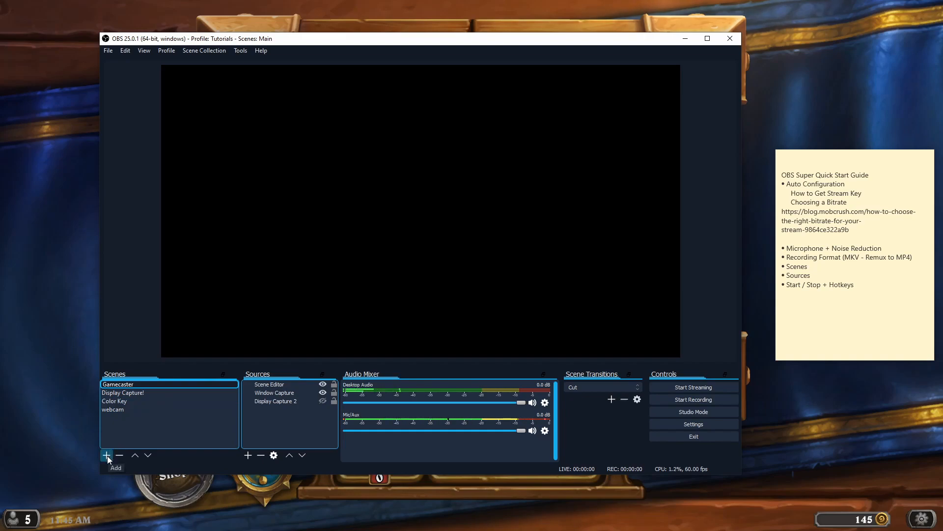
Create a scene named 'Hearthstone' and bring up its add-source menu in Sources.
{"action": "left_click", "coordinate": [106, 455]}
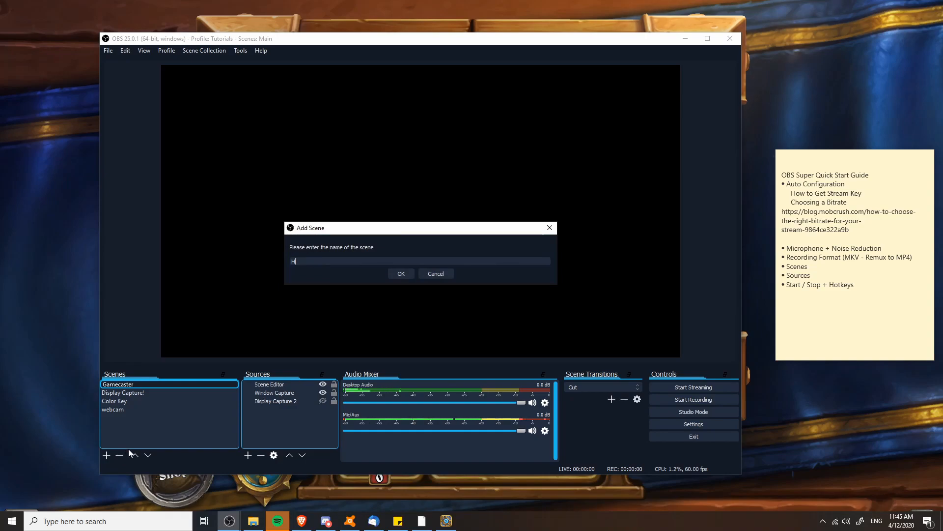
{"action": "left_click", "coordinate": [401, 273]}
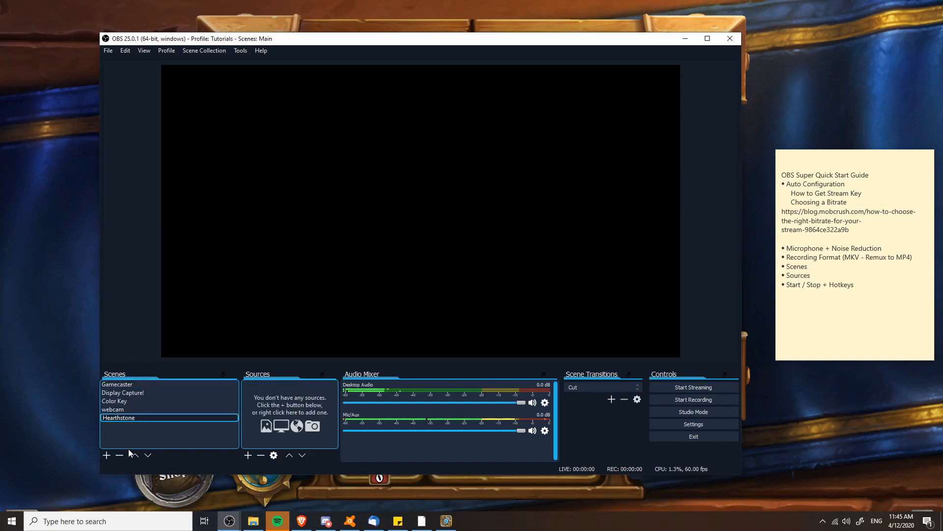
{"action": "right_click", "coordinate": [289, 412]}
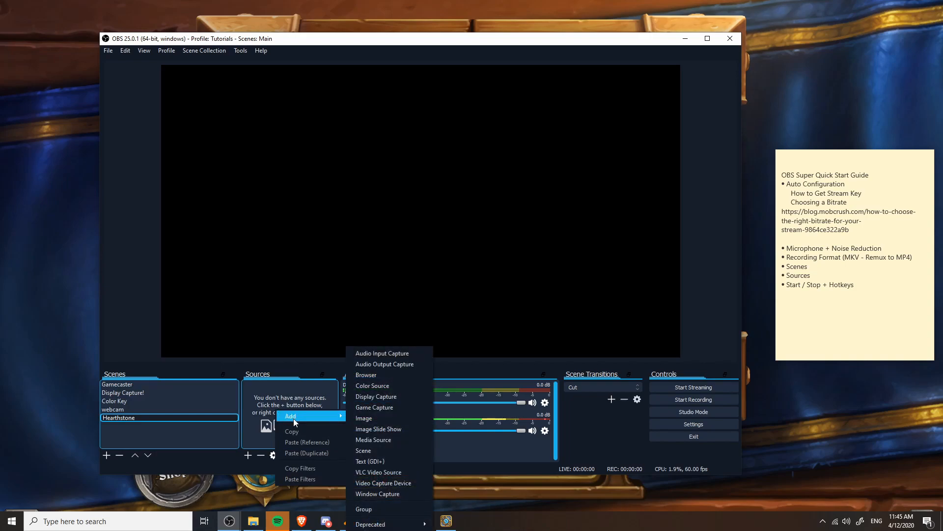
{"action": "mouse_move", "coordinate": [375, 407]}
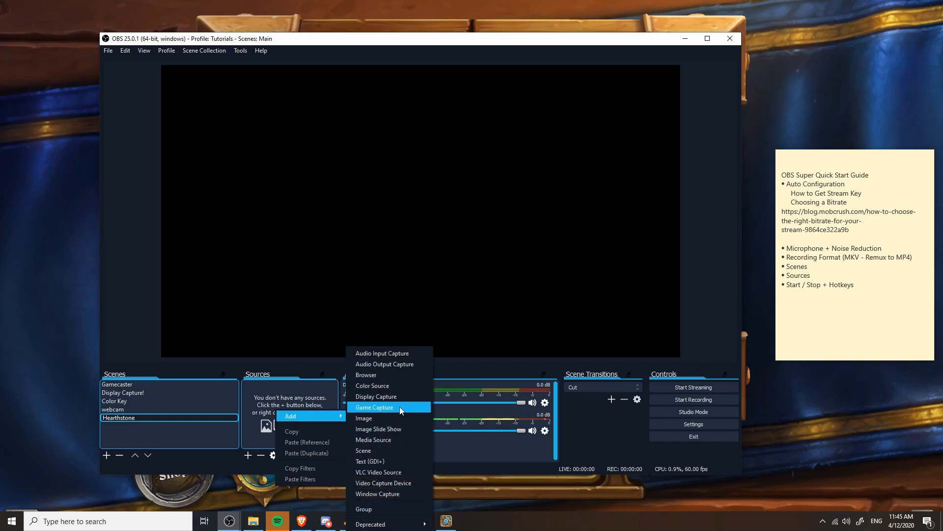
{"action": "mouse_move", "coordinate": [376, 396]}
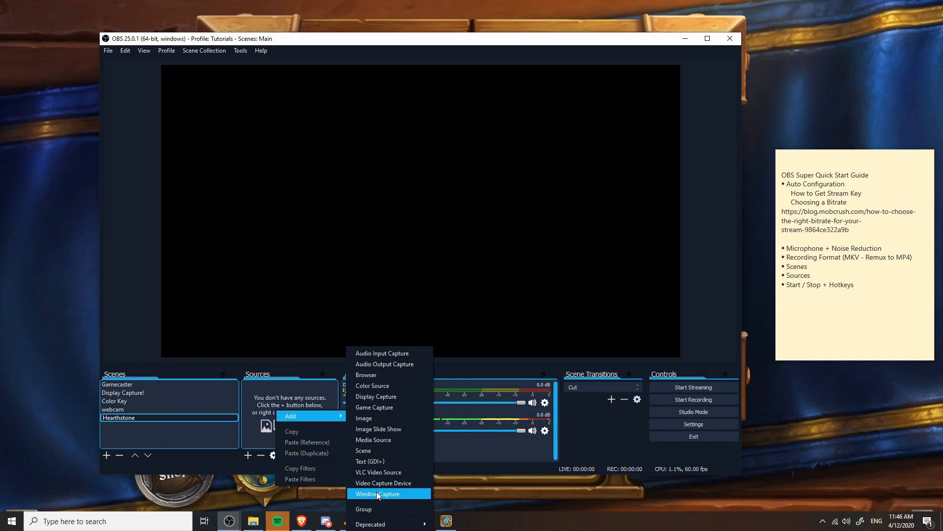
{"action": "mouse_move", "coordinate": [373, 407]}
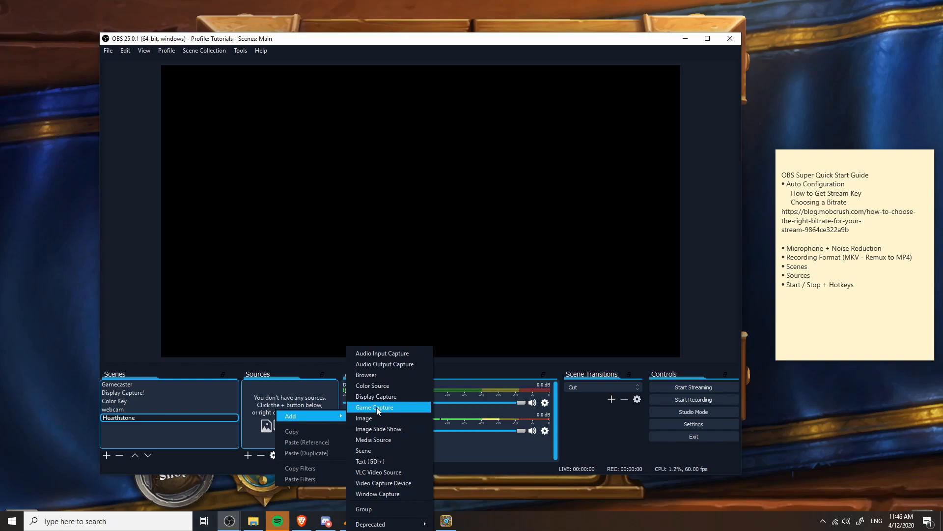
Add a Game Capture source named 'Hearthstone Source' to the Hearthstone scene.
{"action": "left_click", "coordinate": [374, 407]}
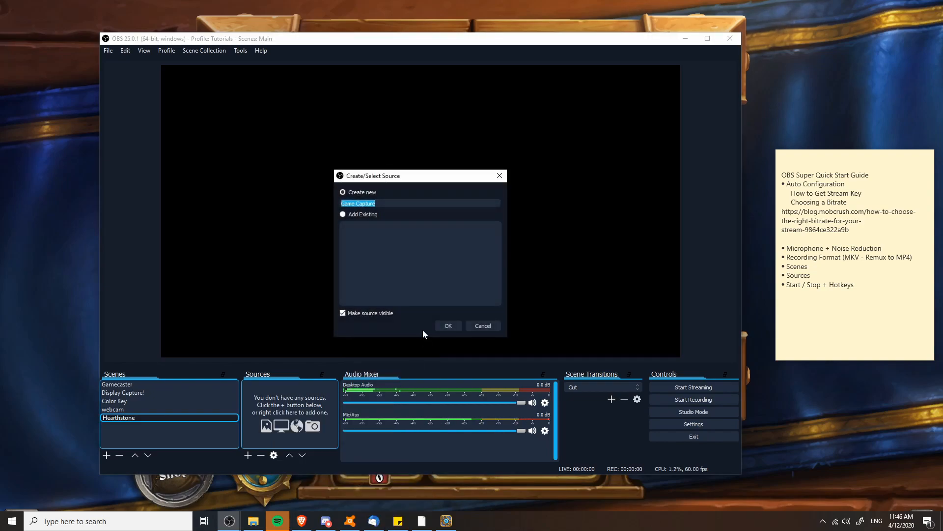
{"action": "type", "text": "Hearthstone"}
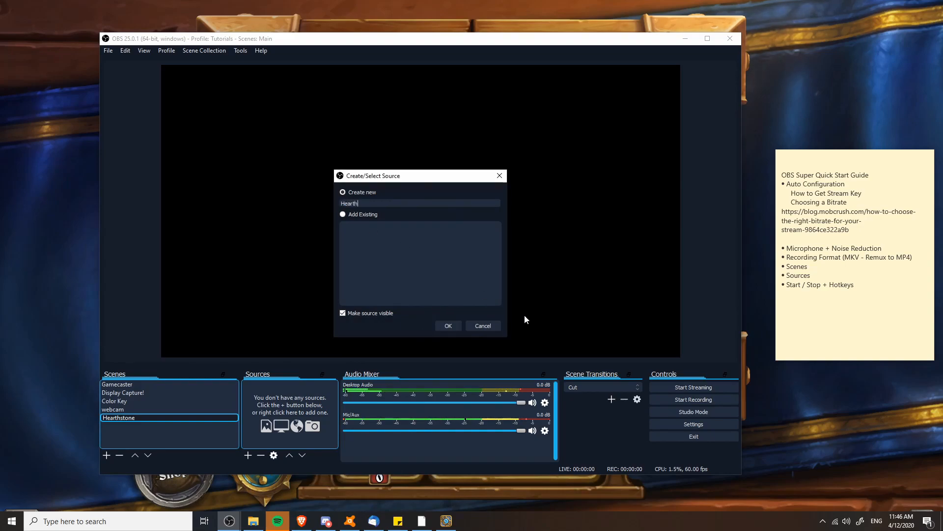
{"action": "type", "text": "Hearthstone Source"}
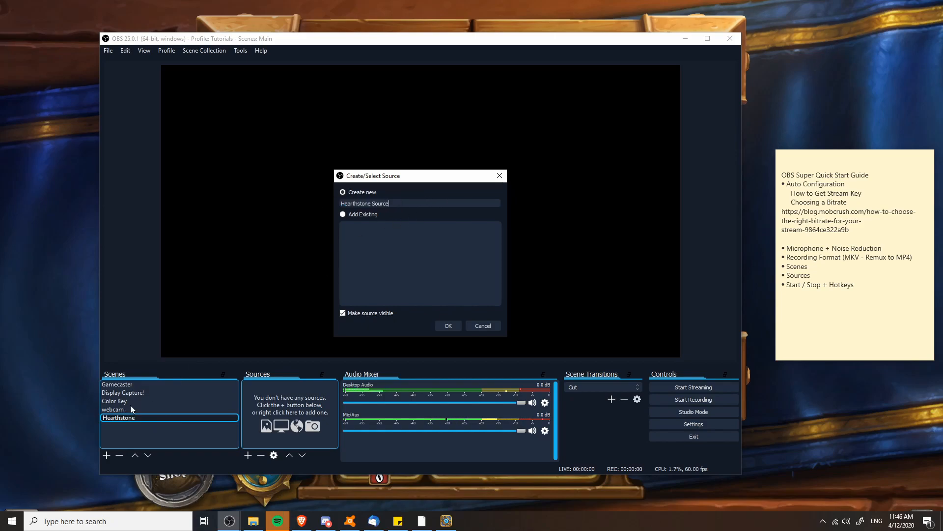
{"action": "mouse_move", "coordinate": [133, 426]}
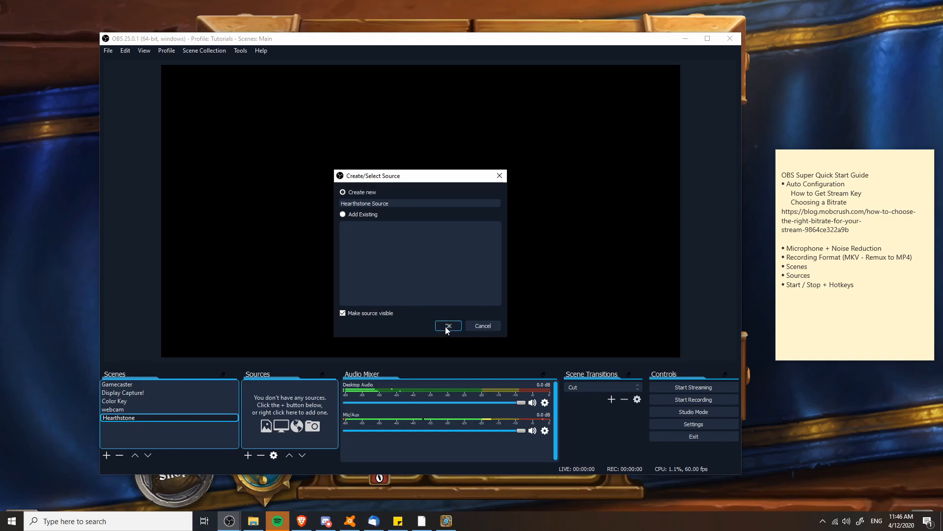
{"action": "left_click", "coordinate": [448, 325]}
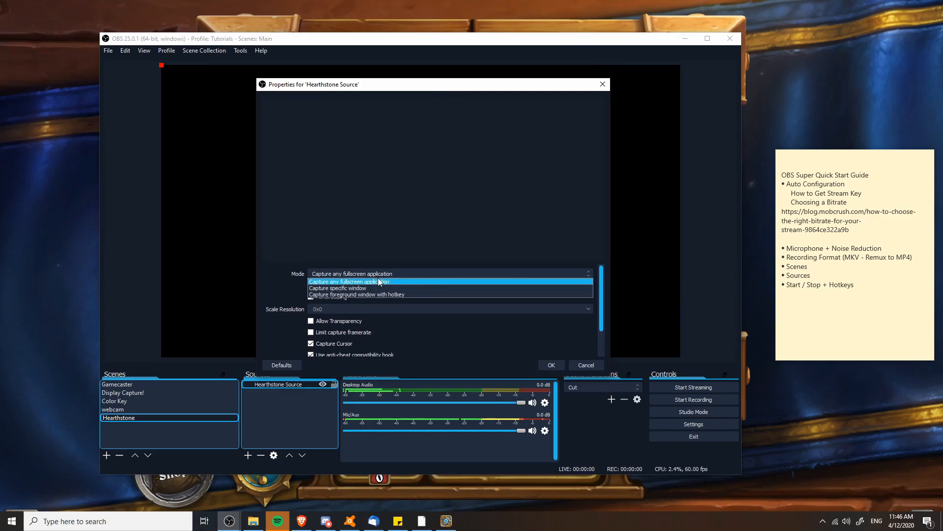
{"action": "mouse_move", "coordinate": [379, 288]}
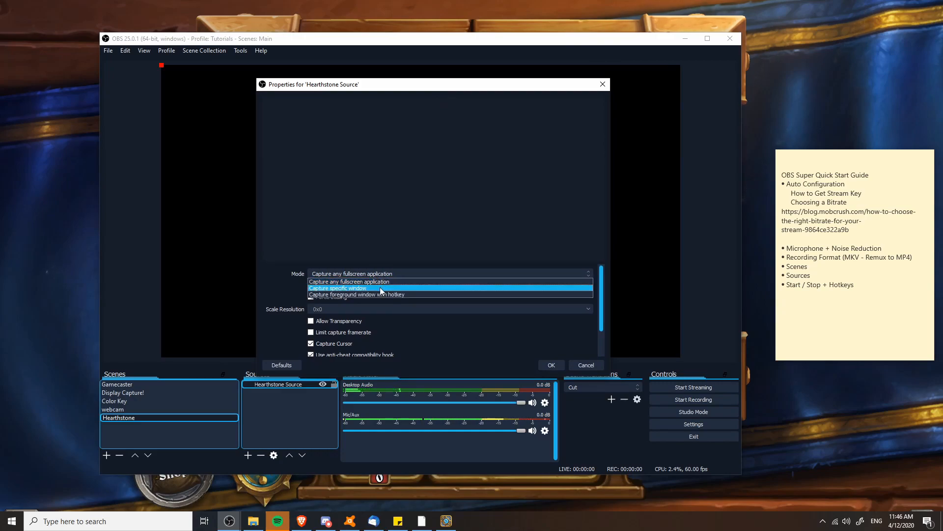
Set Hearthstone Source to Capture specific window, targeting [Hearthstone.exe]: Hearthstone.
{"action": "left_click", "coordinate": [351, 281]}
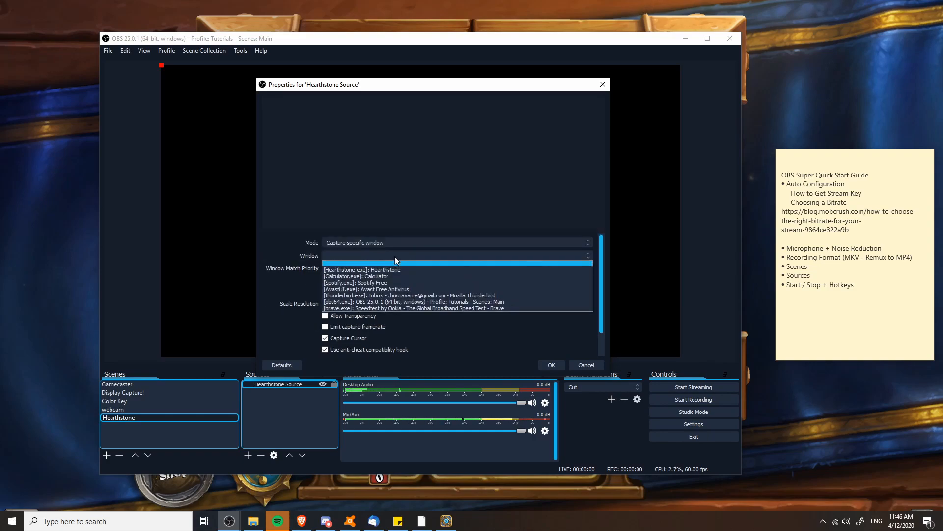
{"action": "left_click", "coordinate": [362, 270]}
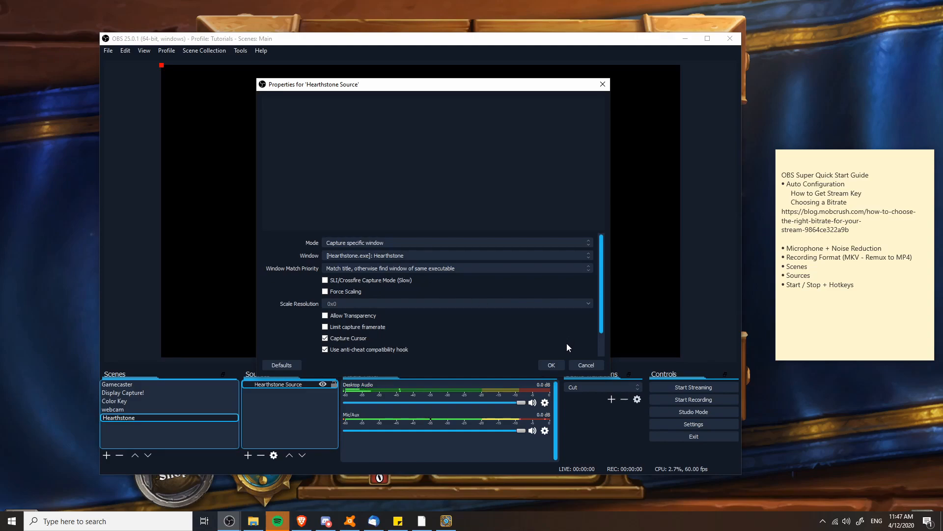
{"action": "mouse_move", "coordinate": [424, 335]}
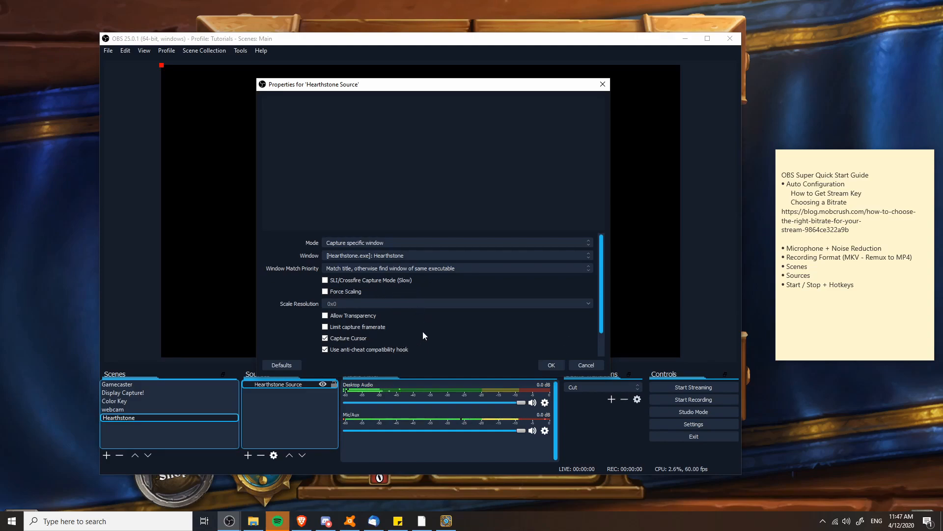
{"action": "scroll", "scroll_direction": "down", "scroll_amount": 3}
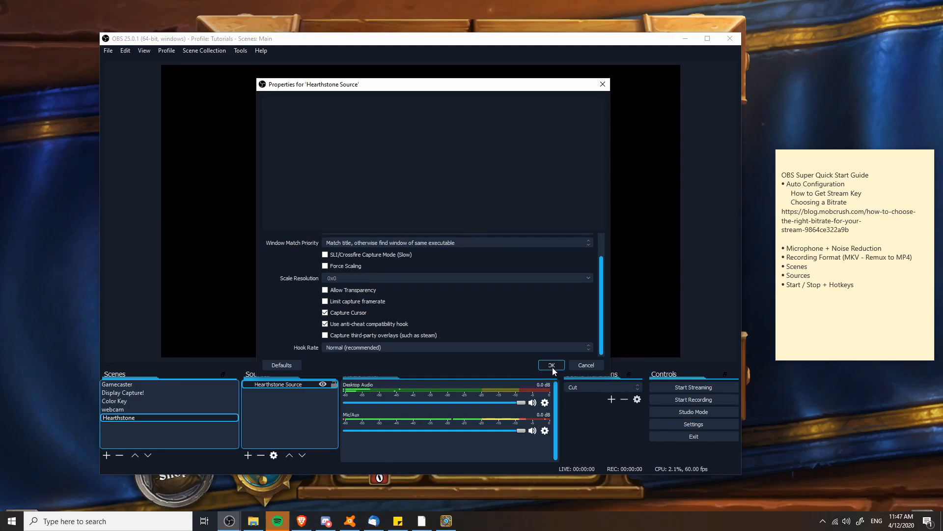
{"action": "left_click", "coordinate": [550, 364]}
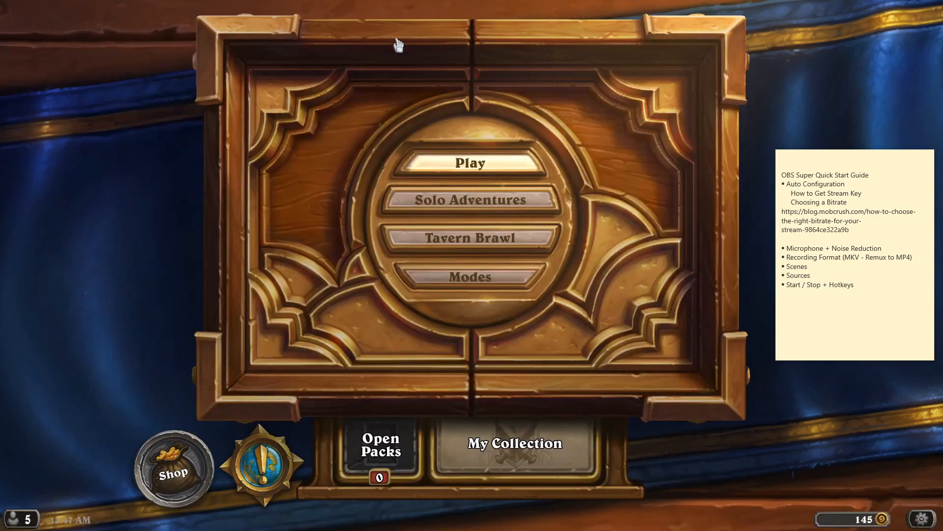
{"action": "mouse_move", "coordinate": [472, 34]}
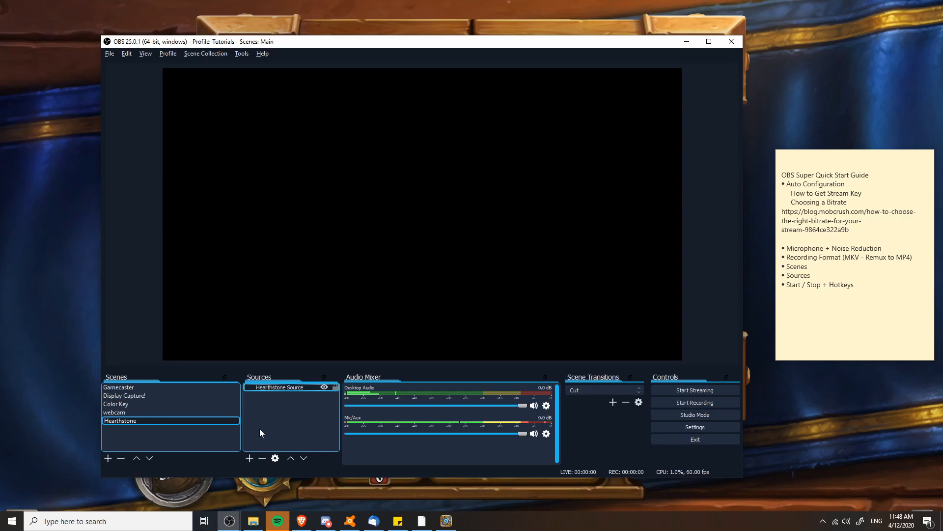
Remove Hearthstone Source and add a Window Capture 'Hearthstone Window' on Hearthstone.exe.
{"action": "left_click", "coordinate": [261, 458]}
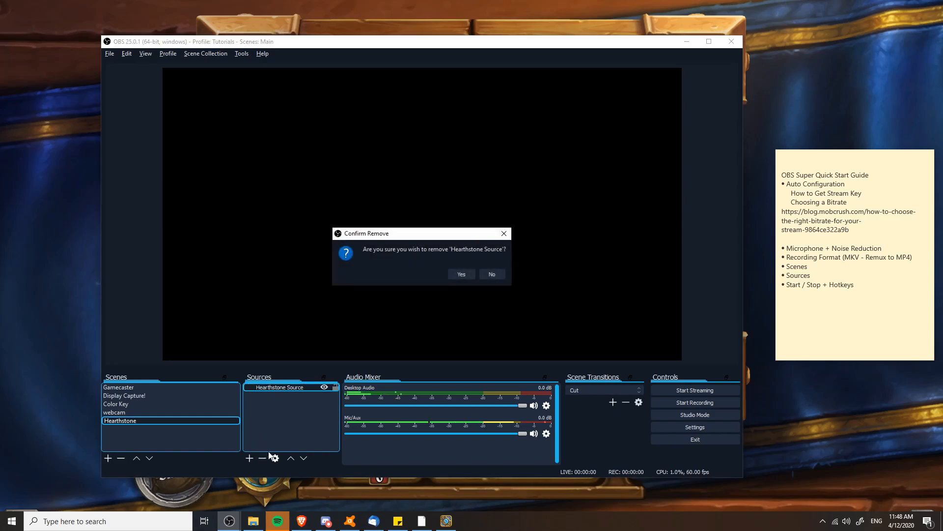
{"action": "left_click", "coordinate": [461, 274]}
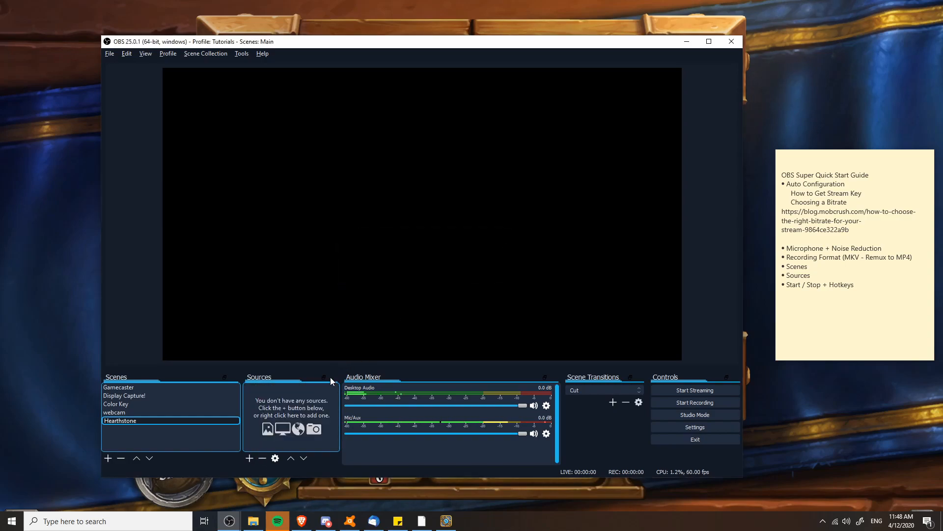
{"action": "right_click", "coordinate": [291, 408]}
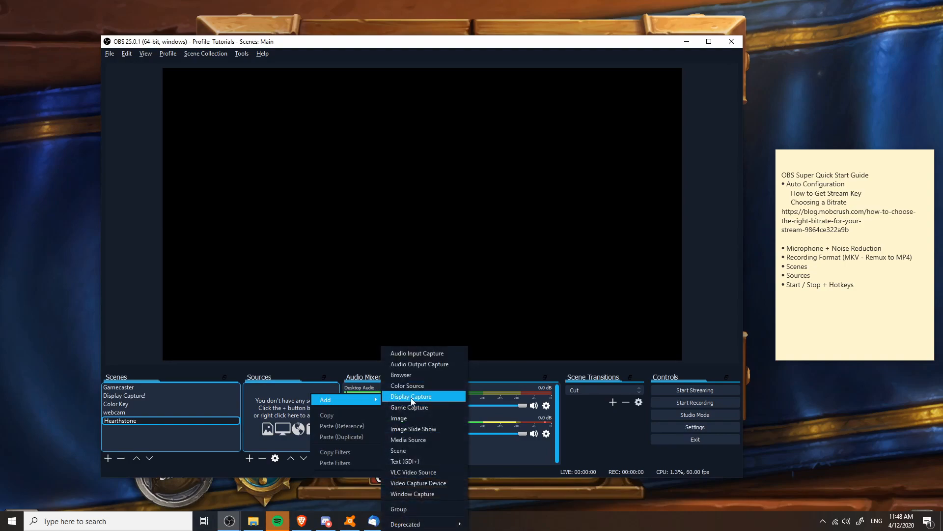
{"action": "left_click", "coordinate": [413, 493]}
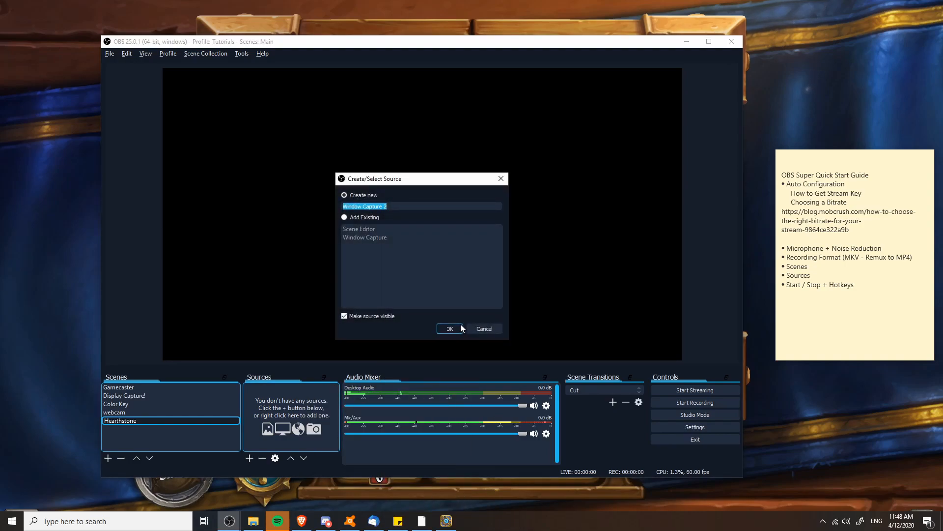
{"action": "type", "text": "Heart"}
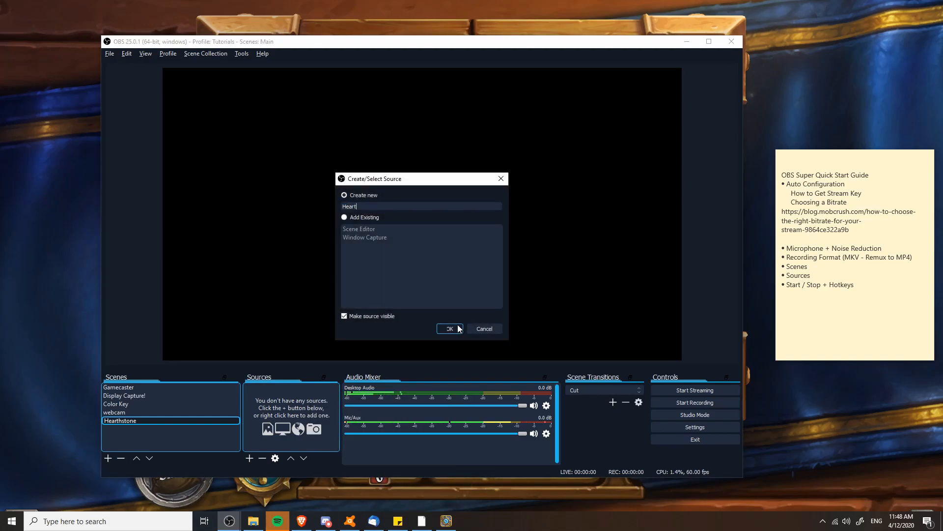
{"action": "left_click", "coordinate": [448, 328]}
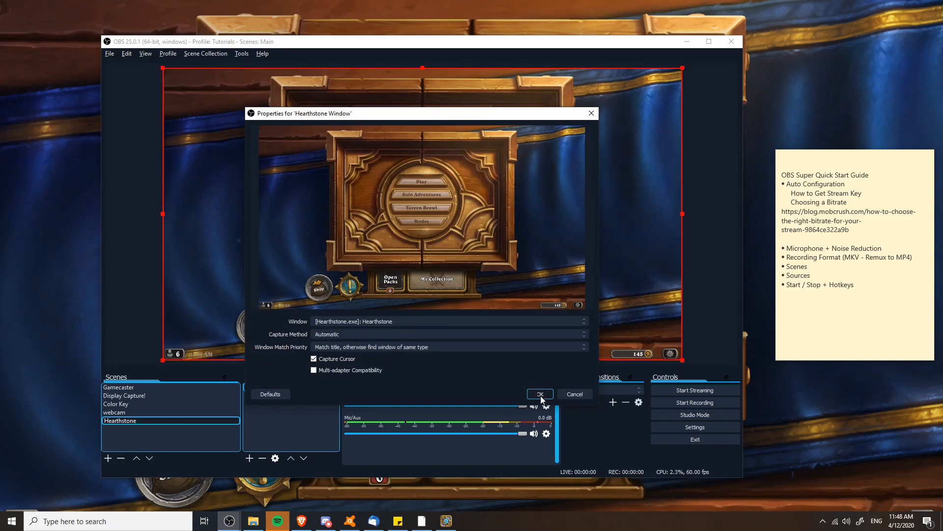
{"action": "left_click", "coordinate": [538, 394]}
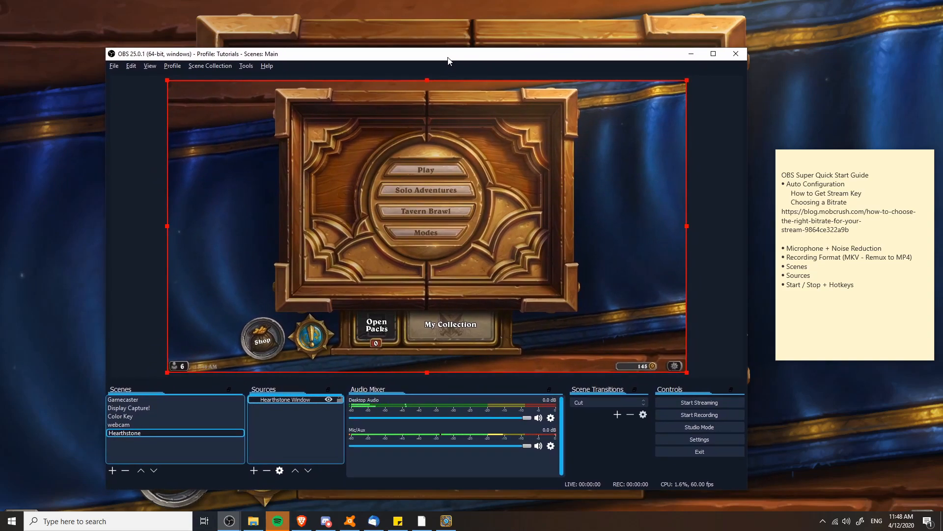
{"action": "mouse_move", "coordinate": [713, 234]}
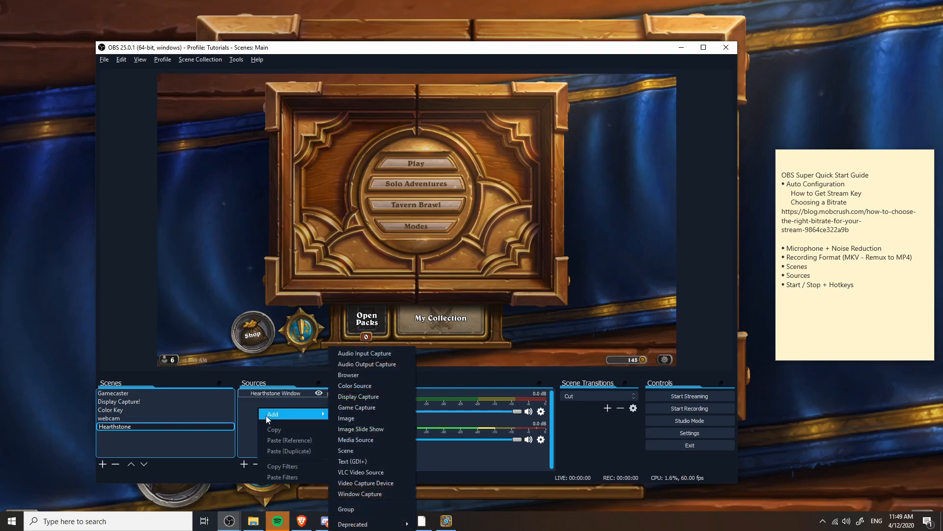
{"action": "mouse_move", "coordinate": [368, 418]}
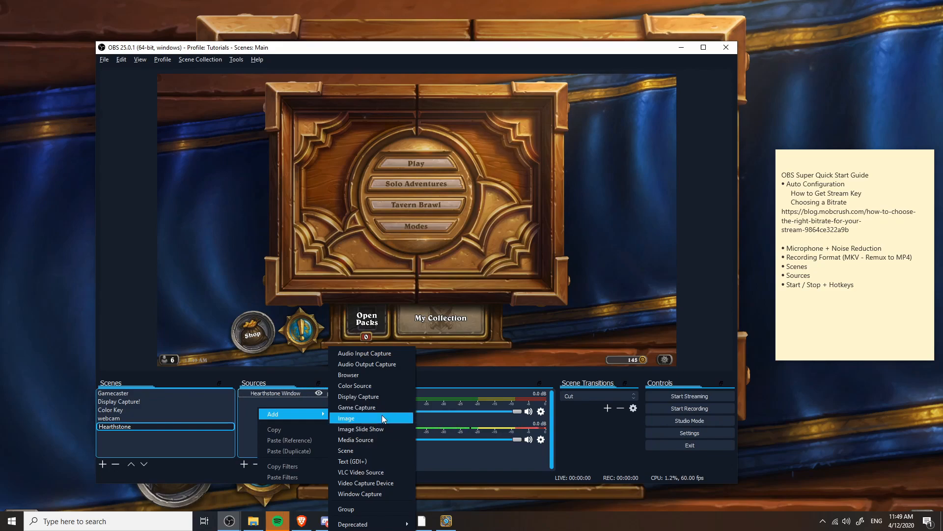
{"action": "mouse_move", "coordinate": [382, 418]}
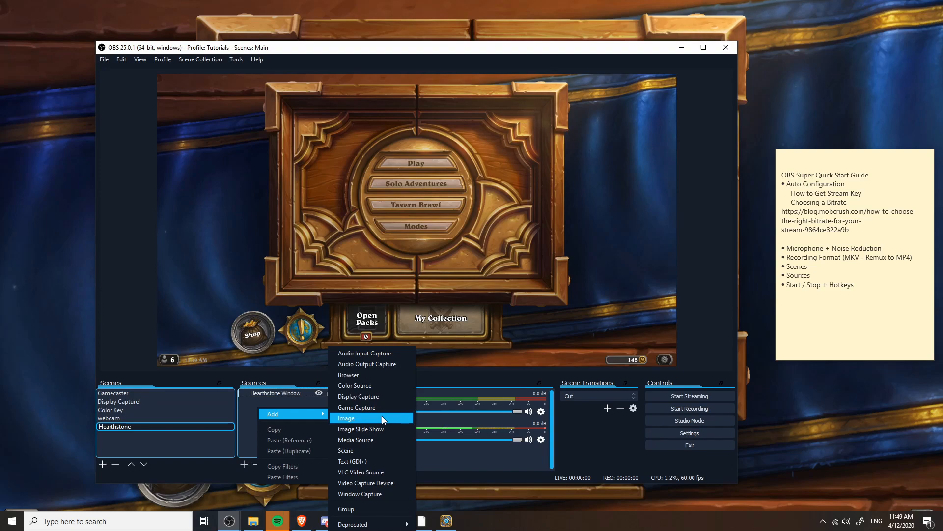
{"action": "mouse_move", "coordinate": [379, 428]}
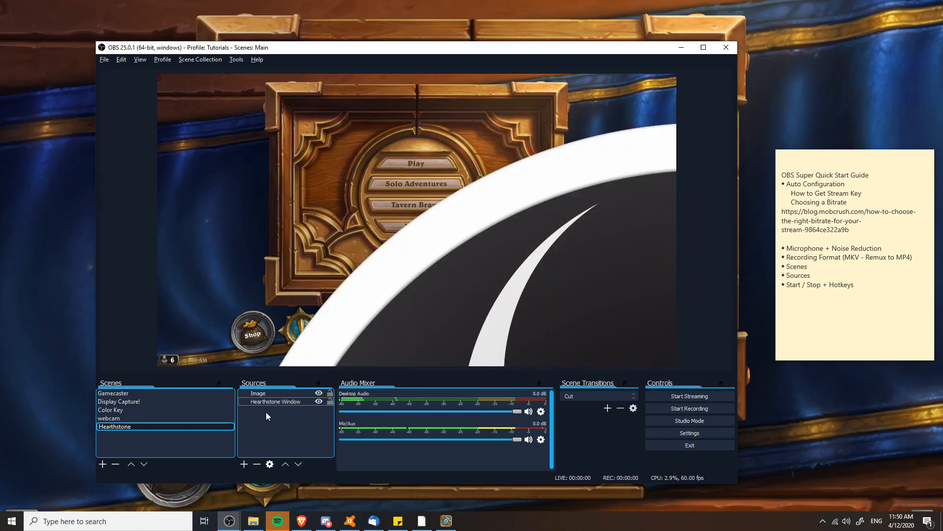
Select Hearthstone Window, then the OBS logo Image source in the Sources list.
{"action": "left_click", "coordinate": [276, 401]}
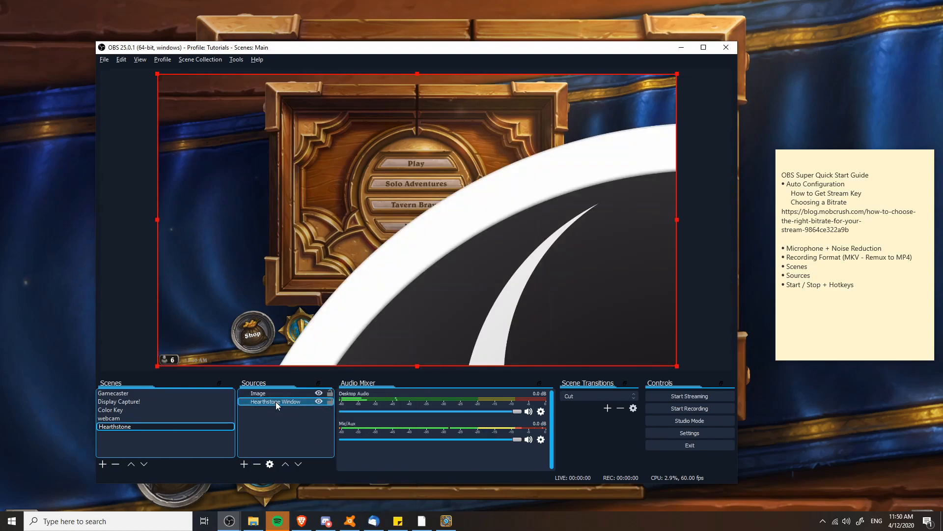
{"action": "left_click", "coordinate": [258, 393]}
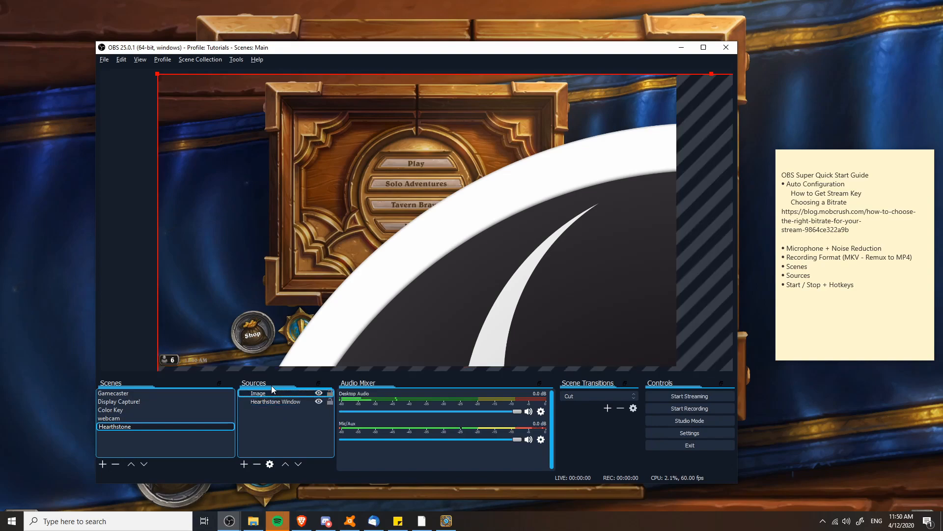
{"action": "mouse_move", "coordinate": [696, 260]}
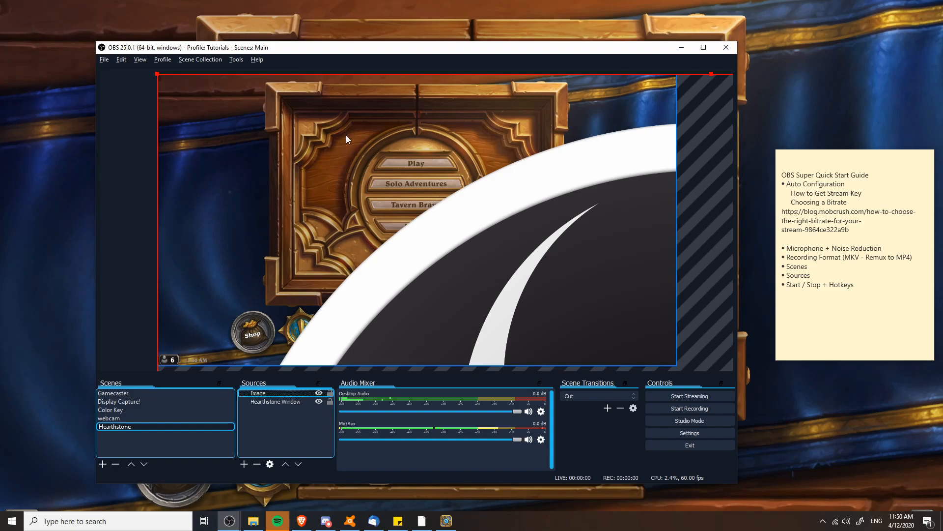
{"action": "mouse_move", "coordinate": [505, 295]}
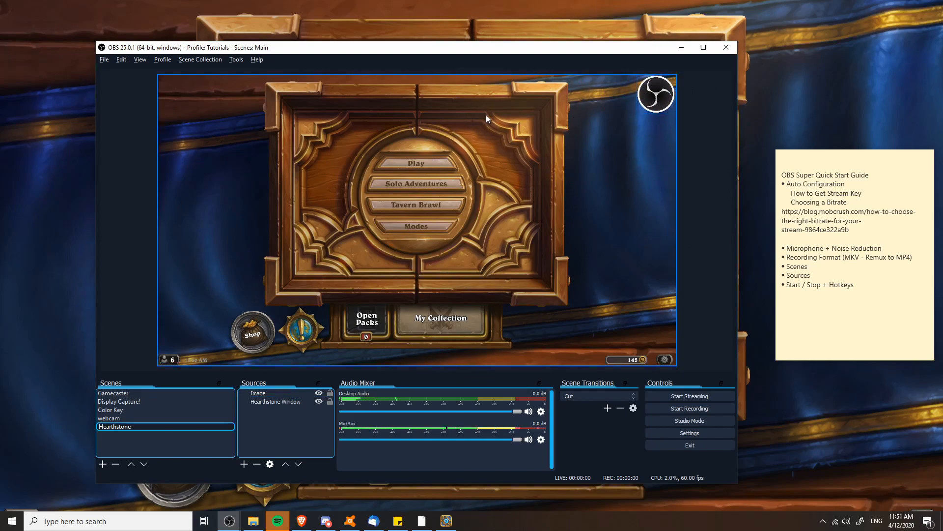
{"action": "mouse_move", "coordinate": [682, 121]}
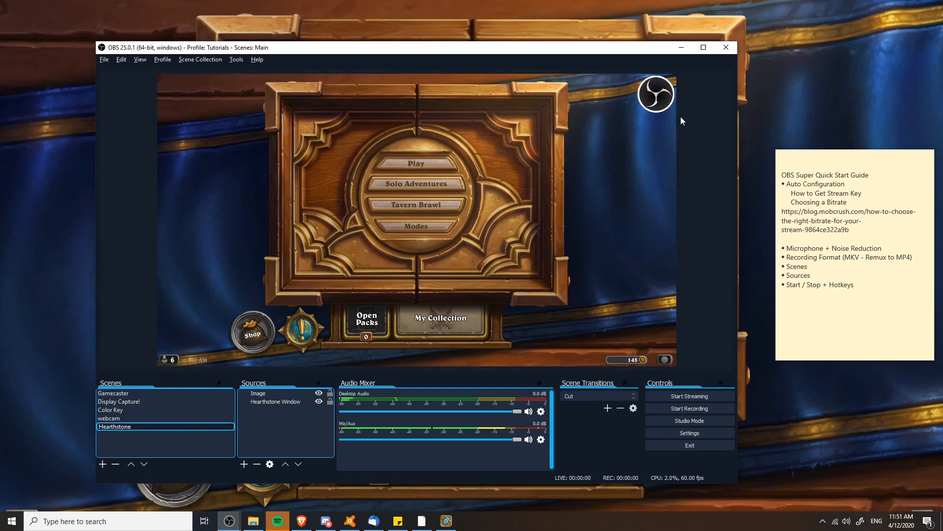
{"action": "mouse_move", "coordinate": [298, 432]}
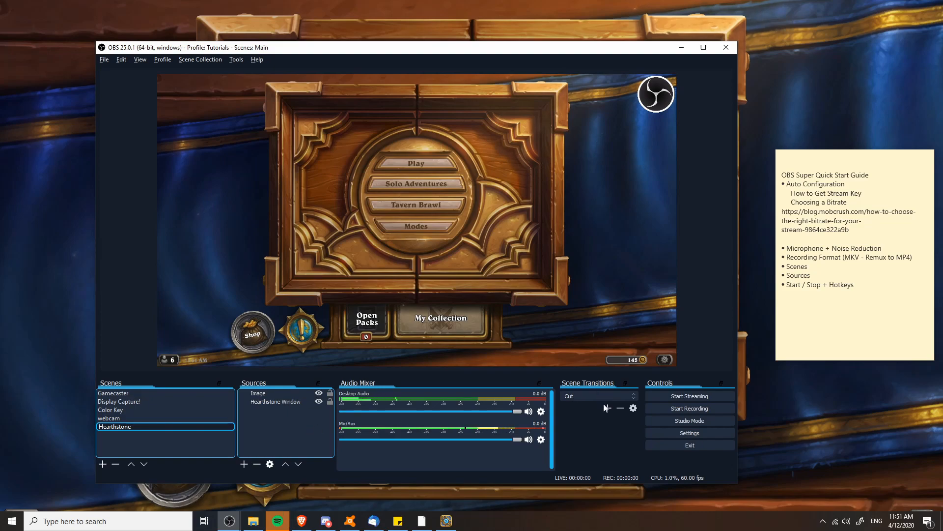
{"action": "mouse_move", "coordinate": [690, 408]}
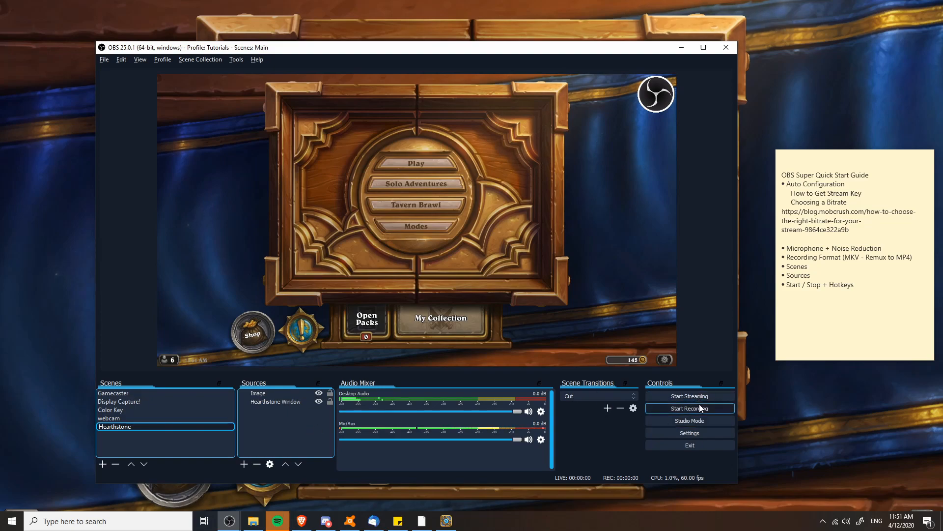
{"action": "mouse_move", "coordinate": [690, 395]}
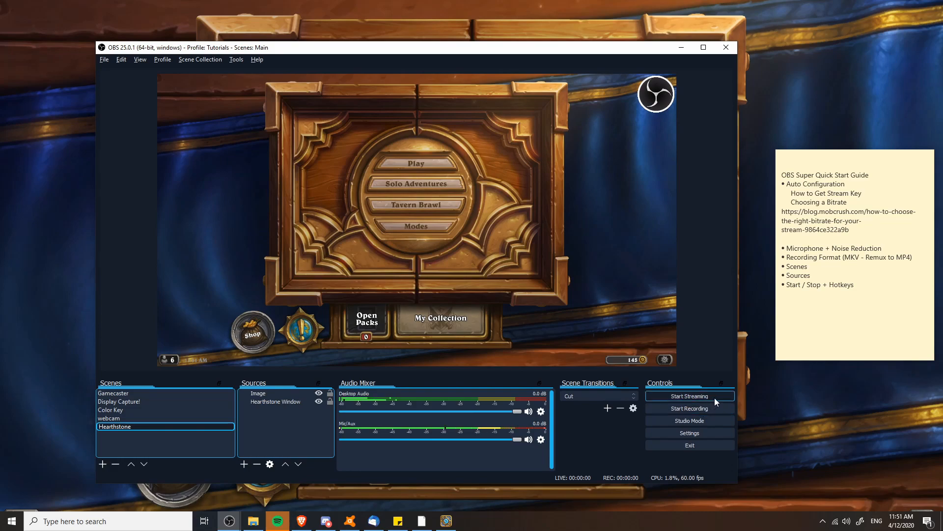
{"action": "mouse_move", "coordinate": [625, 448]}
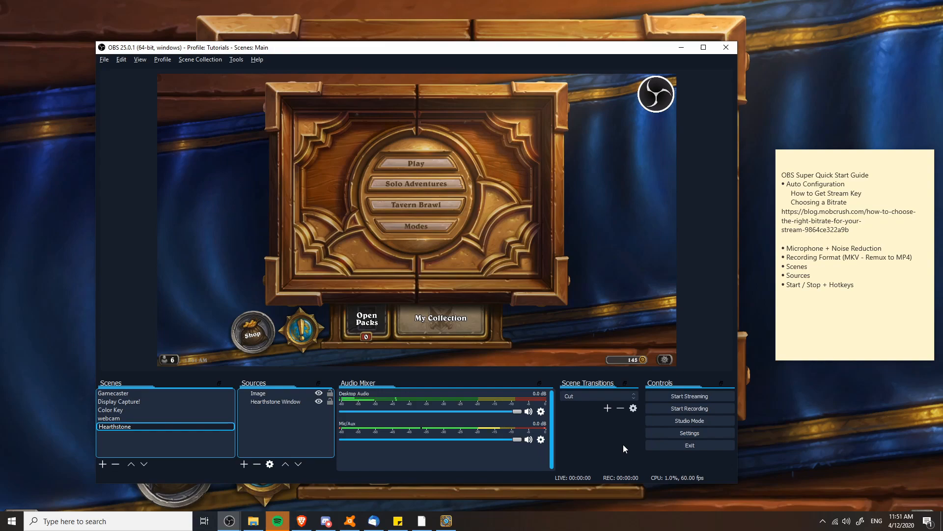
{"action": "mouse_move", "coordinate": [690, 408]}
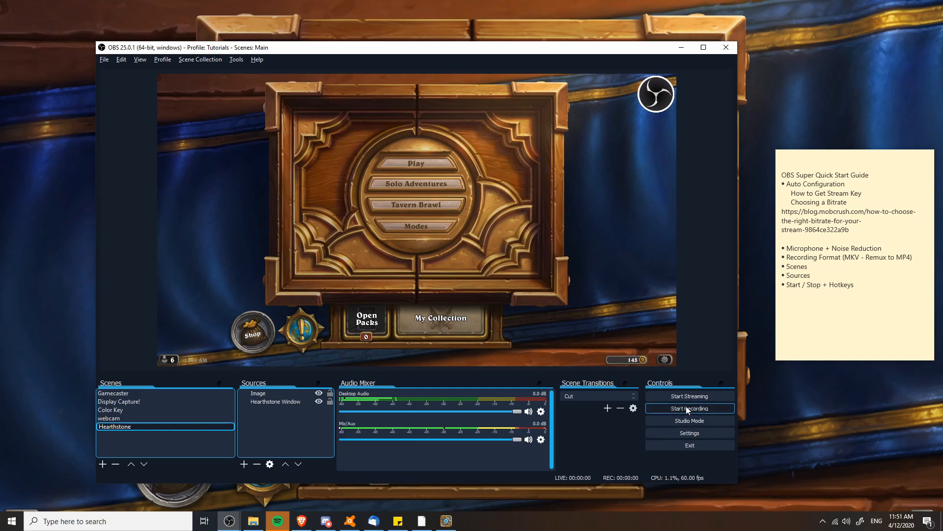
{"action": "mouse_move", "coordinate": [690, 395]}
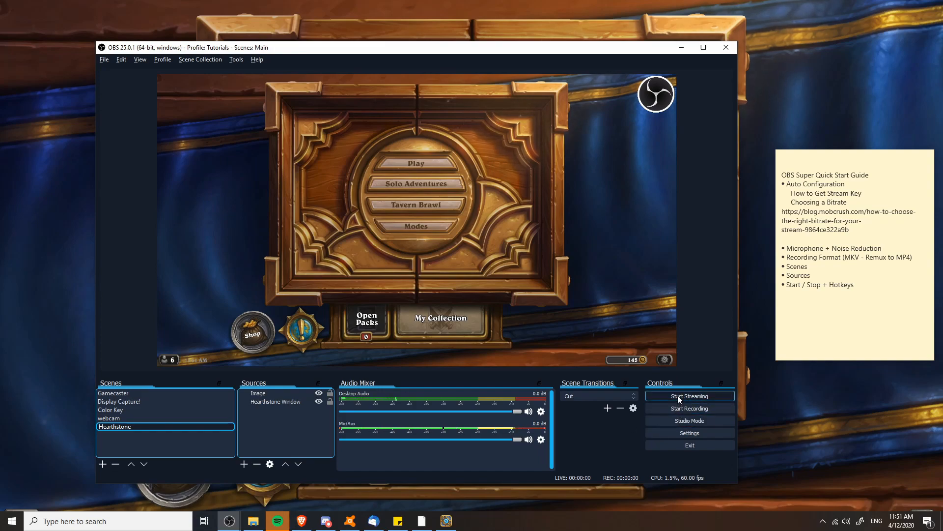
{"action": "mouse_move", "coordinate": [637, 455]}
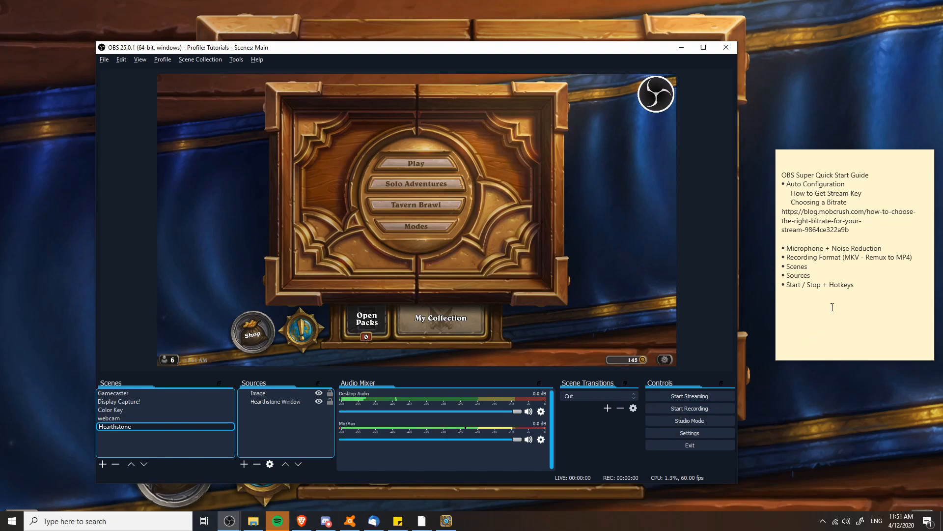
{"action": "mouse_move", "coordinate": [647, 427]}
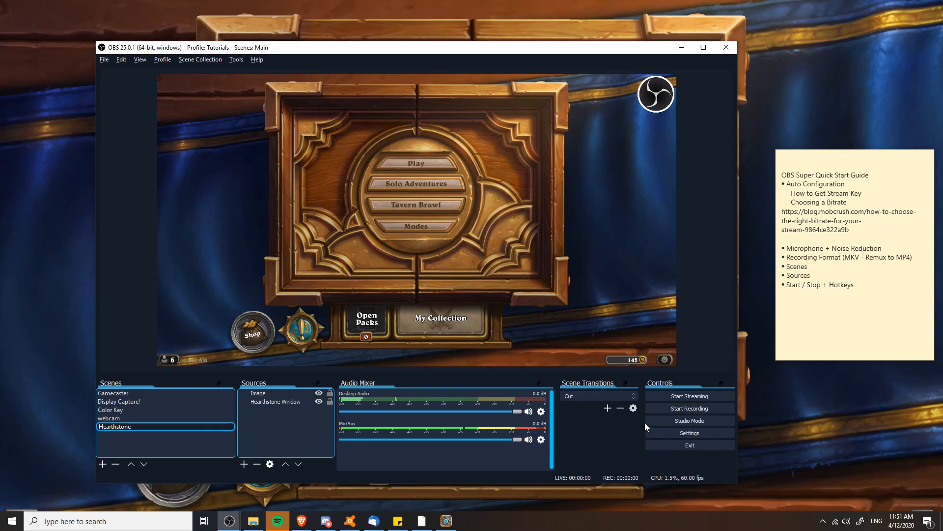
{"action": "mouse_move", "coordinate": [624, 455]}
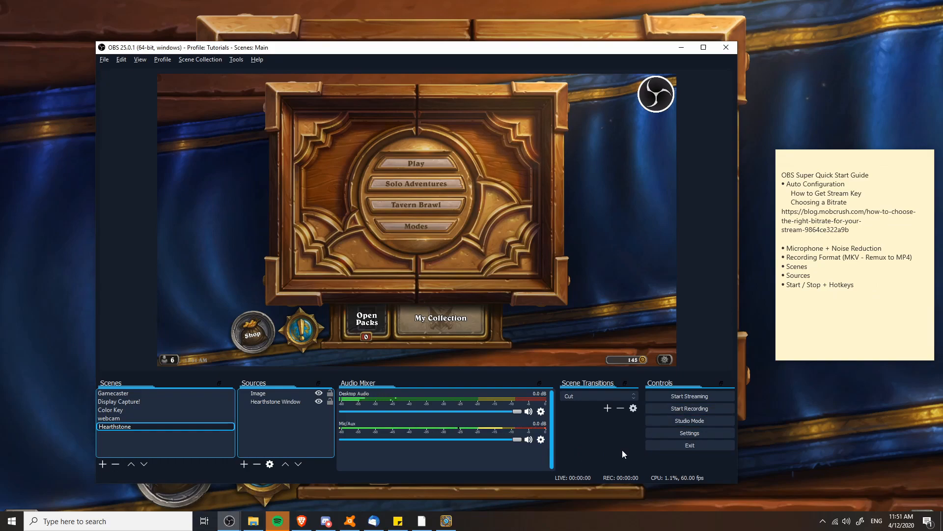
{"action": "mouse_move", "coordinate": [628, 454]}
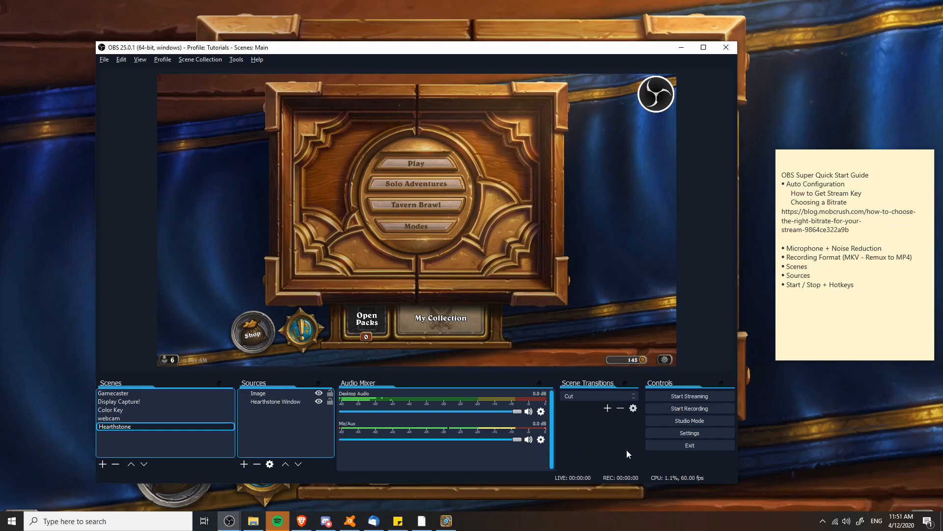
{"action": "left_click", "coordinate": [103, 59]}
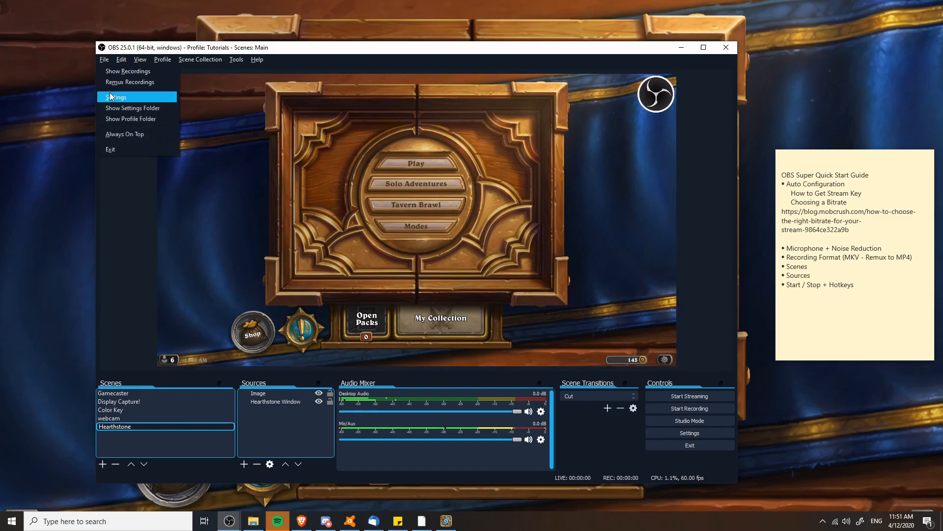
{"action": "left_click", "coordinate": [116, 96]}
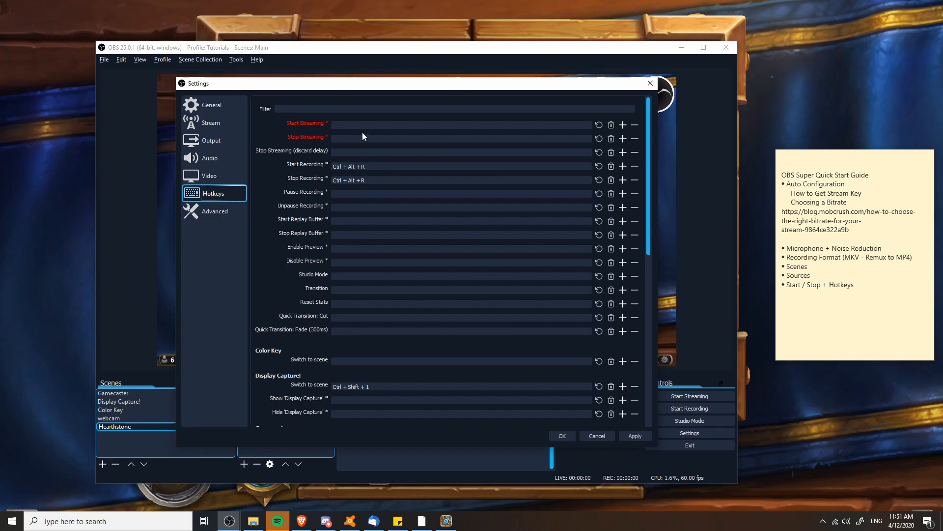
{"action": "mouse_move", "coordinate": [359, 174]}
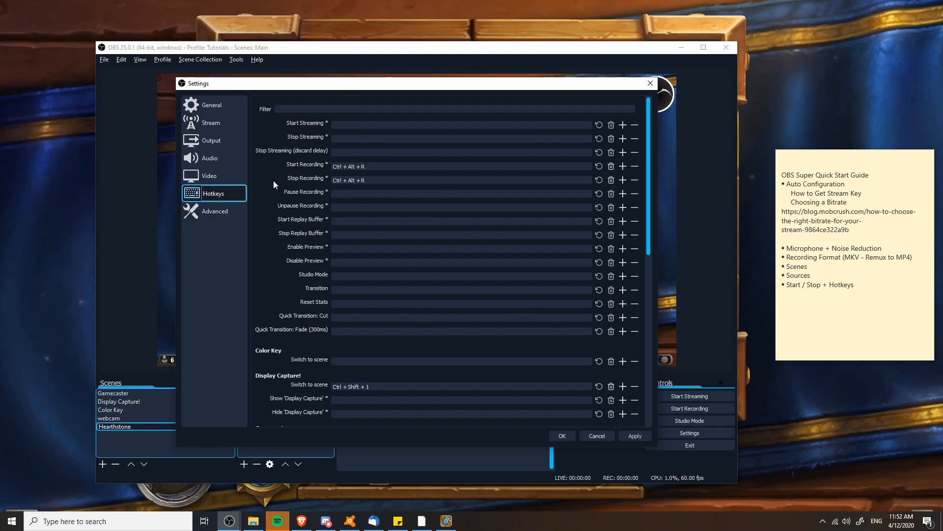
{"action": "mouse_move", "coordinate": [249, 246]}
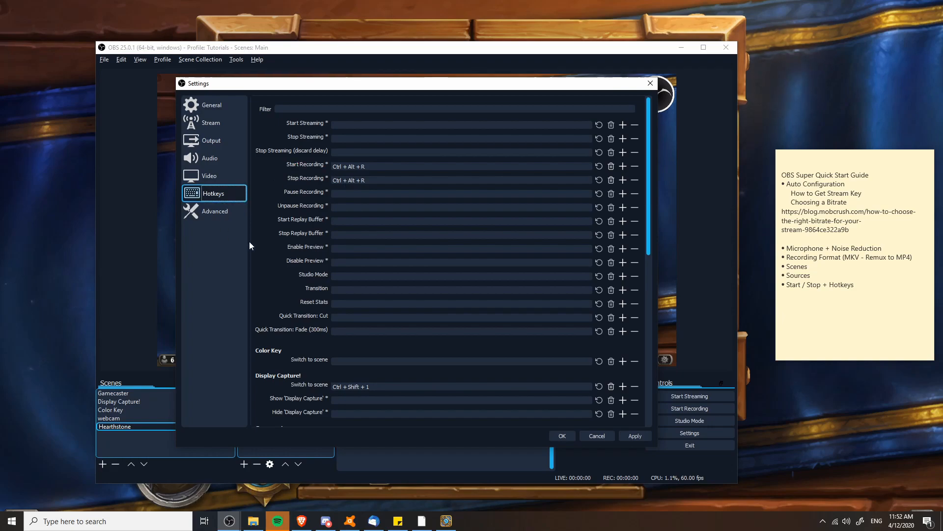
{"action": "mouse_move", "coordinate": [261, 65]}
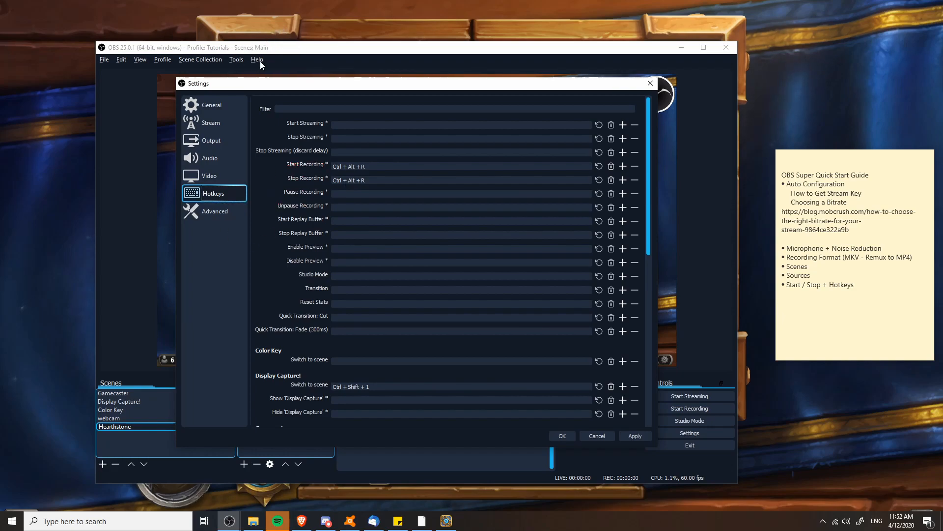
{"action": "mouse_move", "coordinate": [588, 469]}
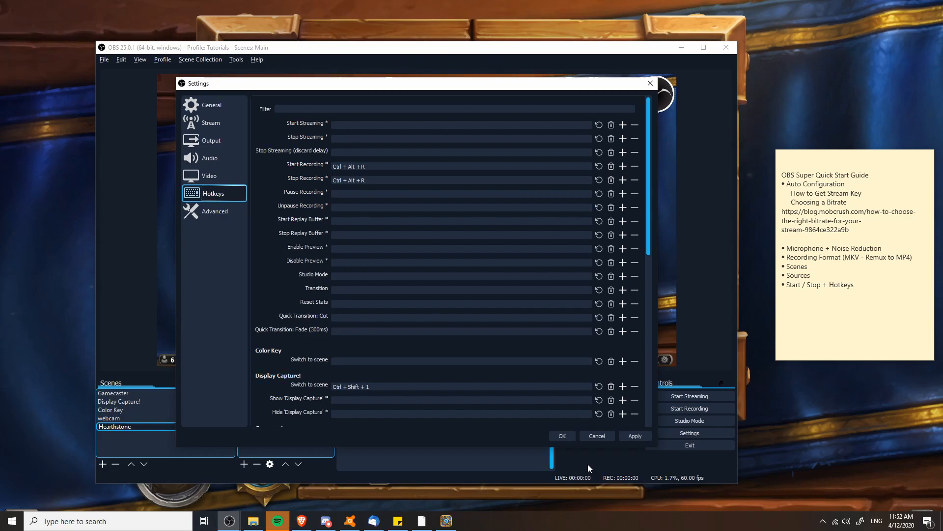
{"action": "mouse_move", "coordinate": [352, 269]}
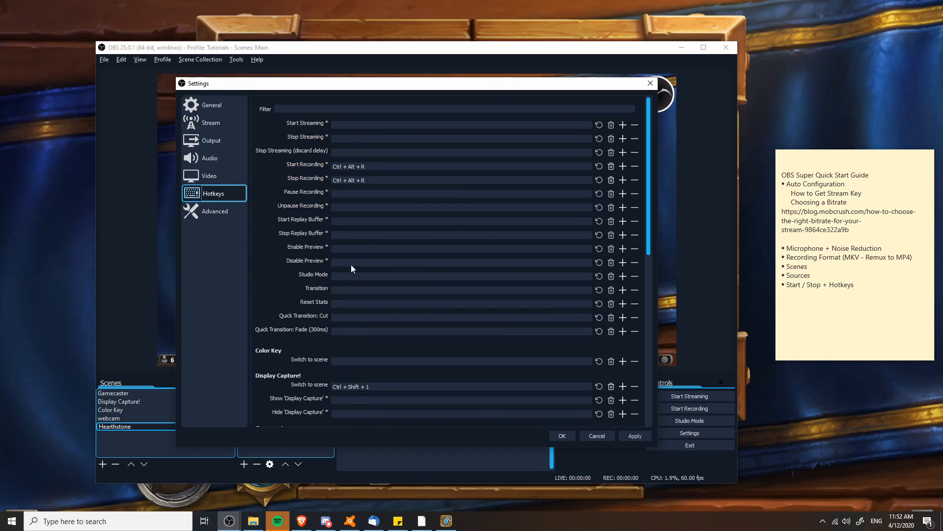
{"action": "scroll", "scroll_direction": "down", "scroll_amount": 3}
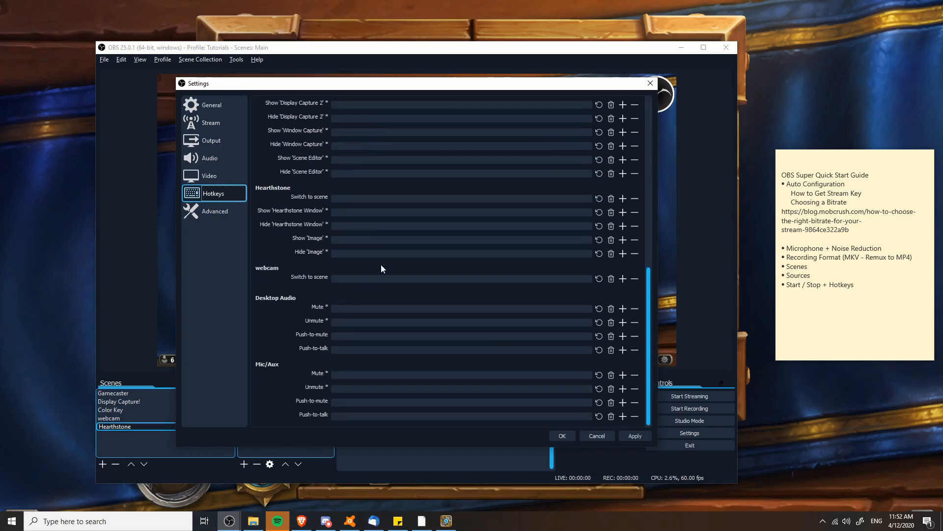
{"action": "scroll", "scroll_direction": "up", "scroll_amount": 3}
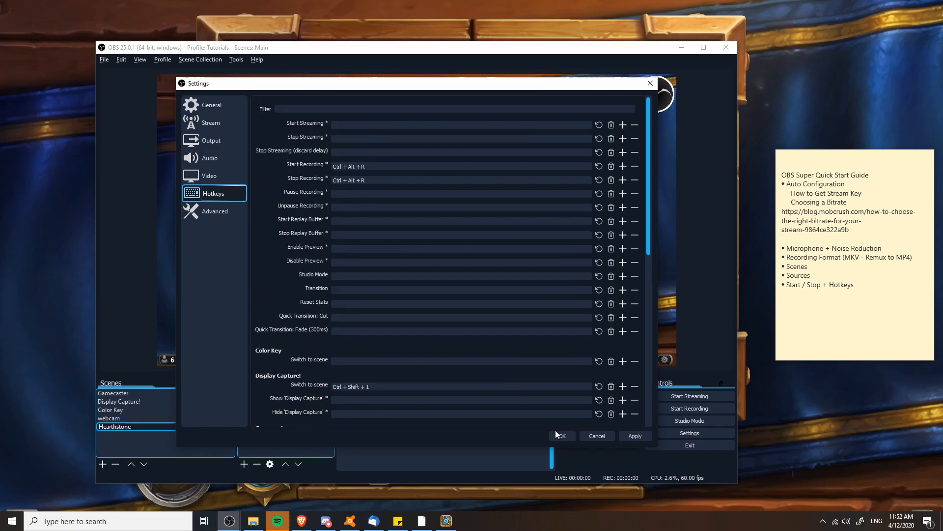
{"action": "left_click", "coordinate": [561, 435]}
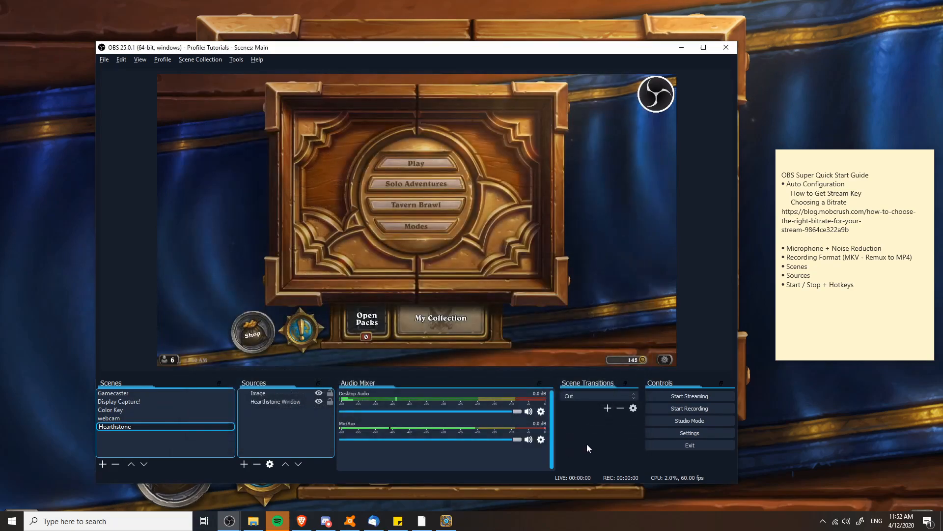